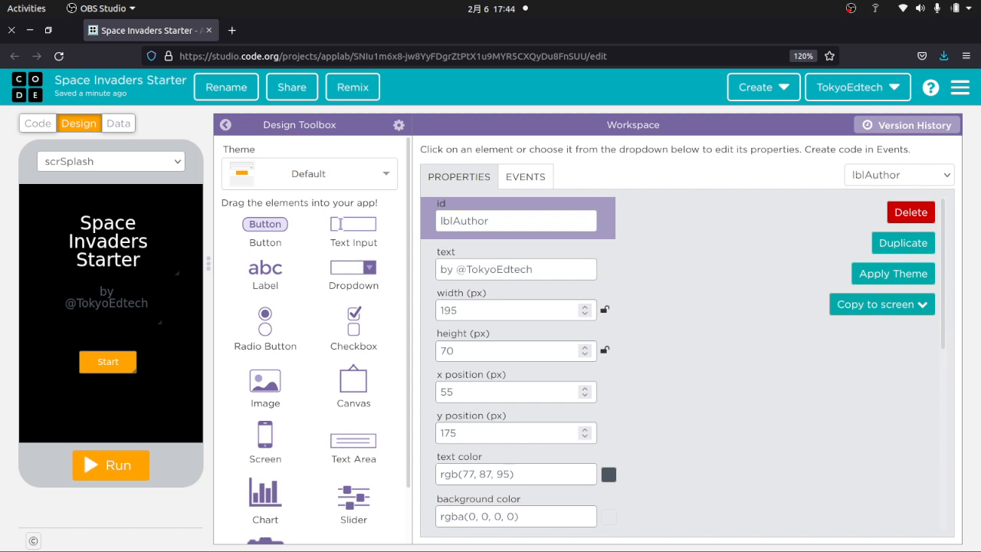
pyautogui.moveTo(68, 337)
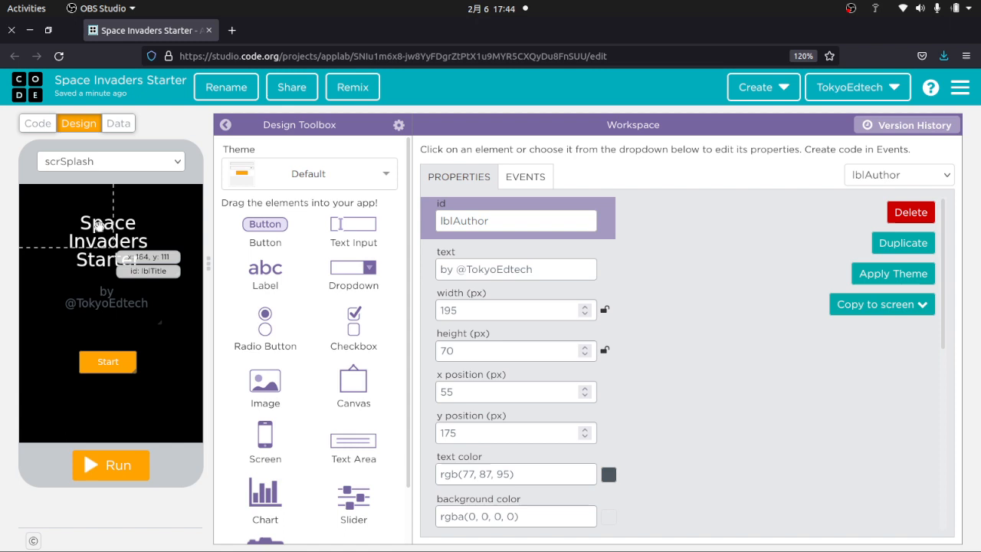
# Run the app, press Start to reach the empty game screen, then reset back to editing
pyautogui.click(111, 161)
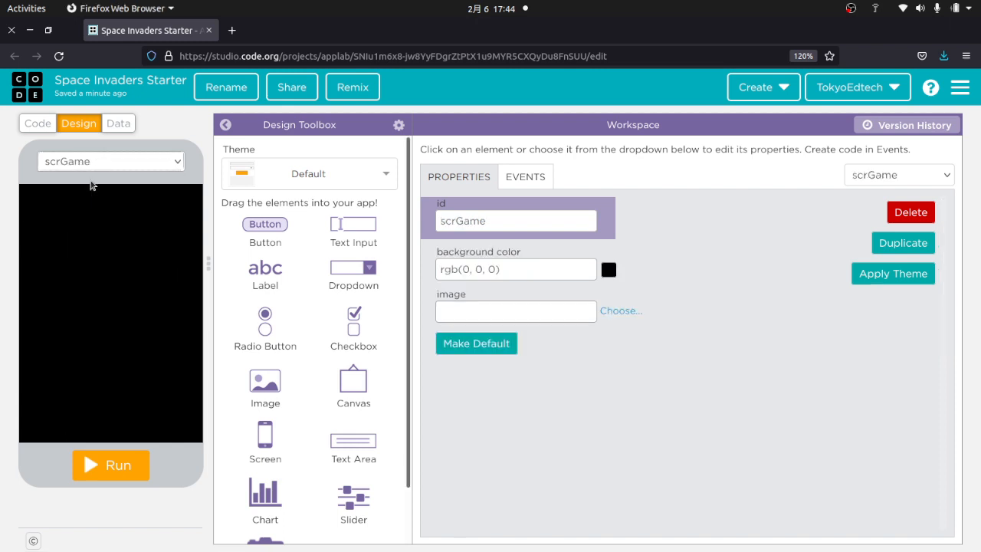
pyautogui.moveTo(111, 447)
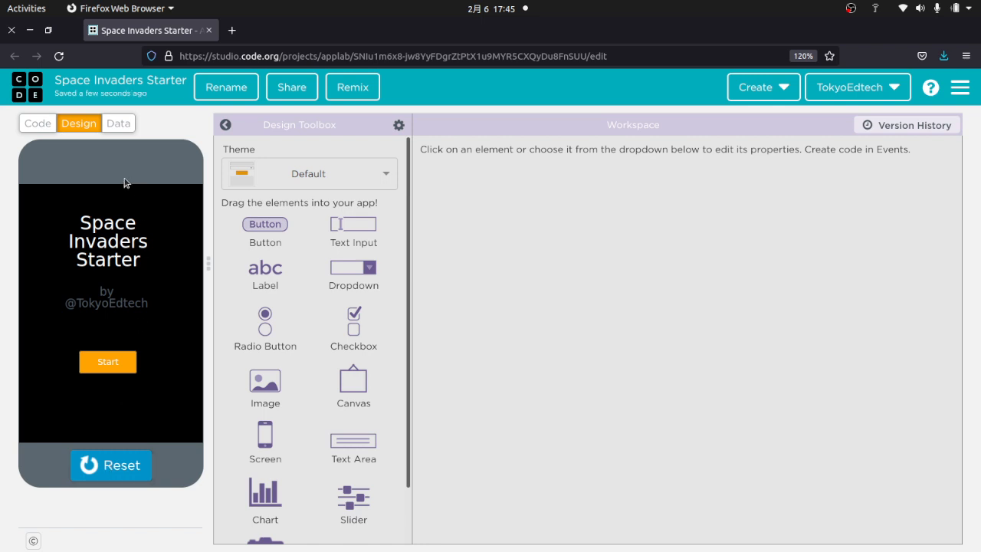
pyautogui.moveTo(130, 355)
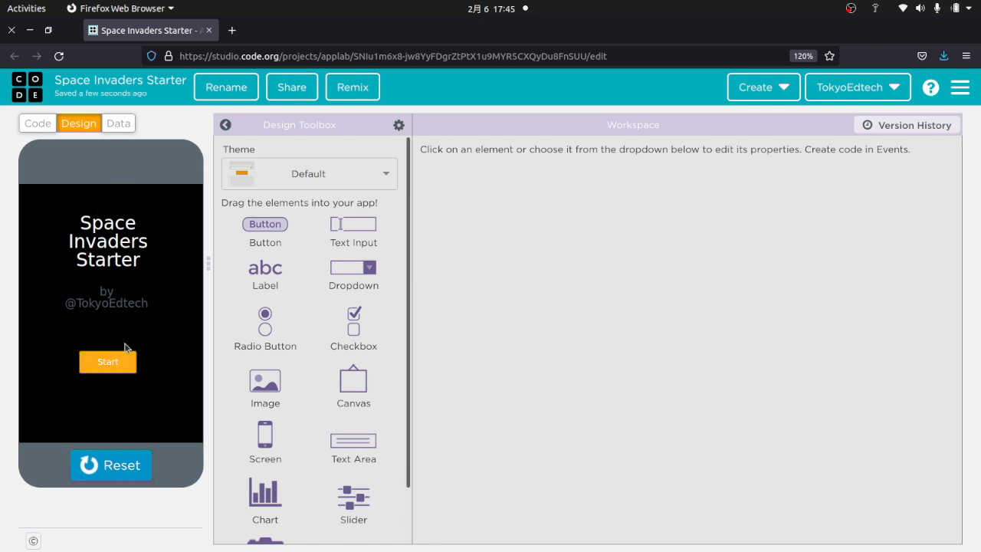
pyautogui.moveTo(108, 372)
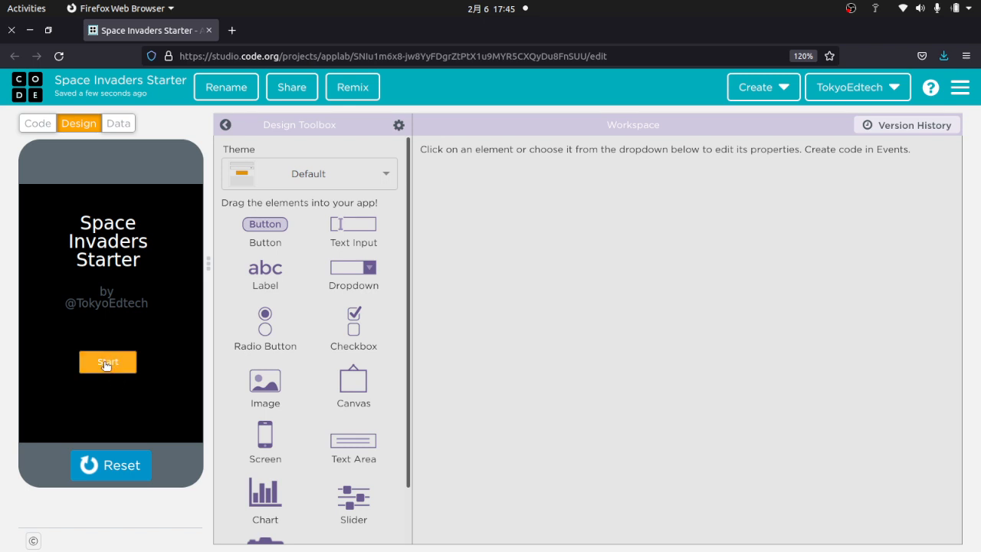
pyautogui.click(107, 362)
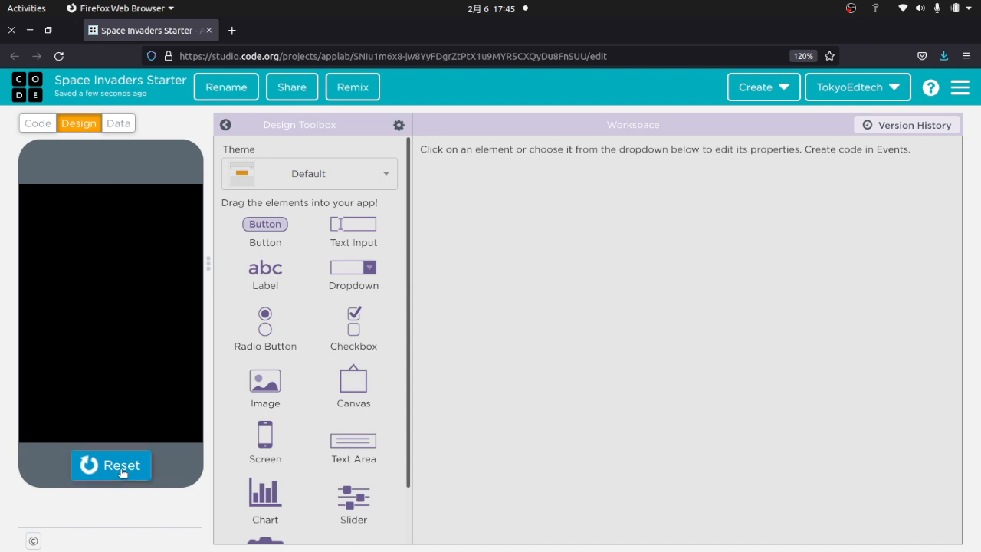
pyautogui.click(110, 466)
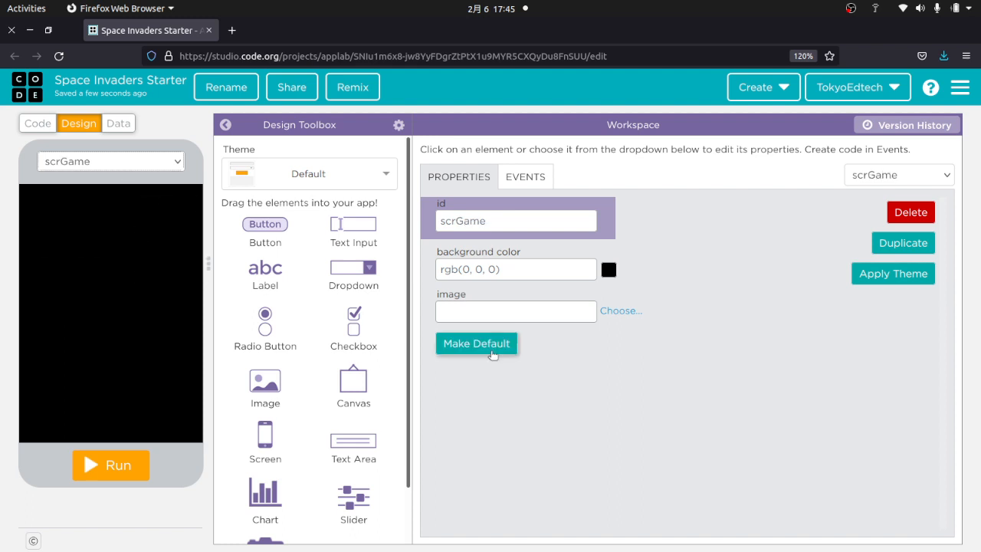
pyautogui.moveTo(558, 414)
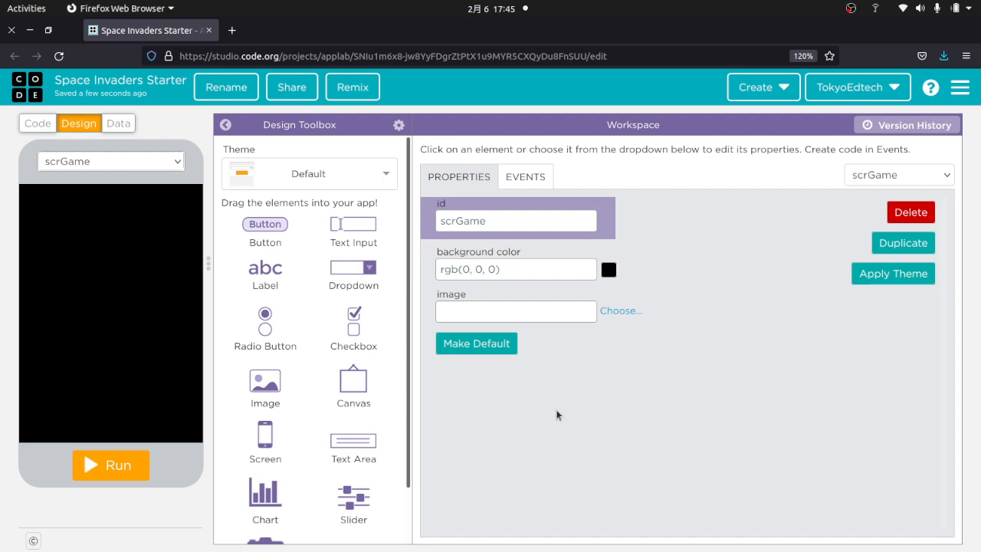
pyautogui.moveTo(601, 365)
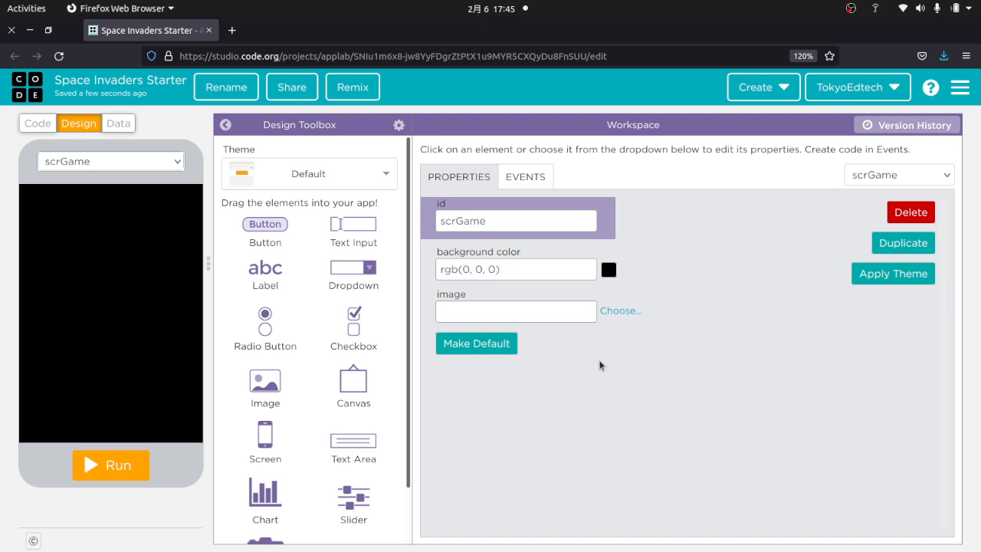
pyautogui.moveTo(509, 412)
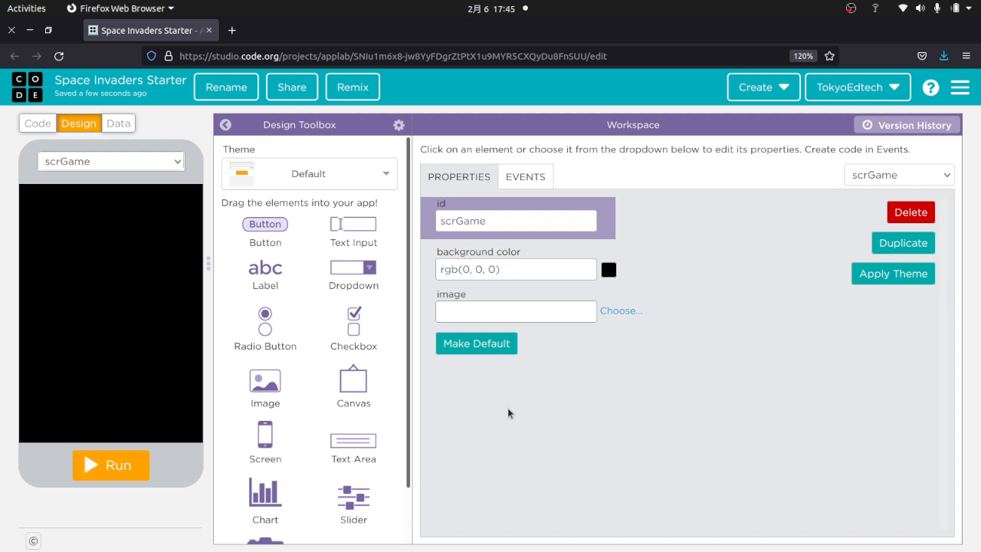
pyautogui.moveTo(531, 396)
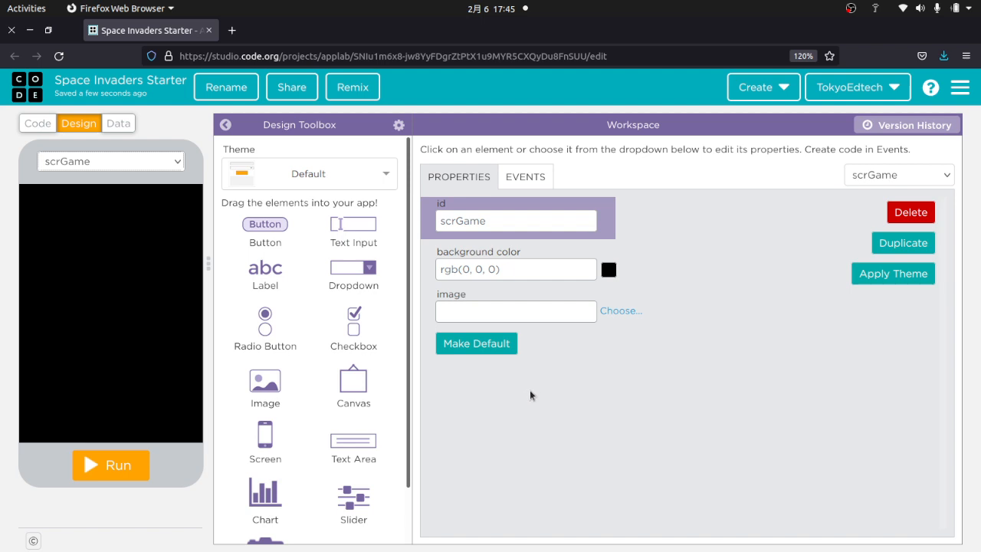
pyautogui.moveTo(545, 425)
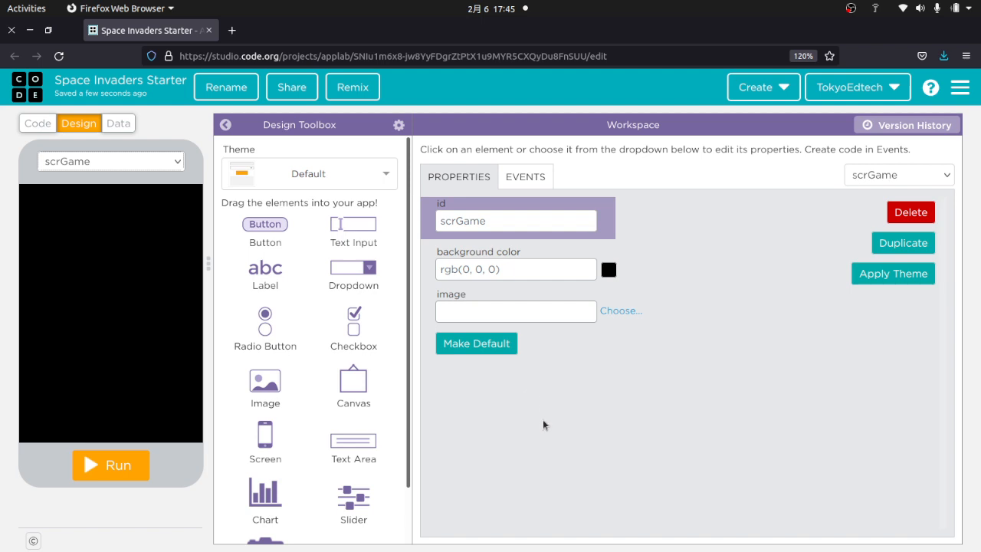
pyautogui.moveTo(546, 407)
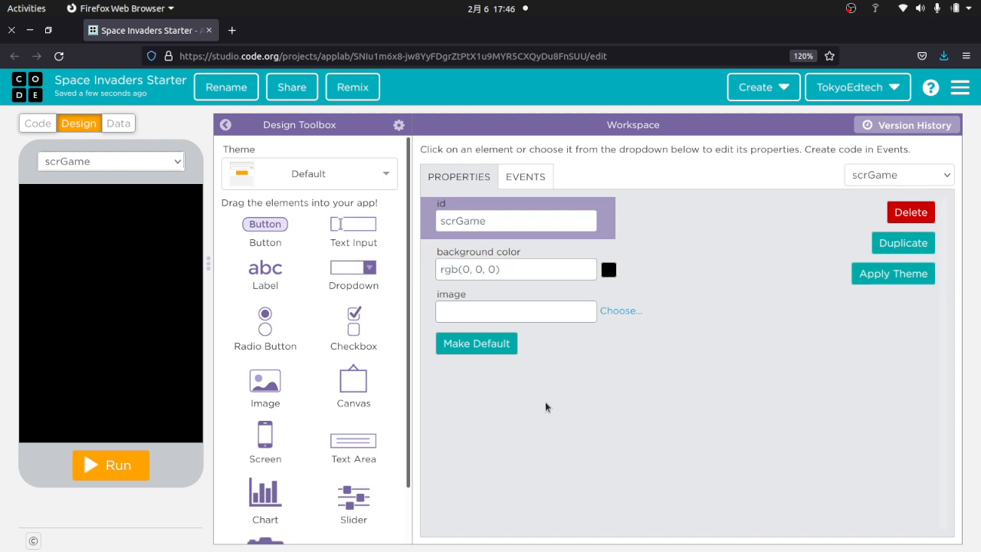
pyautogui.moveTo(548, 402)
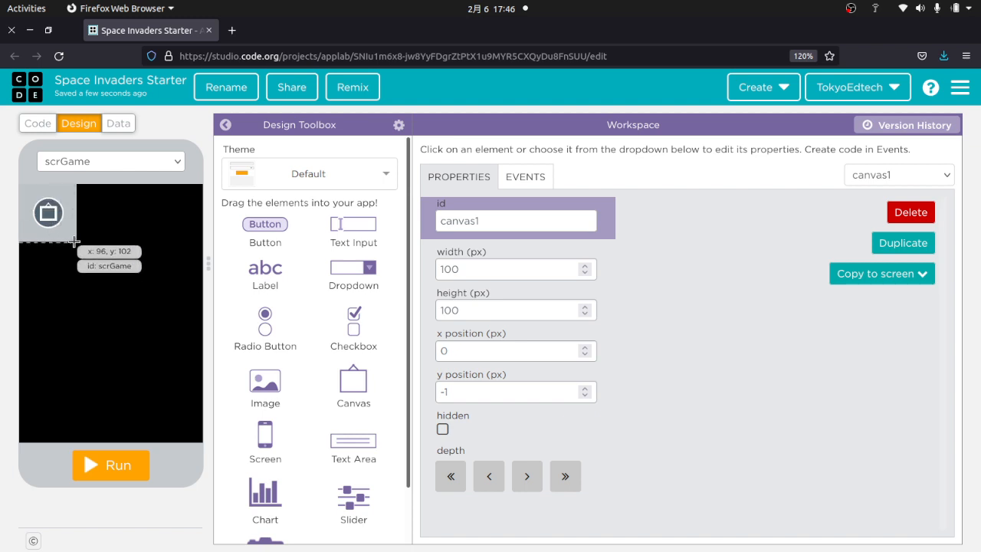
# Place a canvas on the game screen and stretch it to 320 by 350
pyautogui.moveTo(74, 243); pyautogui.dragTo(196, 395)
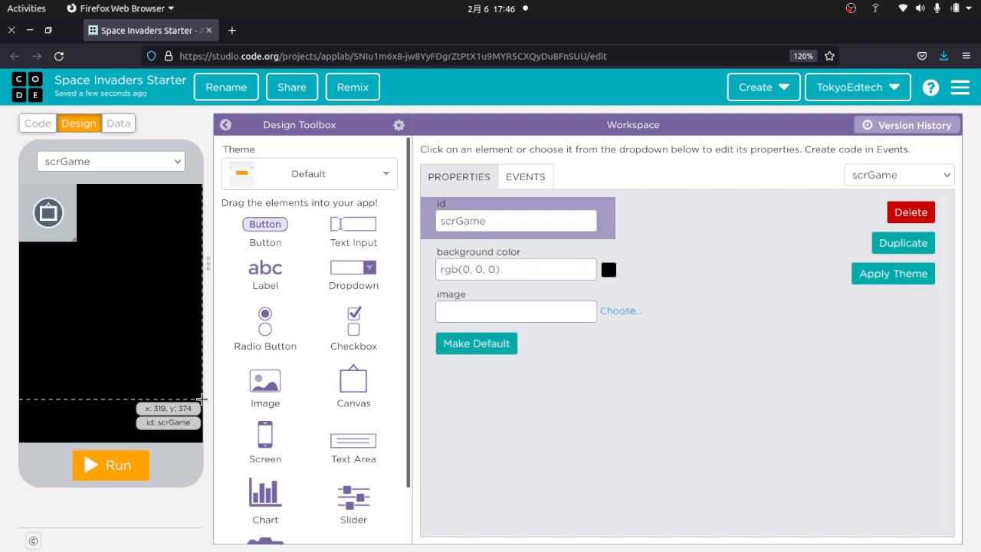
pyautogui.click(48, 212)
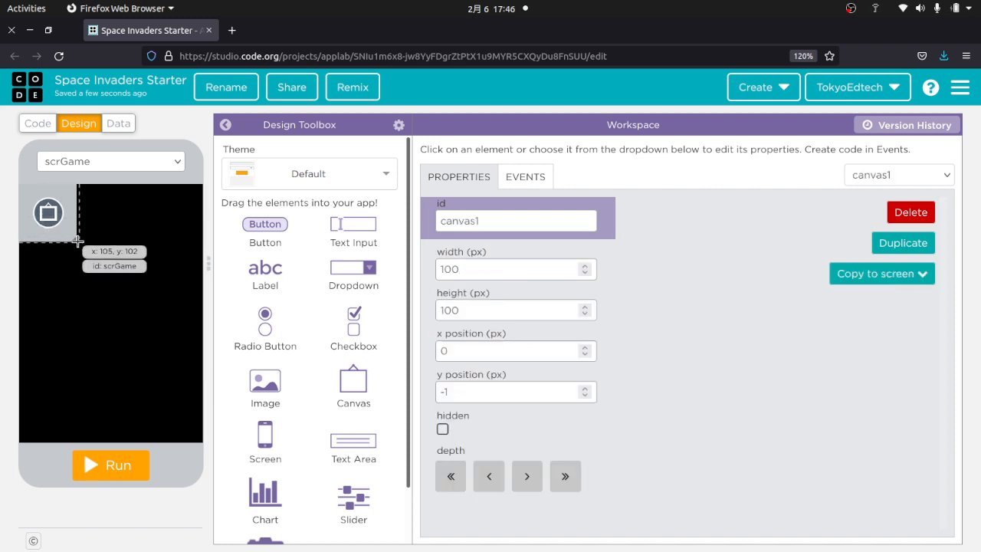
pyautogui.moveTo(79, 244); pyautogui.dragTo(188, 375)
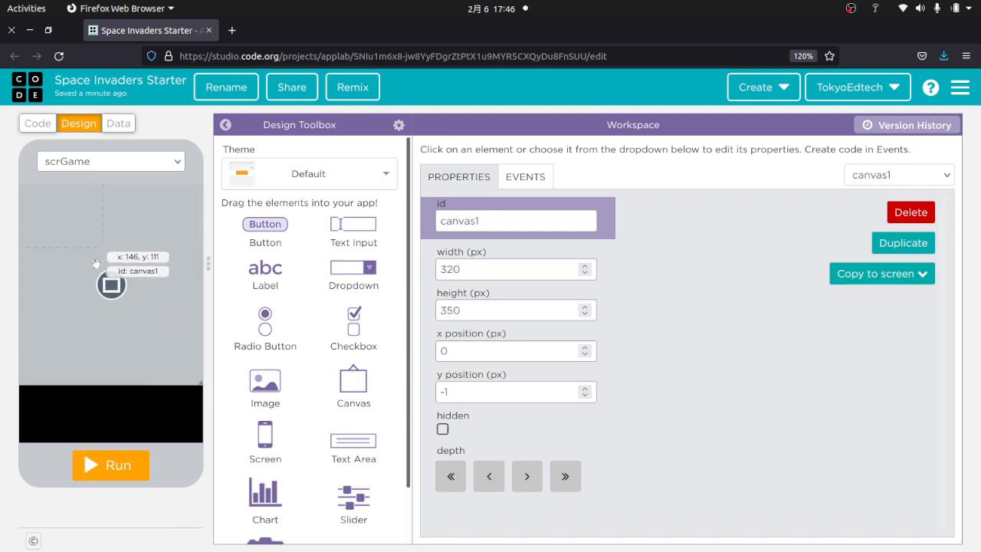
# Rename the canvas to cnvGame
pyautogui.click(516, 220)
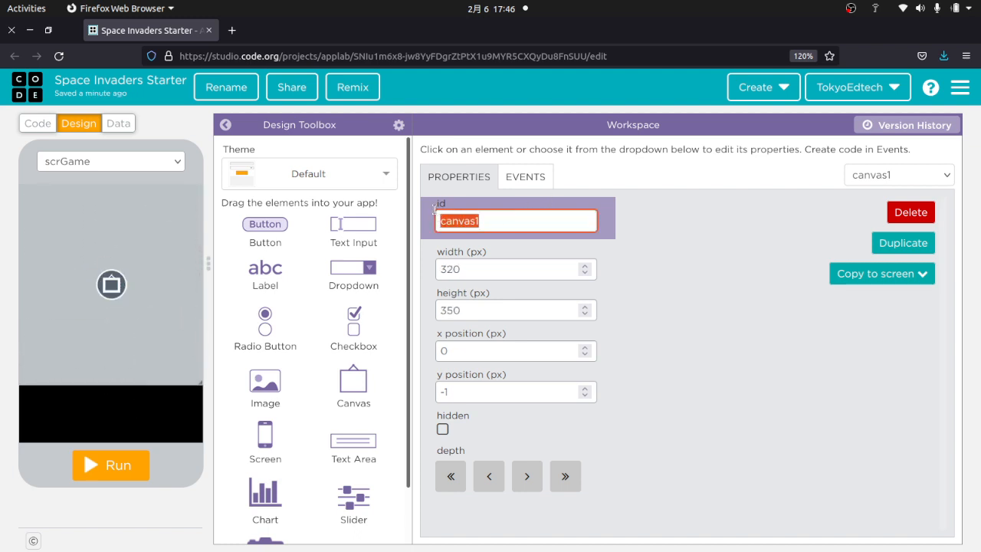
pyautogui.write('cnv')
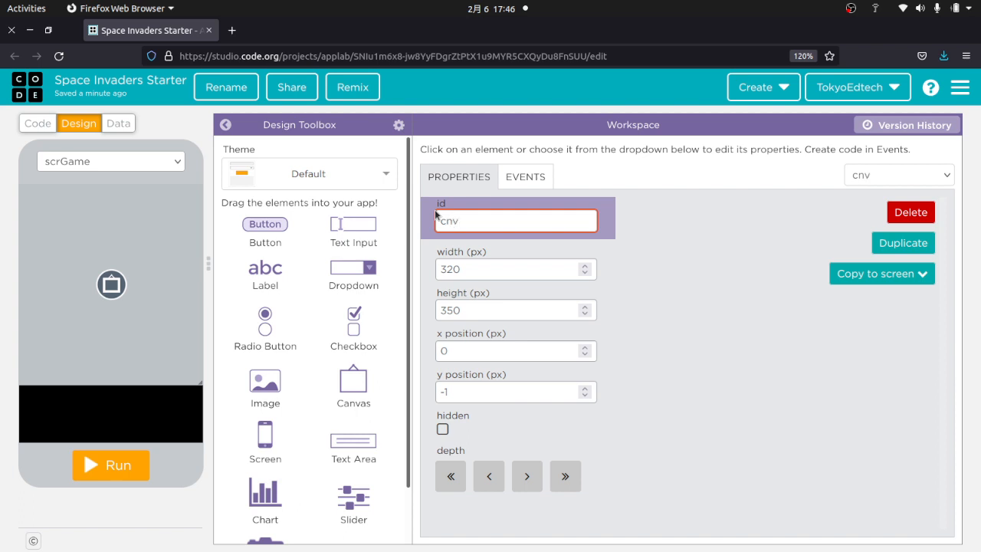
pyautogui.write('Game')
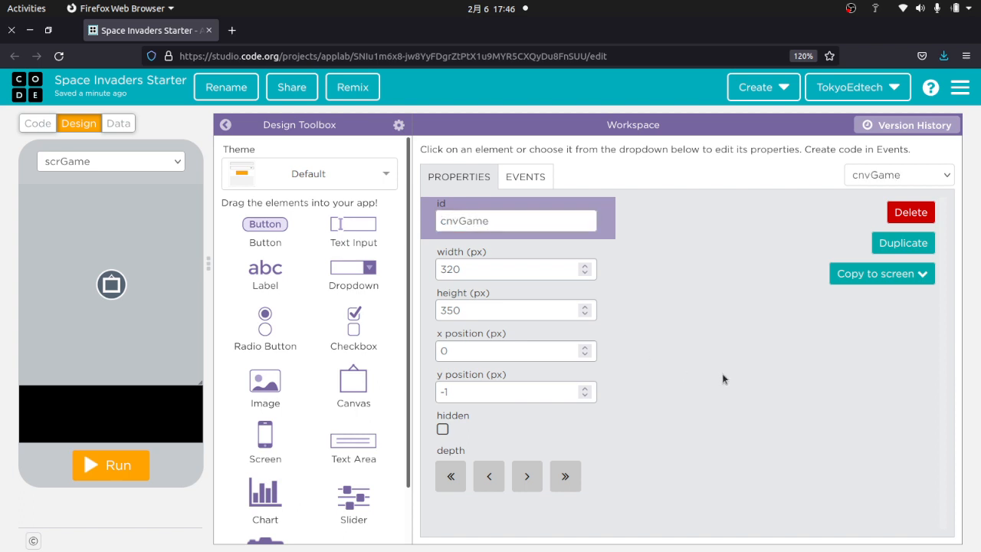
pyautogui.moveTo(117, 422)
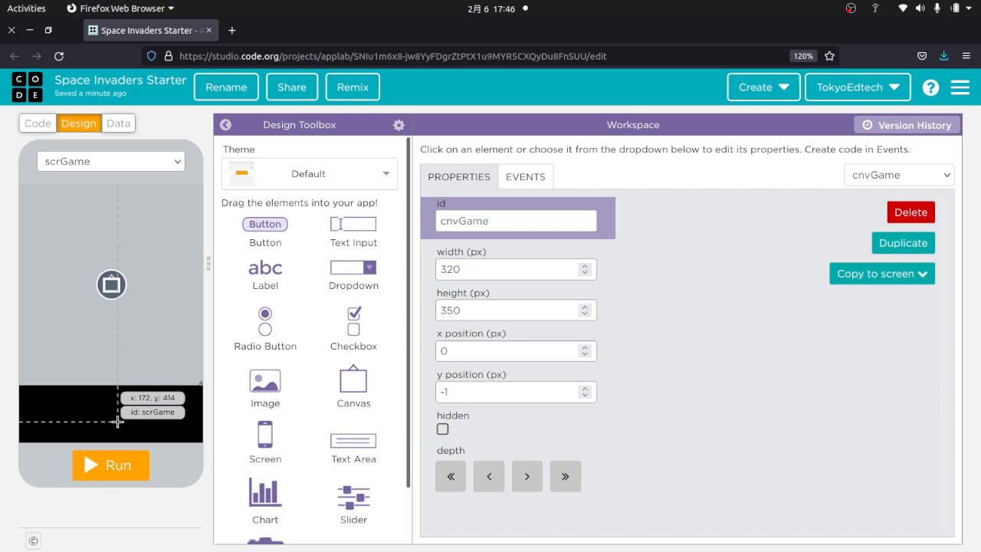
pyautogui.moveTo(426, 242)
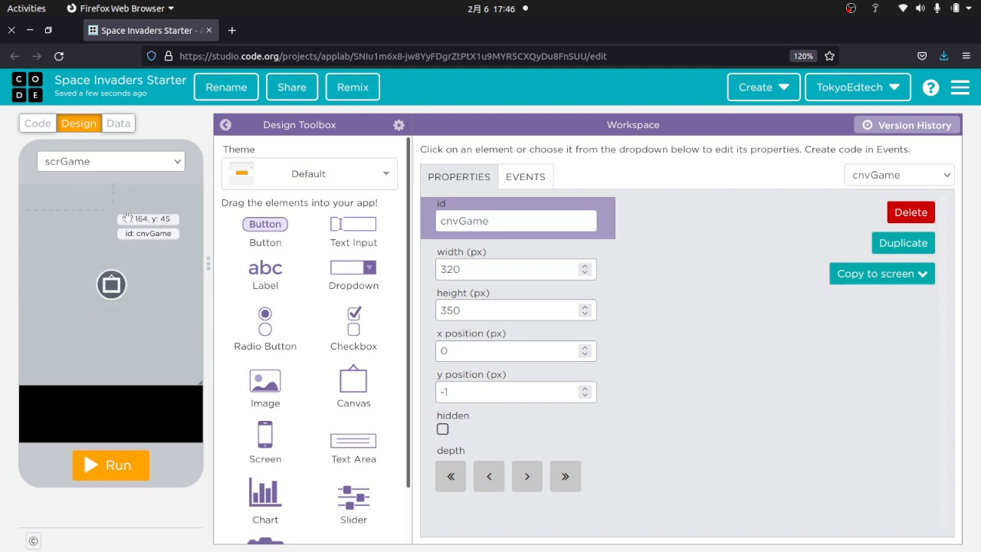
pyautogui.moveTo(132, 261)
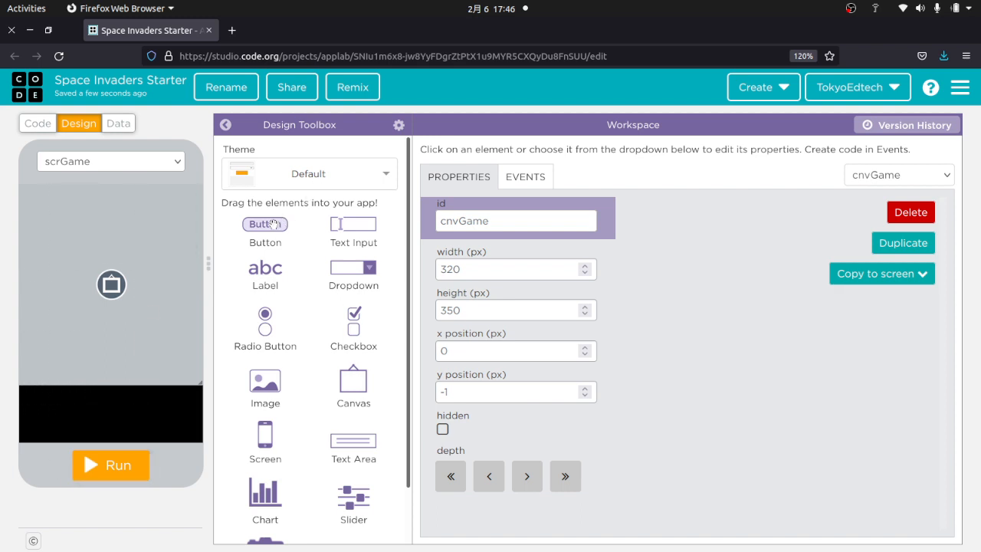
# Place a button at the bottom-left of the screen and name it btnLeft
pyautogui.moveTo(264, 224); pyautogui.dragTo(60, 414)
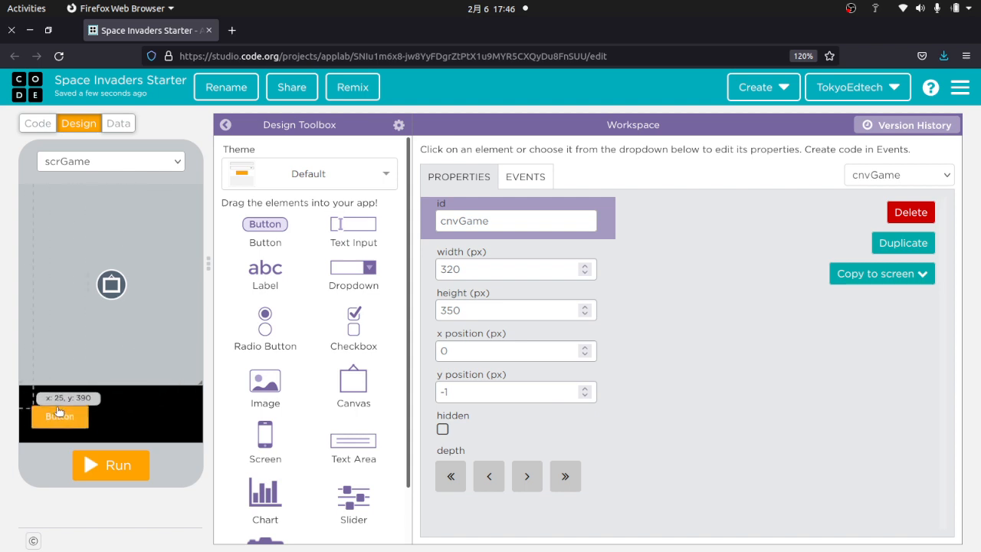
pyautogui.moveTo(59, 417); pyautogui.dragTo(48, 411)
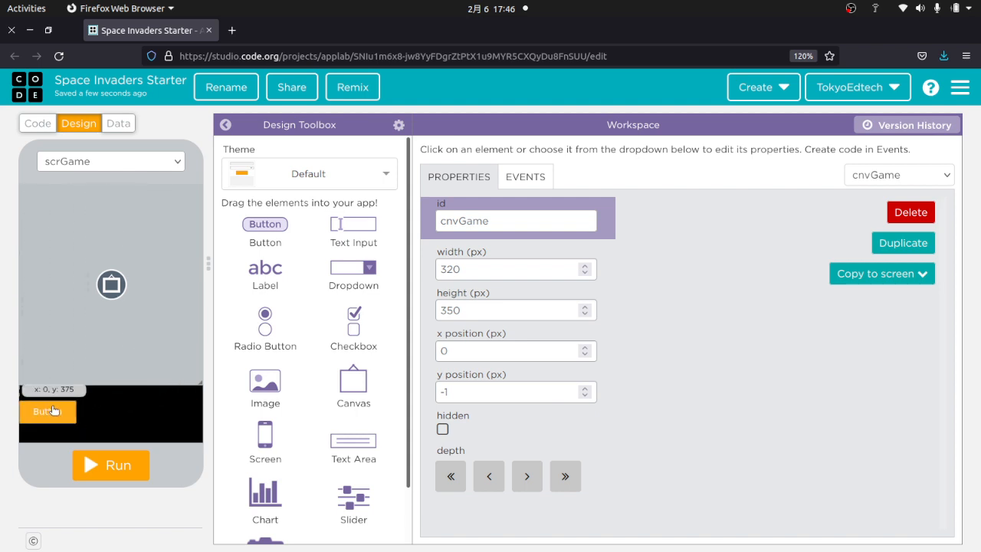
pyautogui.click(52, 411)
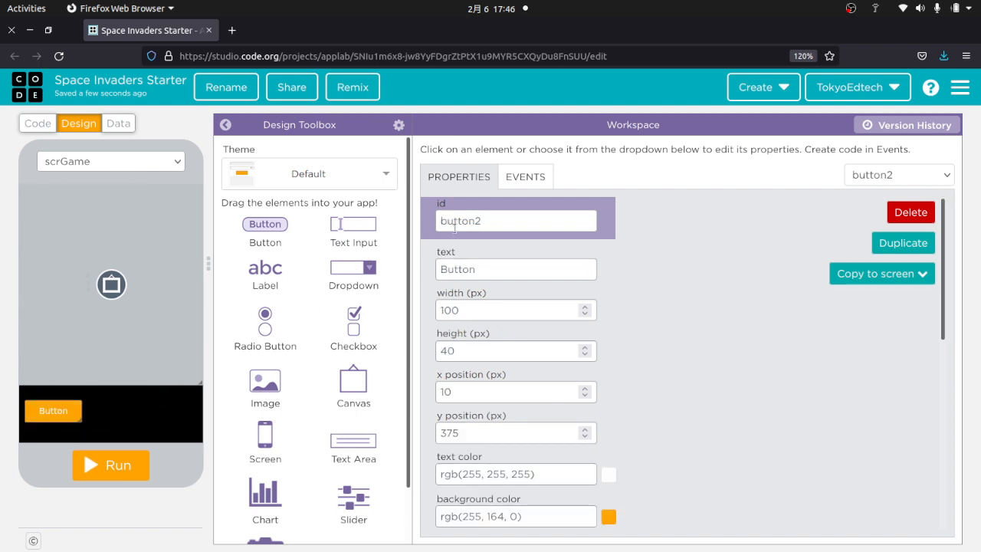
pyautogui.write('btn')
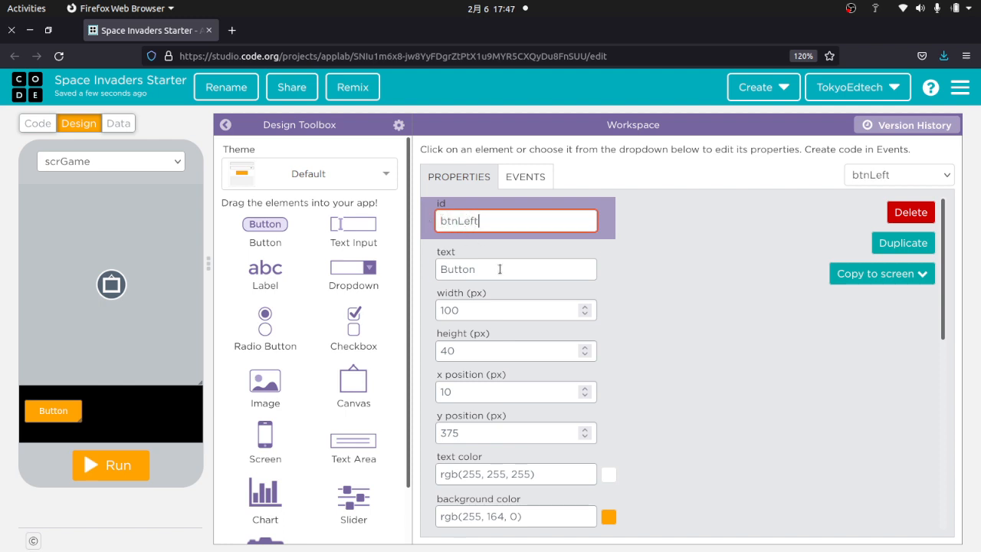
pyautogui.write('Left')
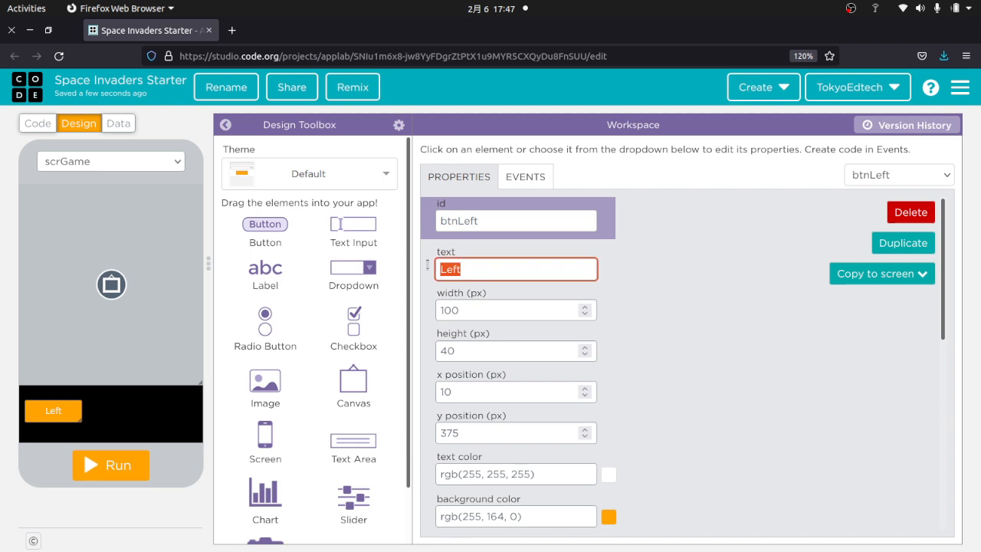
# Label btnLeft with <-- and set its background colour to black (#000000)
pyautogui.write('<--')
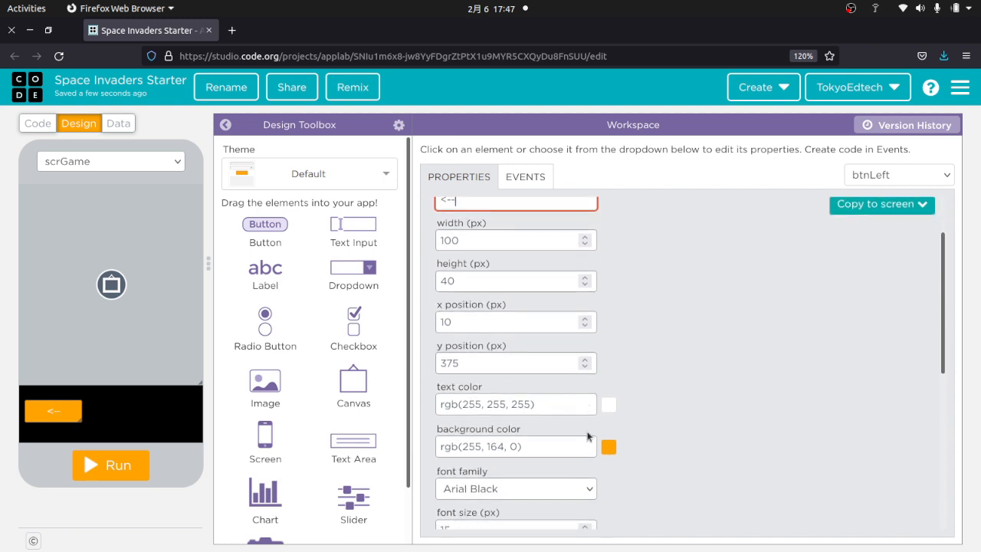
pyautogui.click(607, 447)
pyautogui.write('#000')
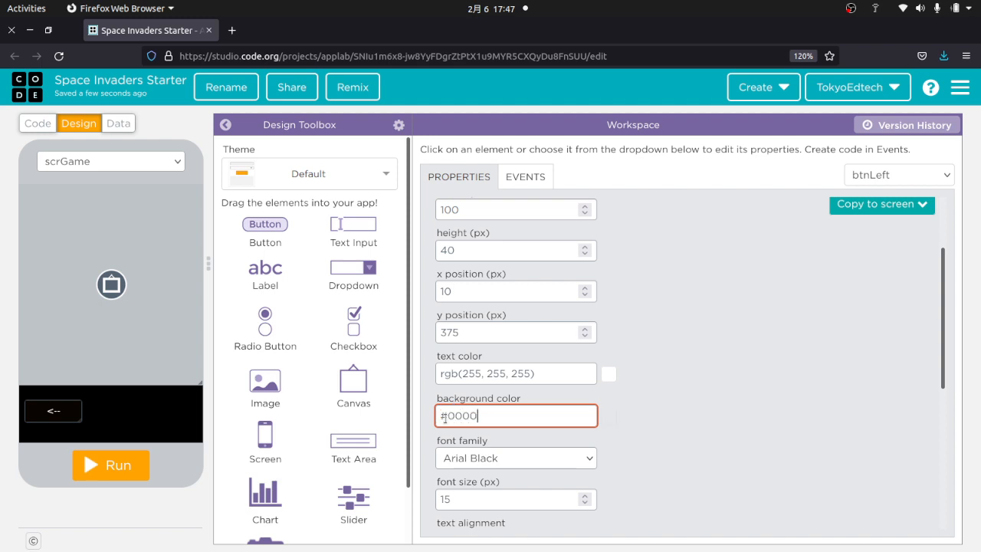
pyautogui.write('0')
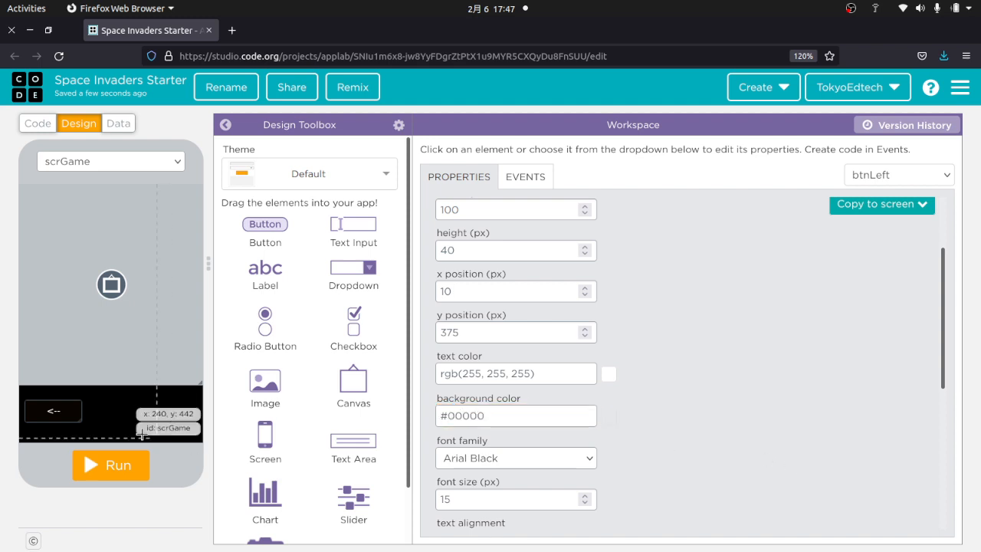
pyautogui.moveTo(157, 435)
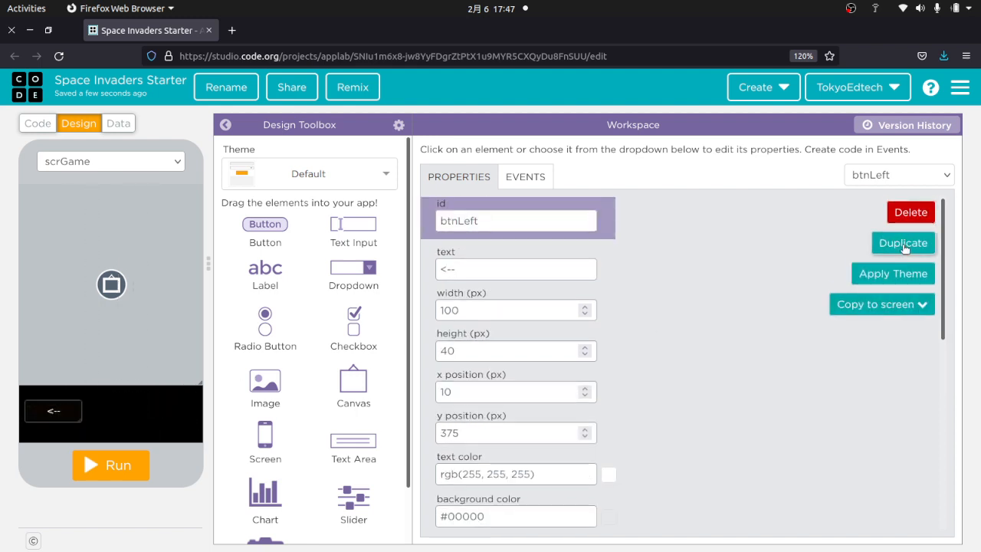
# Duplicate the left button as btnRight labelled --> at the bottom right
pyautogui.click(903, 243)
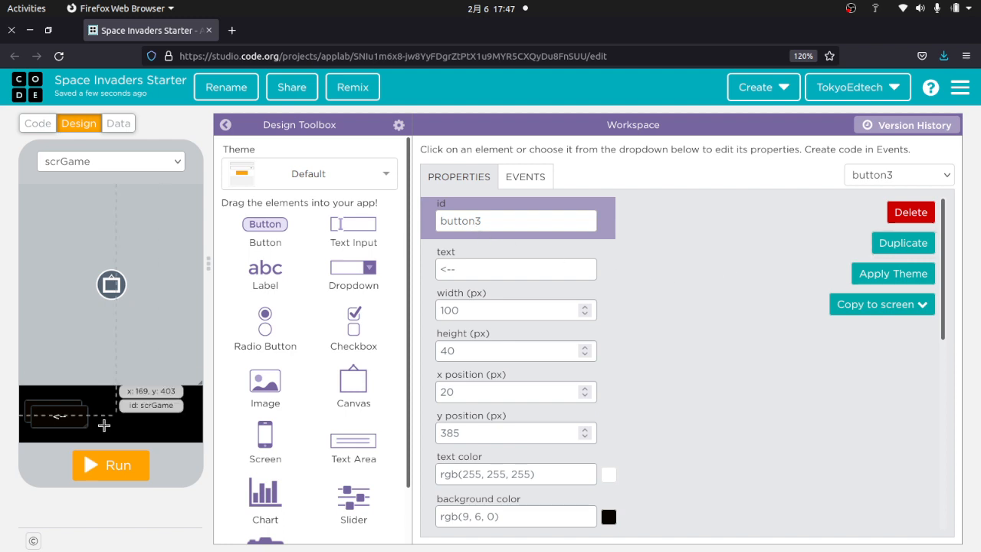
pyautogui.moveTo(58, 414); pyautogui.dragTo(159, 411)
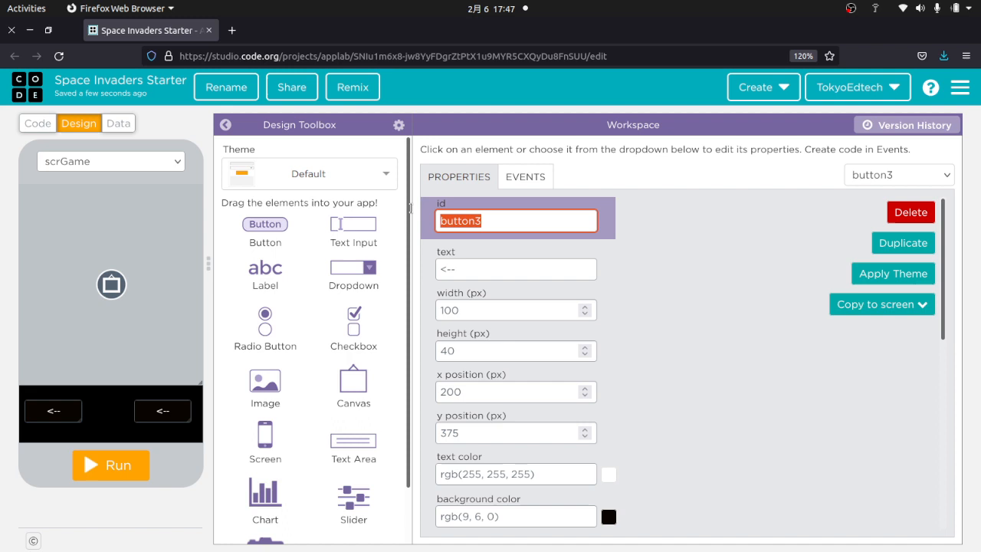
pyautogui.write('btnRight')
pyautogui.click(515, 268)
pyautogui.write('>')
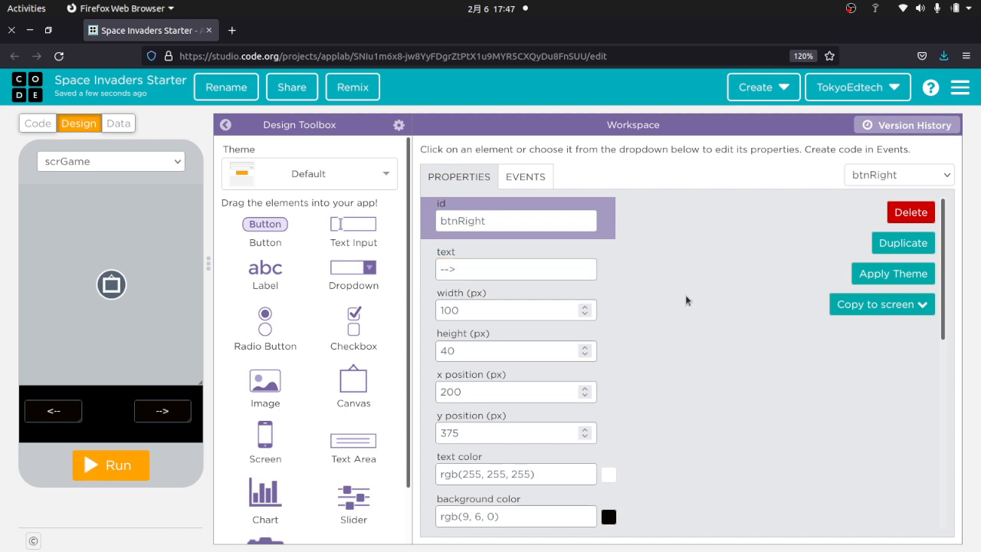
pyautogui.moveTo(856, 239)
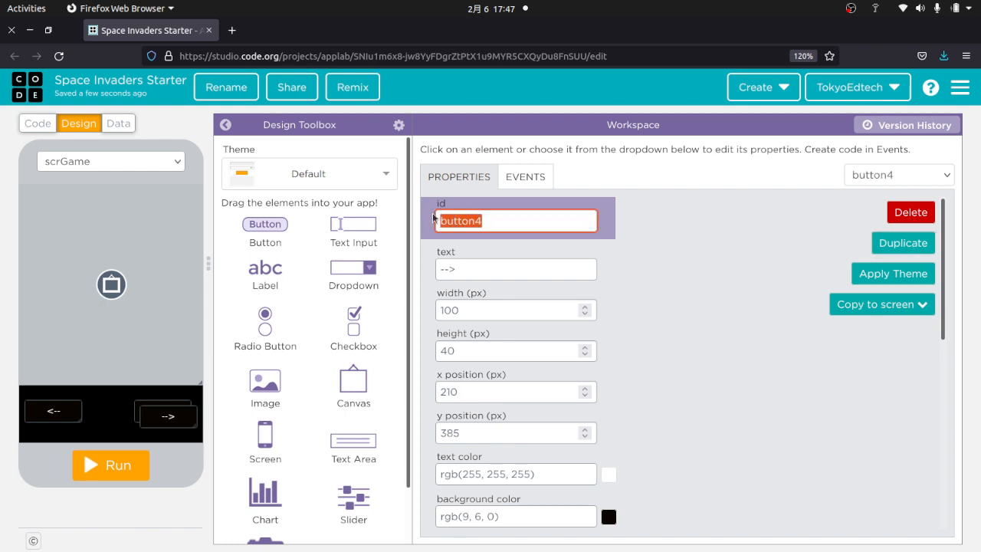
# Duplicate again as btnFire labelled ^, placed between the arrows with width 70
pyautogui.write('btnFire')
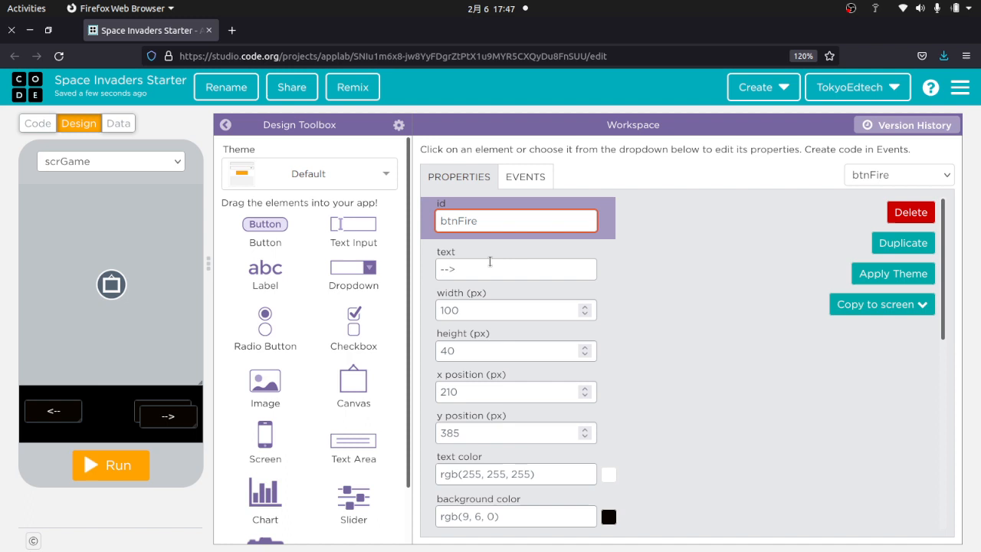
pyautogui.click(515, 270)
pyautogui.write('^')
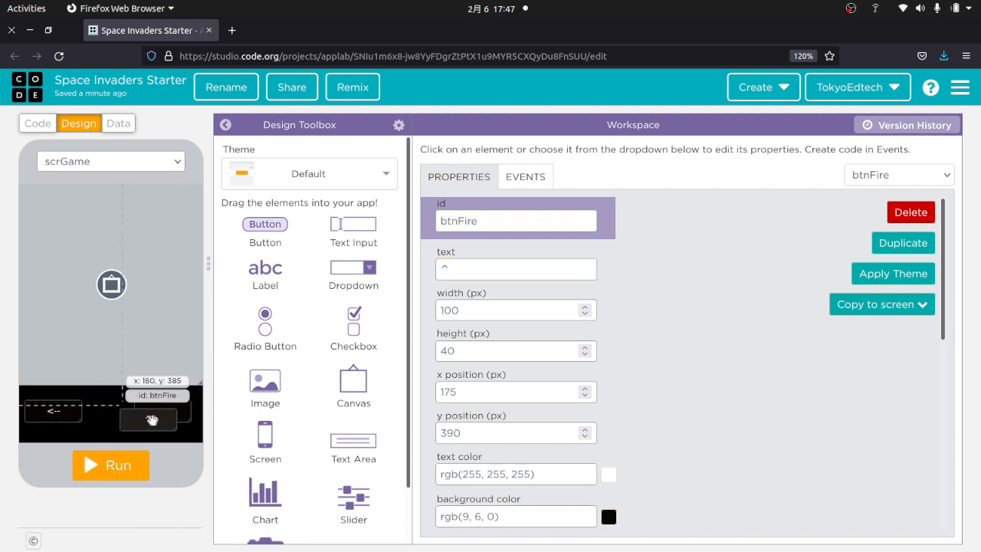
pyautogui.moveTo(147, 420); pyautogui.dragTo(108, 411)
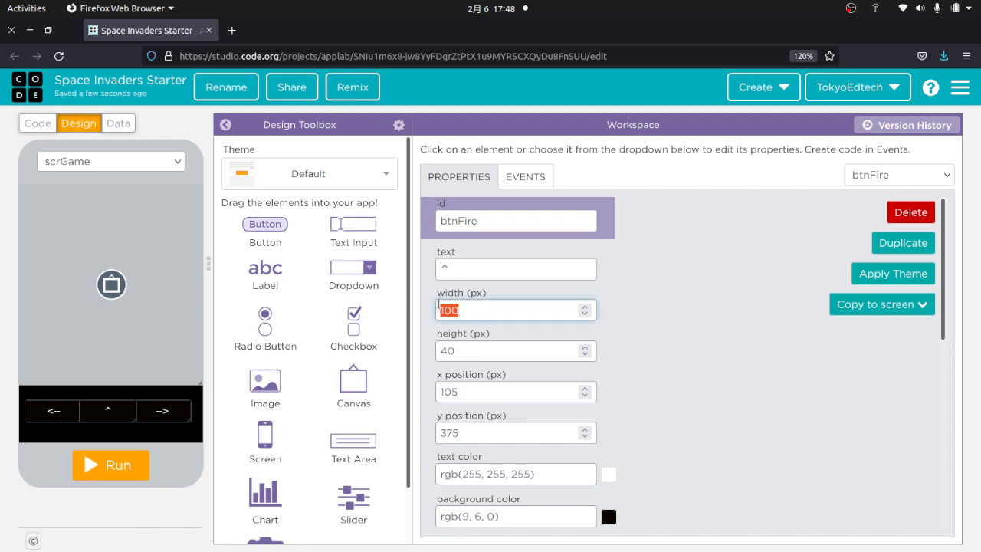
pyautogui.write('70')
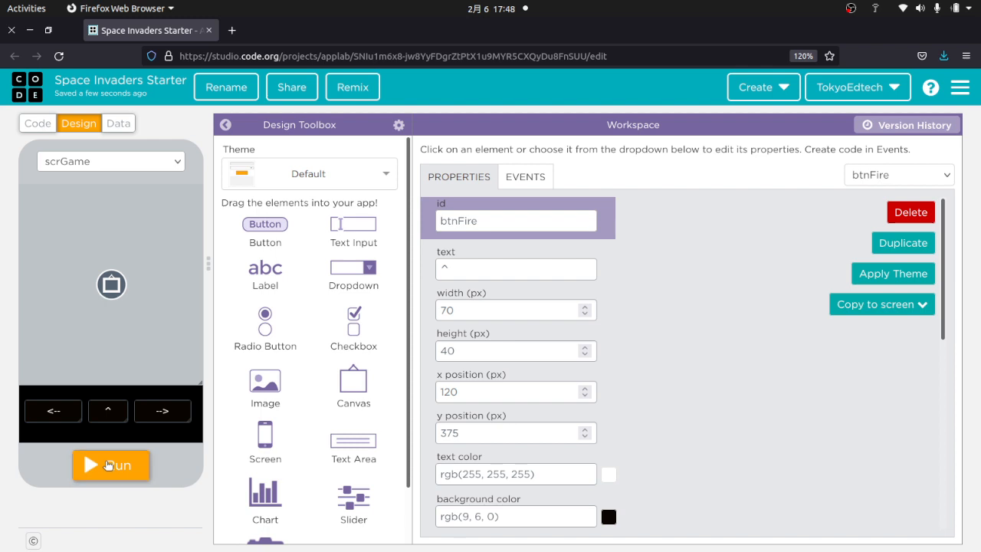
# Test-run the app to see the three buttons, then return to editing scrGame
pyautogui.click(110, 466)
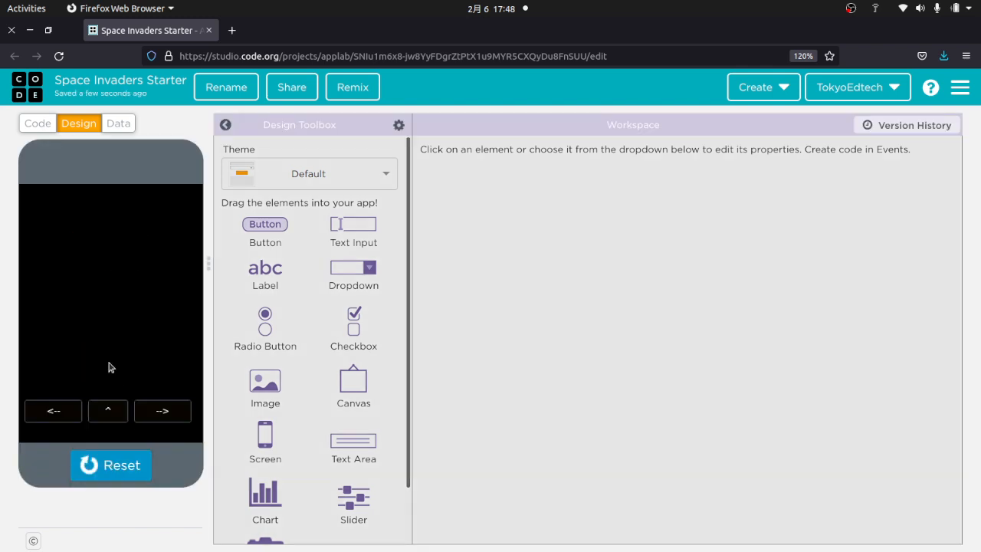
pyautogui.moveTo(150, 155)
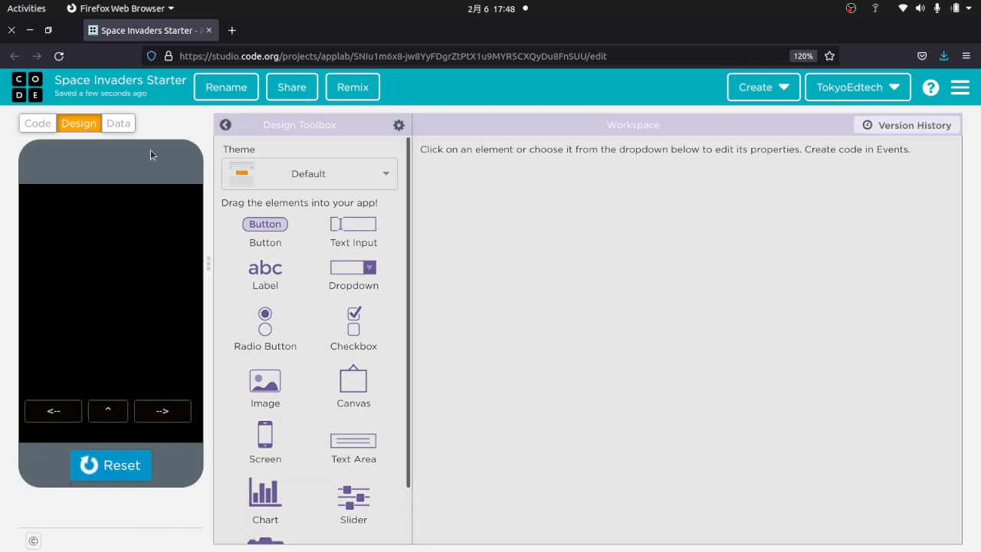
pyautogui.moveTo(120, 257)
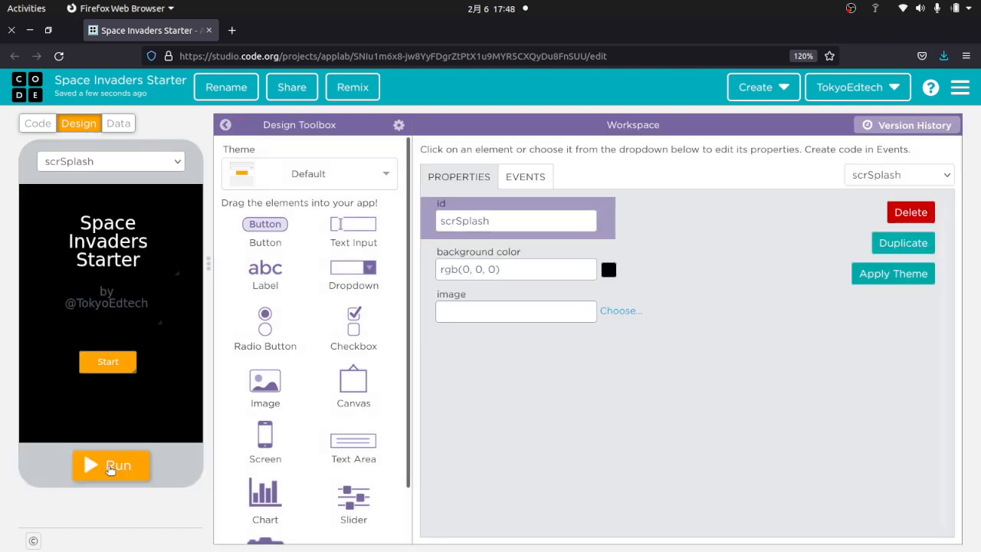
pyautogui.click(111, 161)
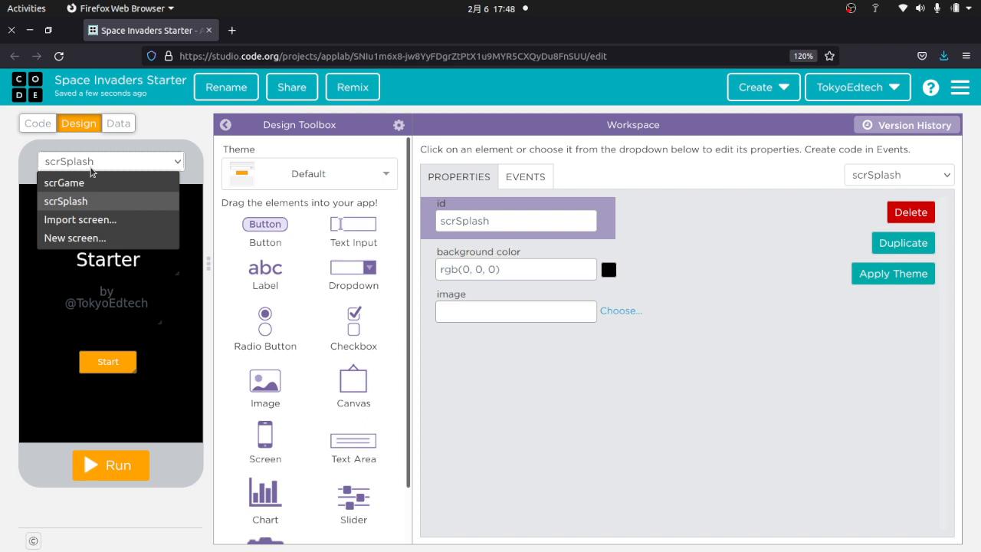
pyautogui.click(64, 182)
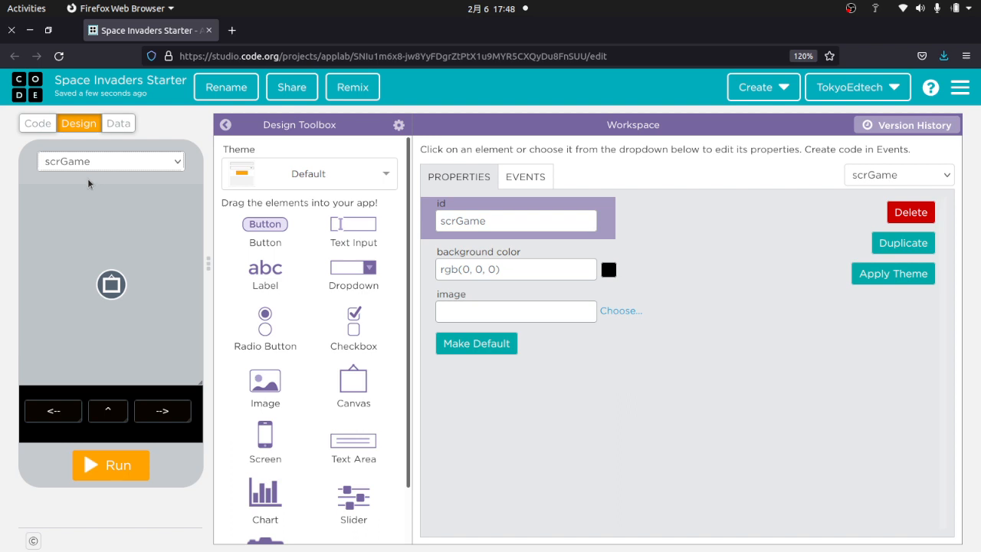
pyautogui.moveTo(36, 122)
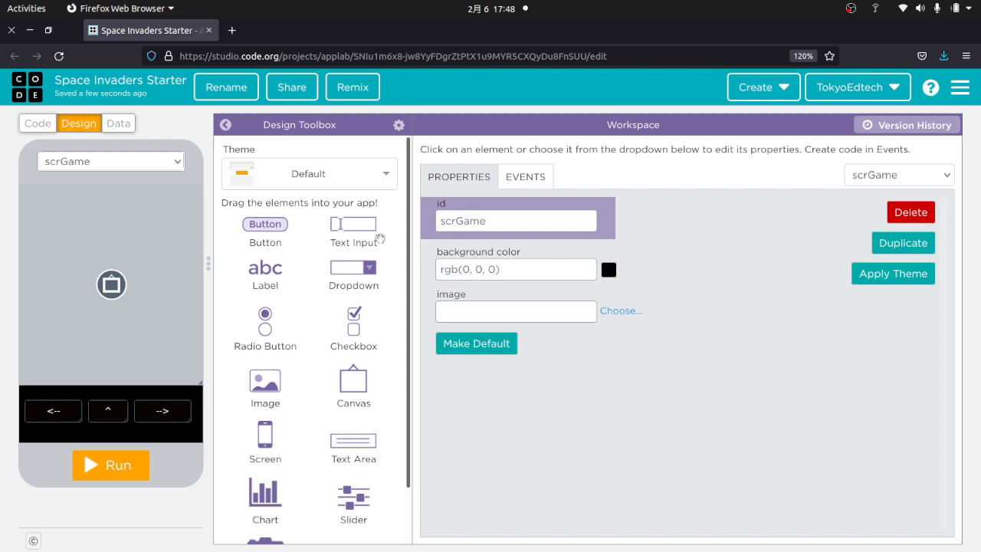
pyautogui.moveTo(126, 198)
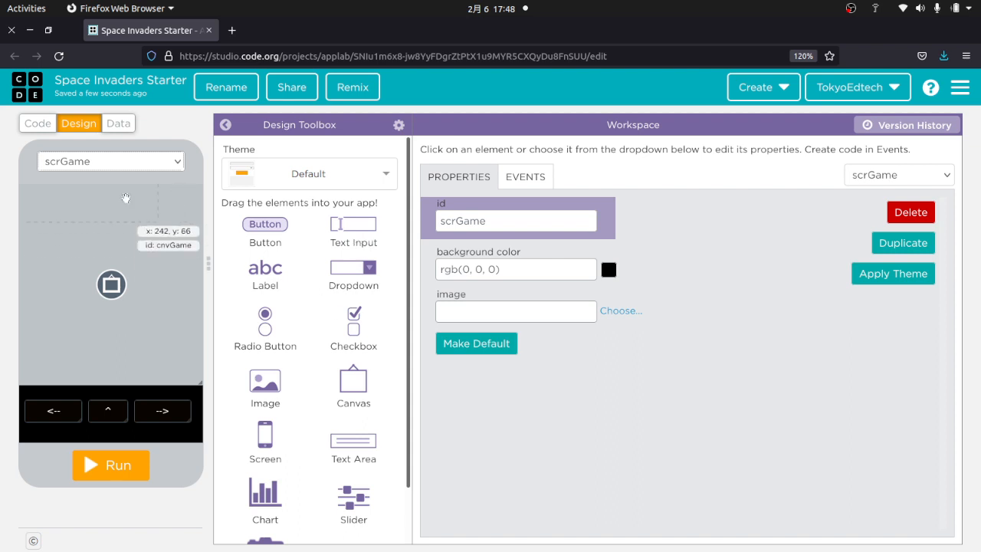
# In the code view, declare variables playerX = 160 and playerY = 310 above the start handler
pyautogui.click(37, 123)
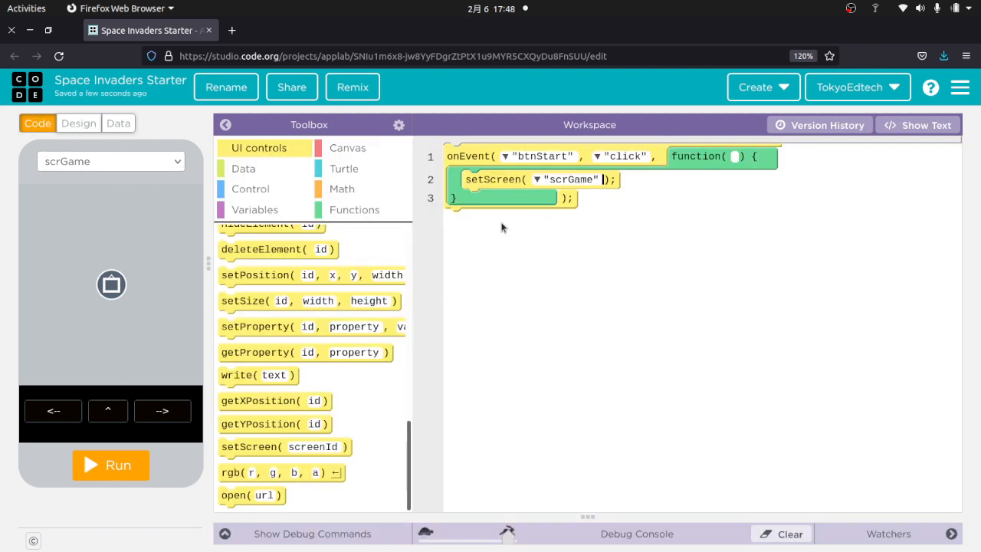
pyautogui.moveTo(408, 227)
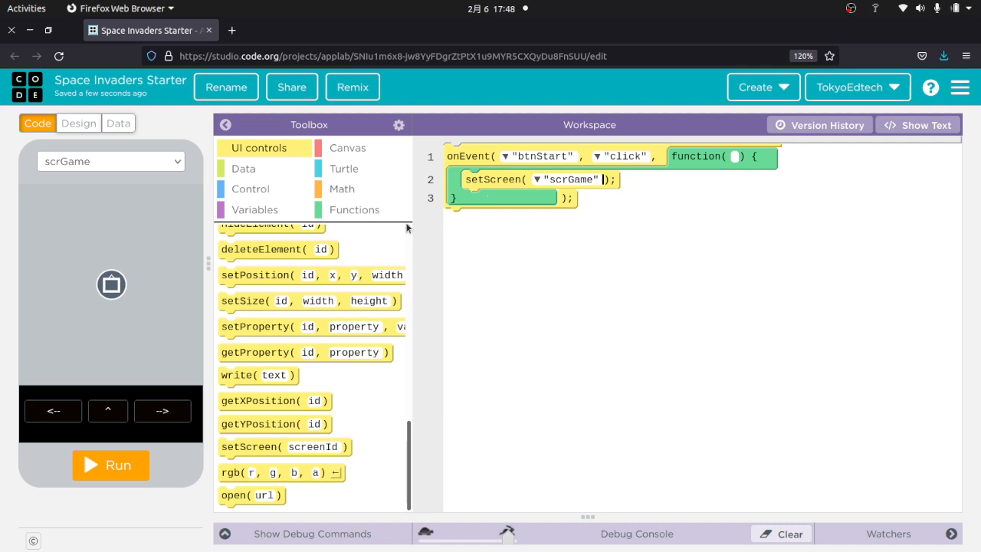
pyautogui.moveTo(233, 214)
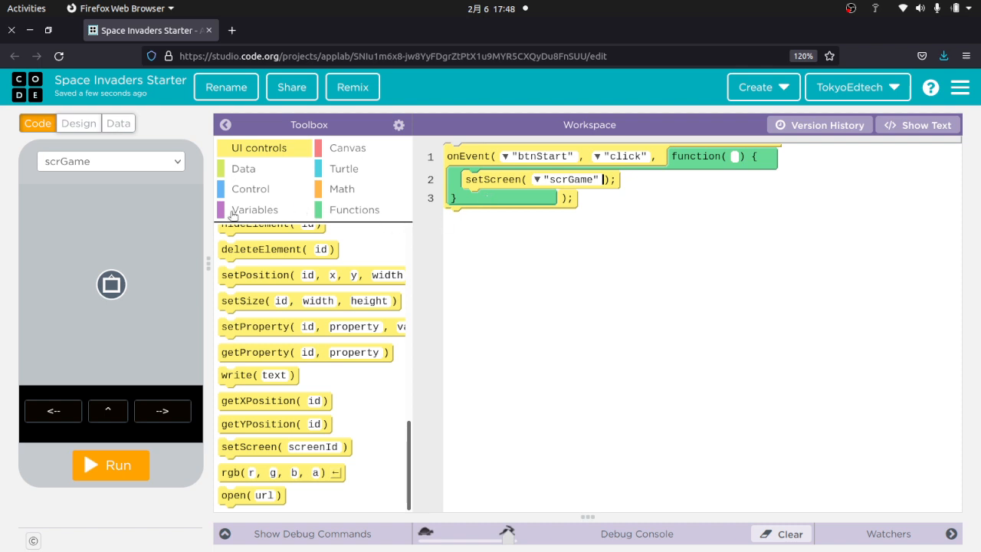
pyautogui.moveTo(236, 215)
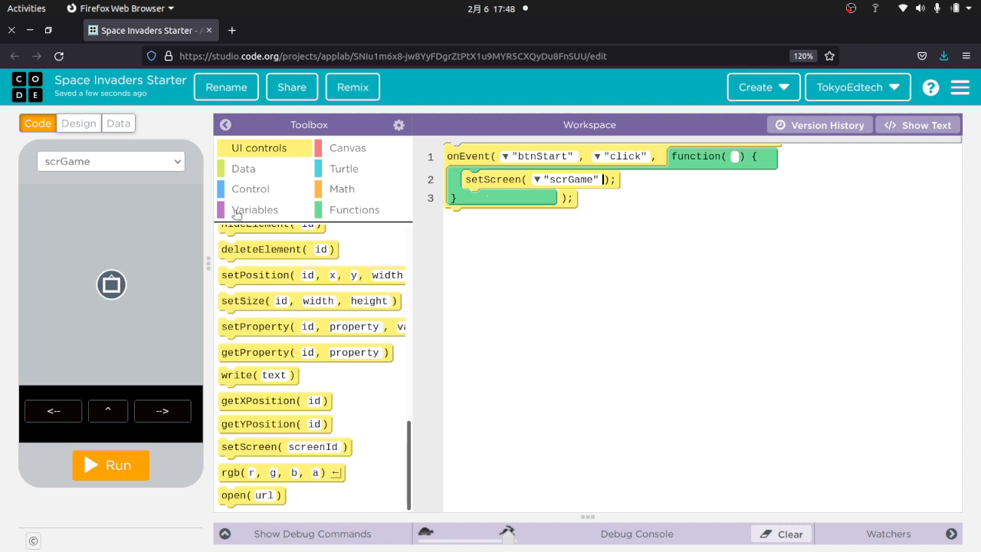
pyautogui.click(254, 209)
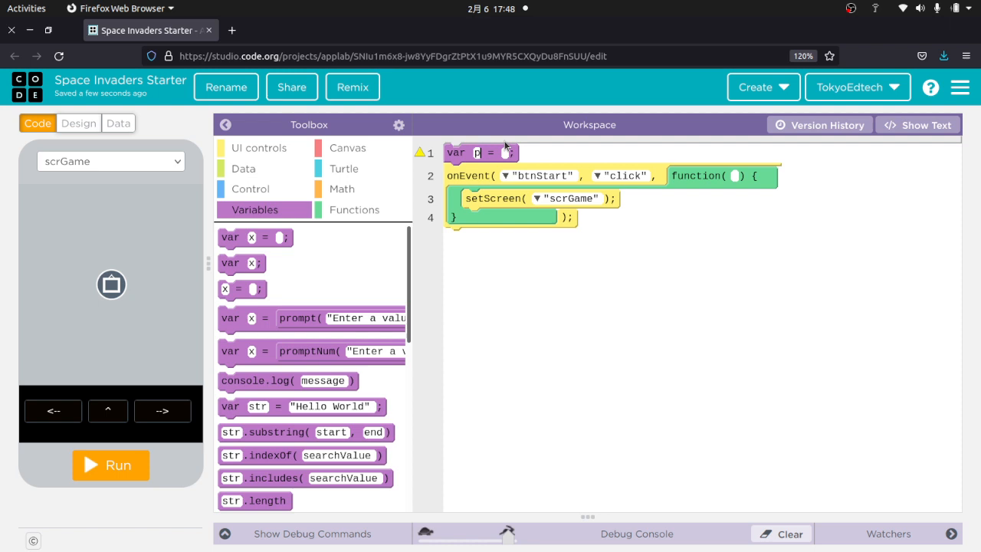
pyautogui.write('playerX')
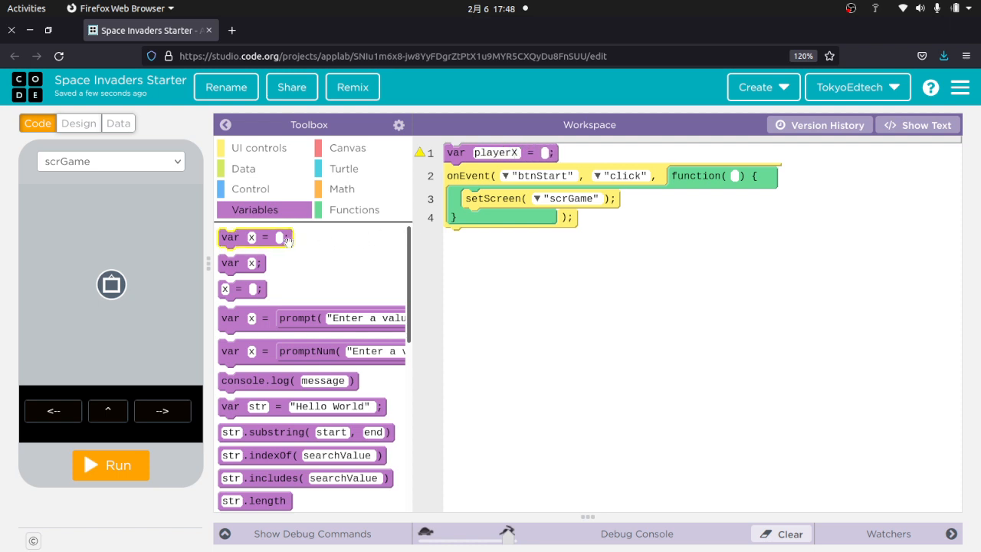
pyautogui.moveTo(255, 236); pyautogui.dragTo(483, 172)
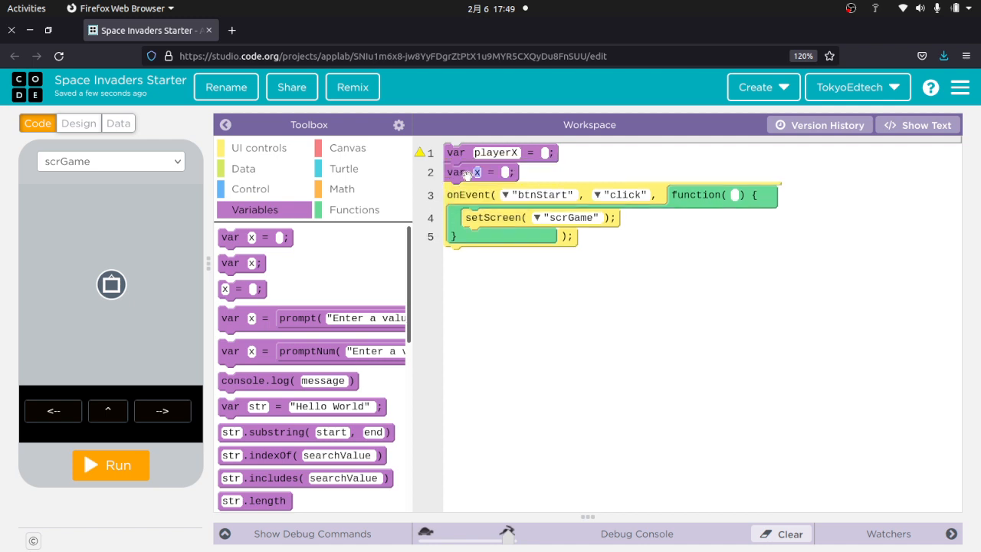
pyautogui.write('playerY')
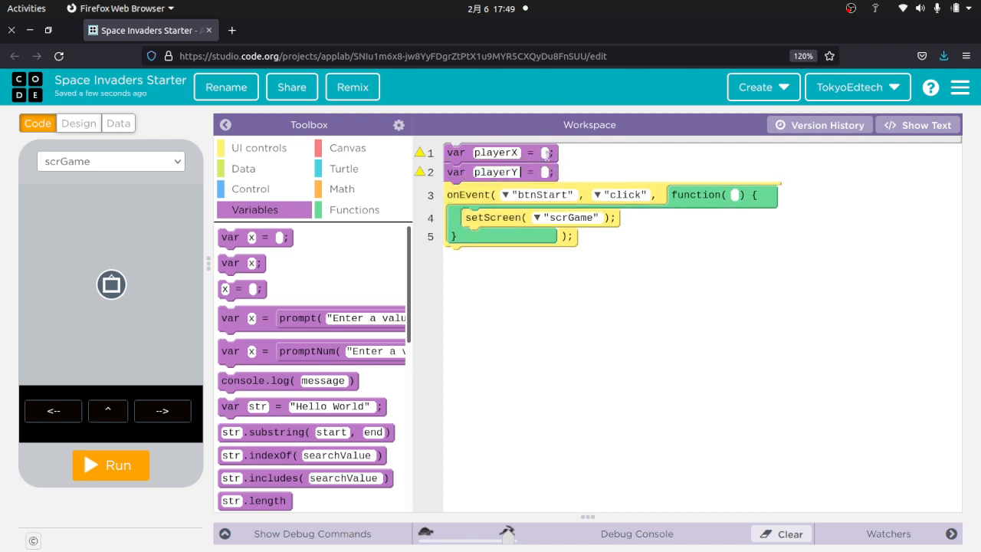
pyautogui.moveTo(110, 279)
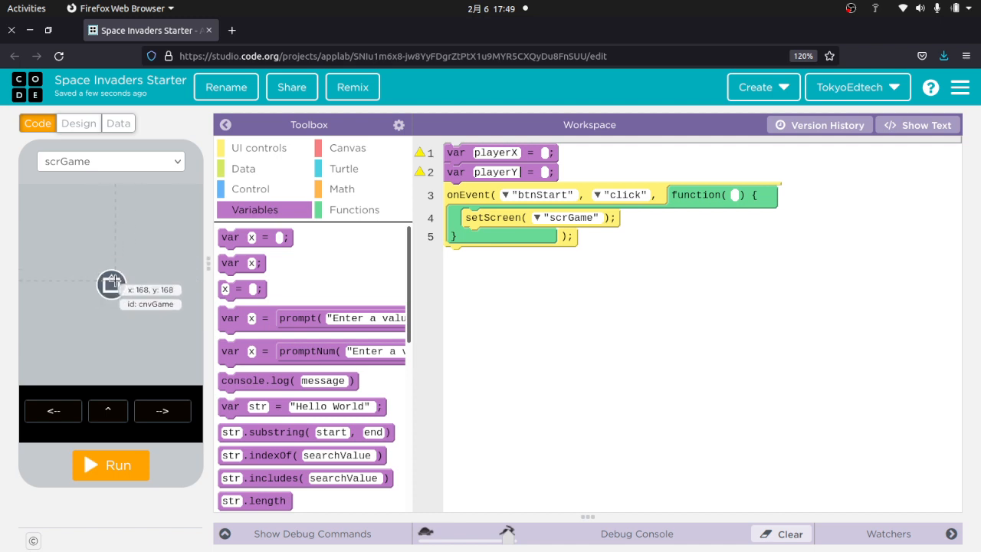
pyautogui.moveTo(23, 184)
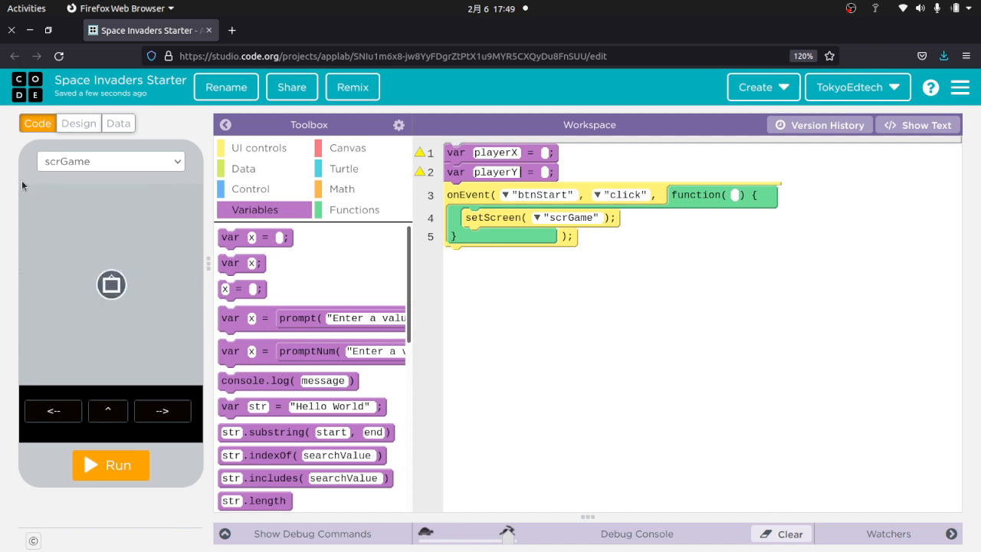
pyautogui.moveTo(110, 285)
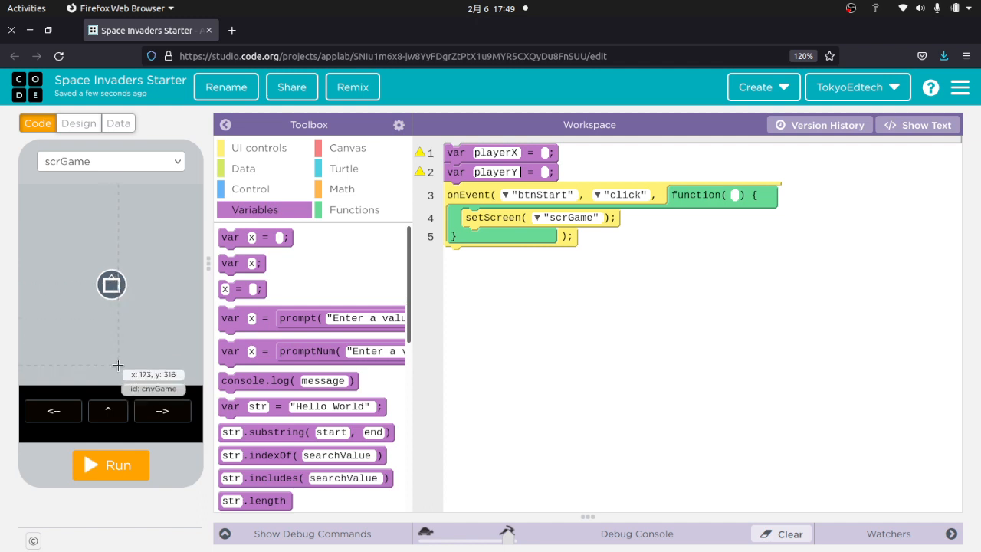
pyautogui.moveTo(111, 365)
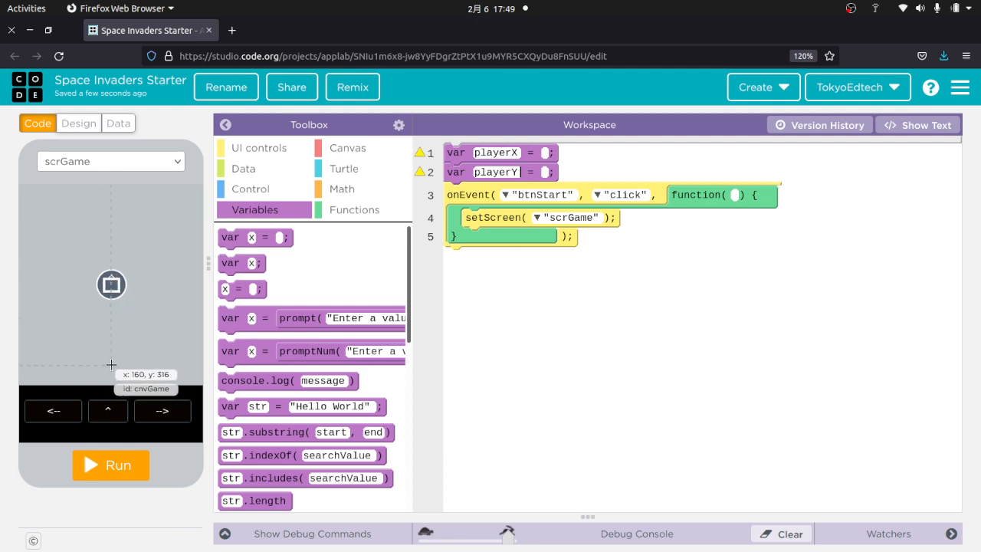
pyautogui.moveTo(111, 365)
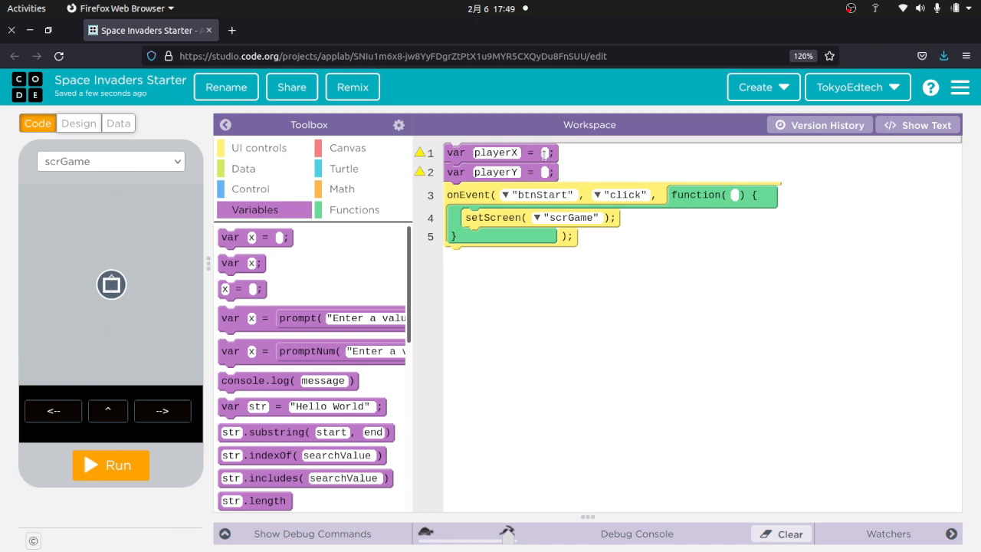
pyautogui.write('160')
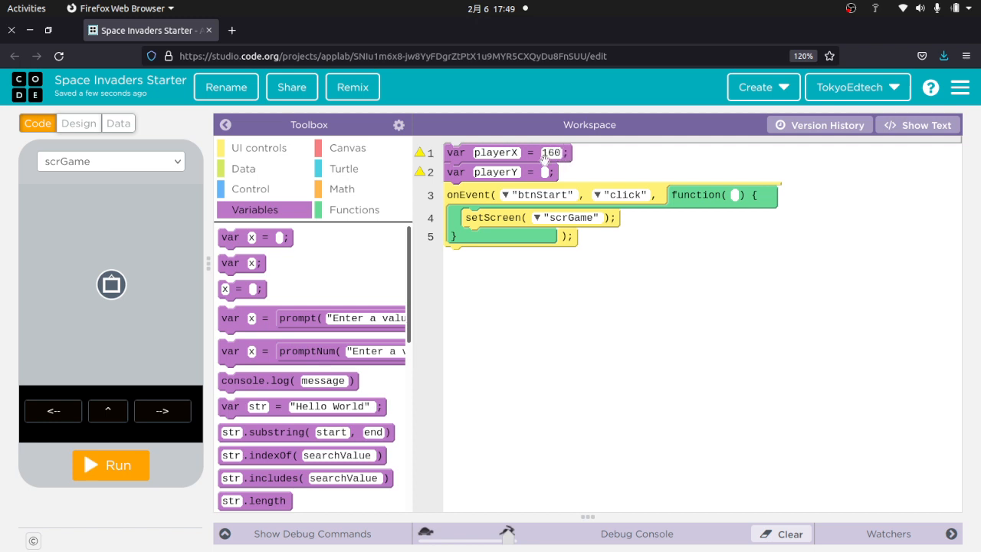
pyautogui.write('310')
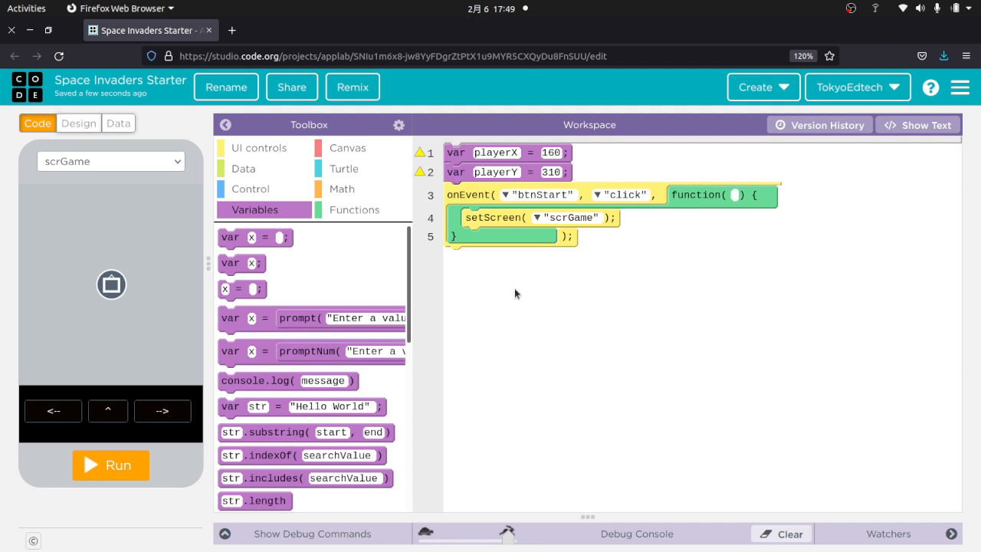
pyautogui.moveTo(278, 200)
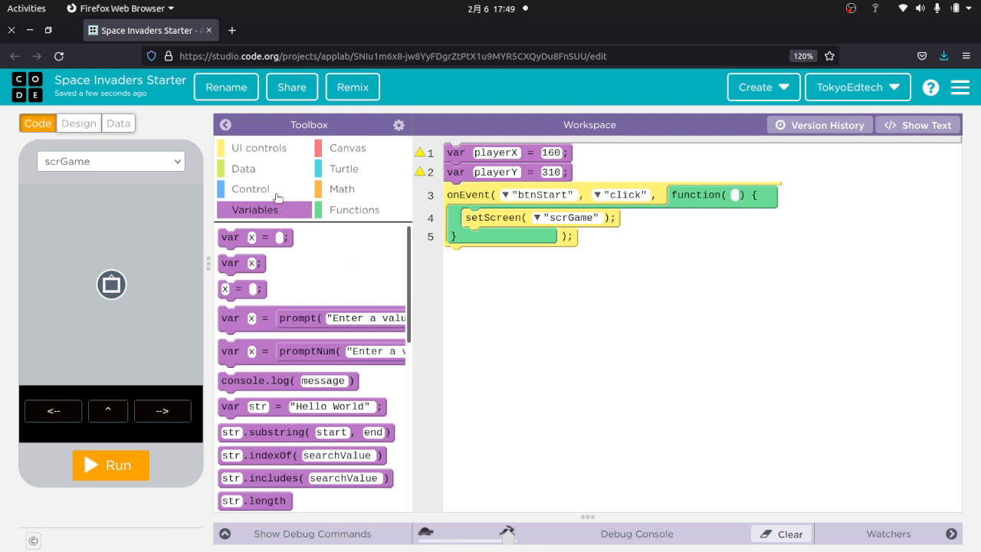
pyautogui.moveTo(236, 184)
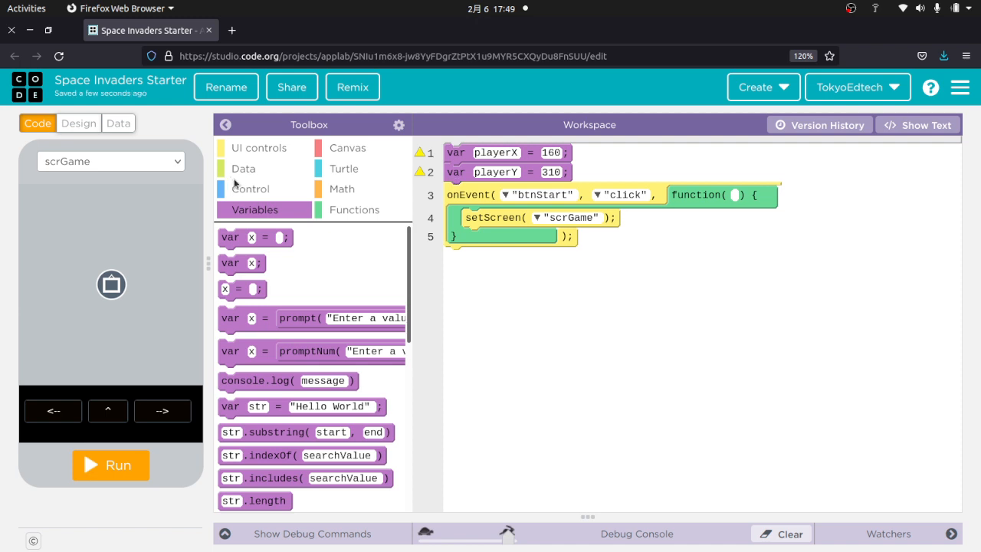
pyautogui.moveTo(347, 148)
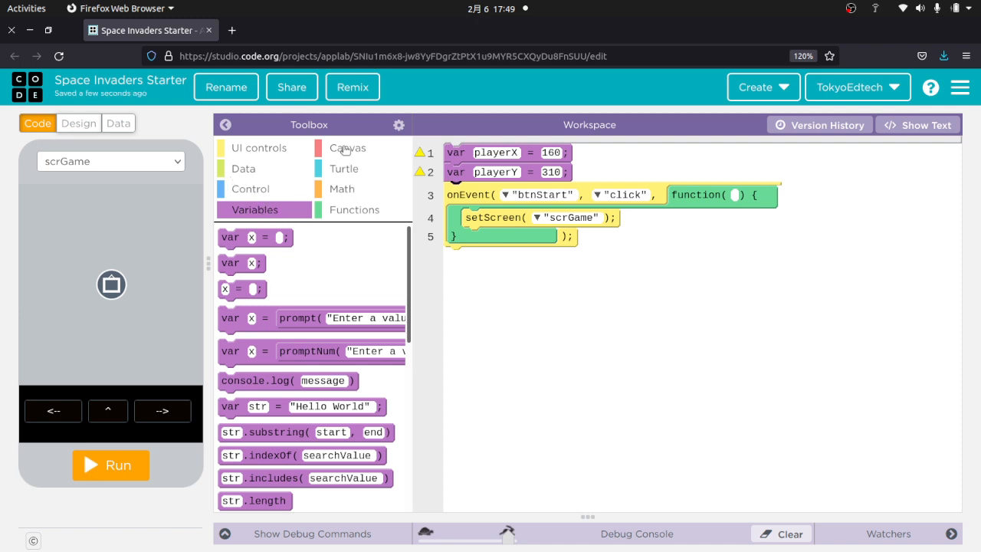
# Add circle(playerX, playerY, 40) from the Canvas blocks
pyautogui.click(347, 147)
pyautogui.write('p')
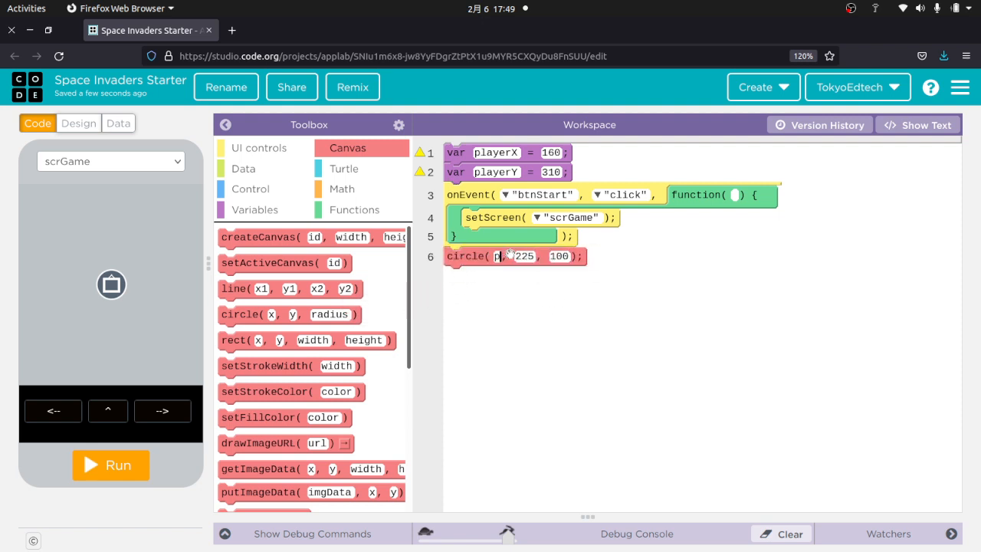
pyautogui.write('layerX')
pyautogui.click(524, 256)
pyautogui.write('playerY')
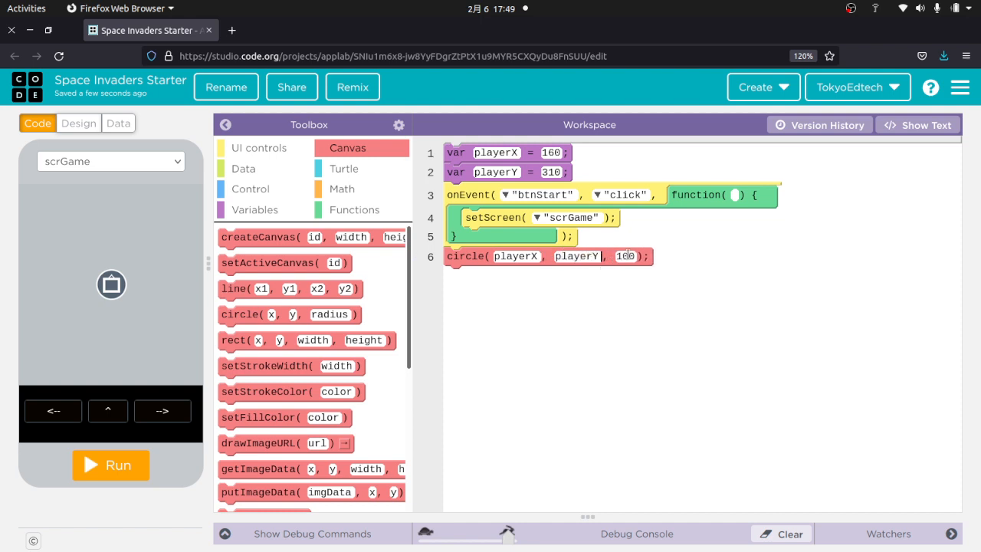
pyautogui.doubleClick(625, 256)
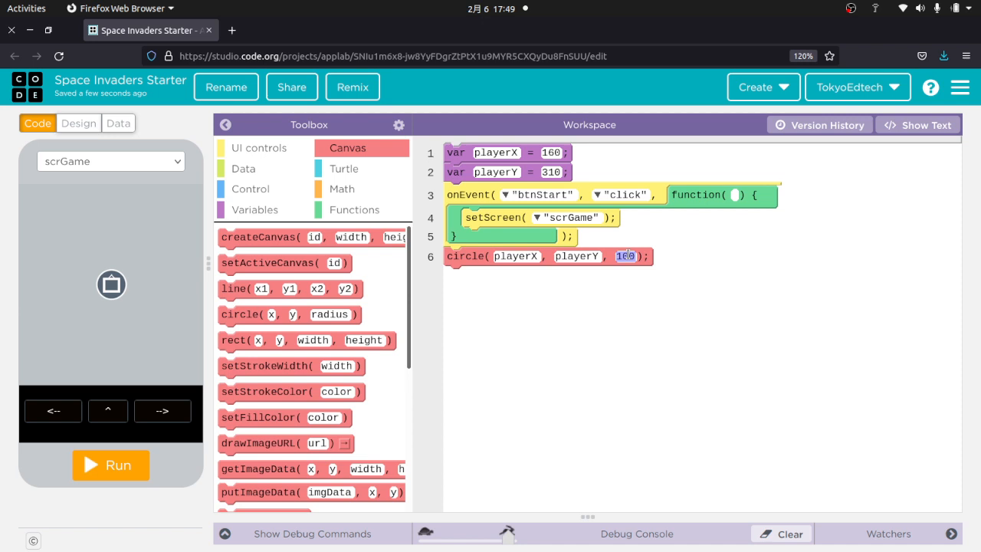
pyautogui.write('40')
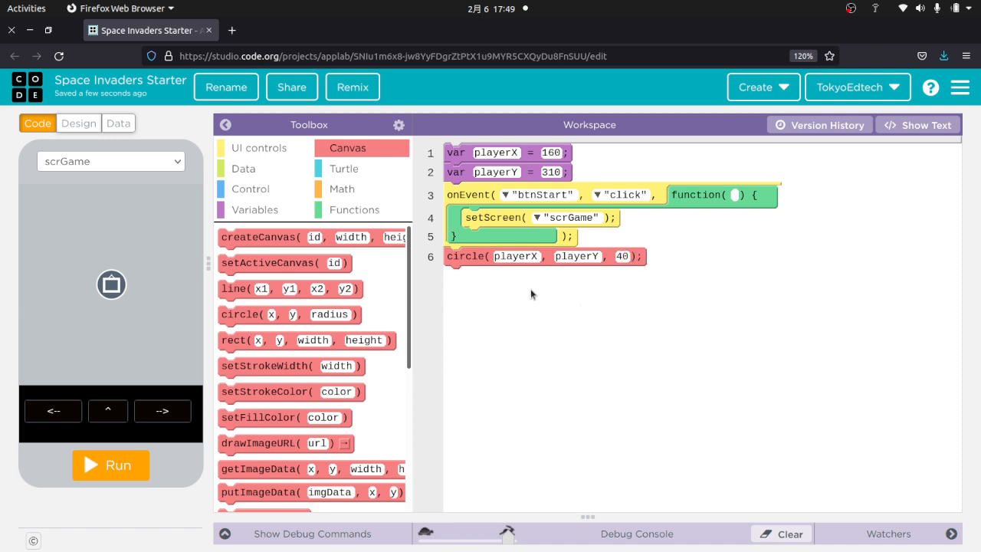
# Set the fill colour to green and run, getting a no-active-canvas warning
pyautogui.scroll(-3)
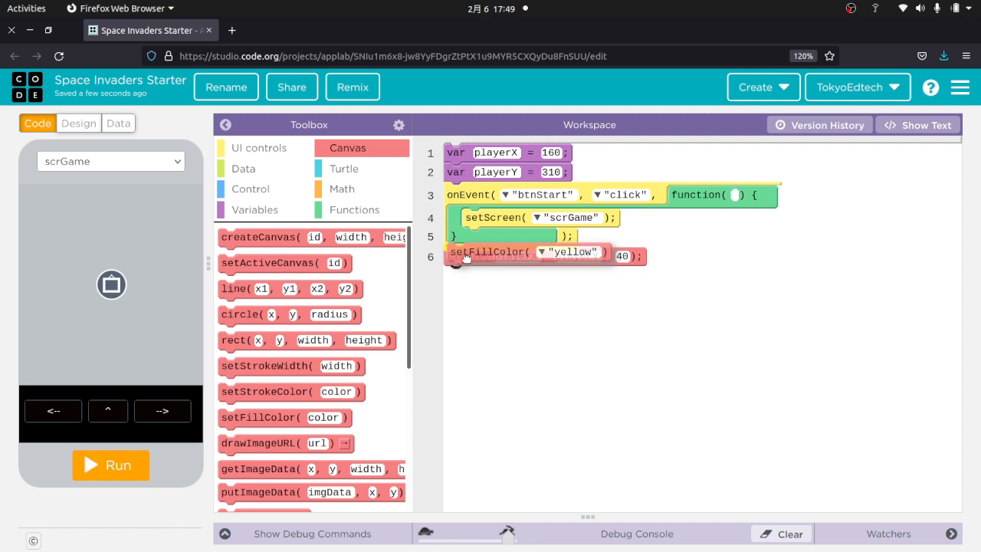
pyautogui.click(543, 256)
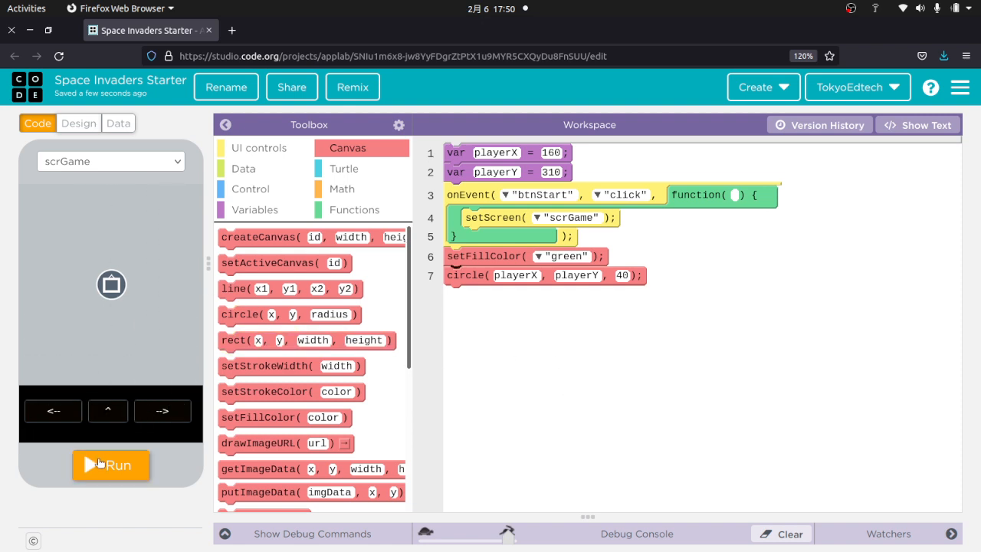
pyautogui.click(110, 466)
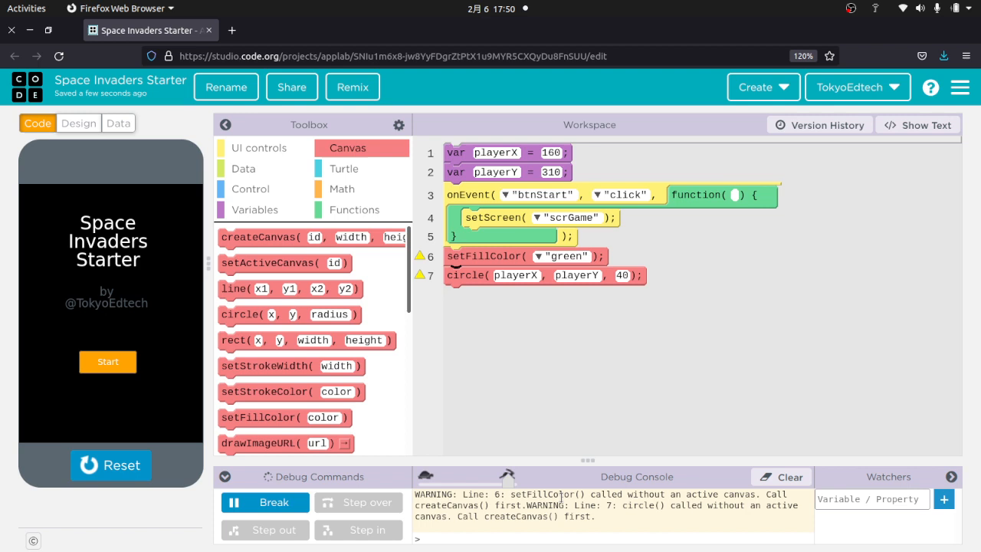
pyautogui.moveTo(784, 503)
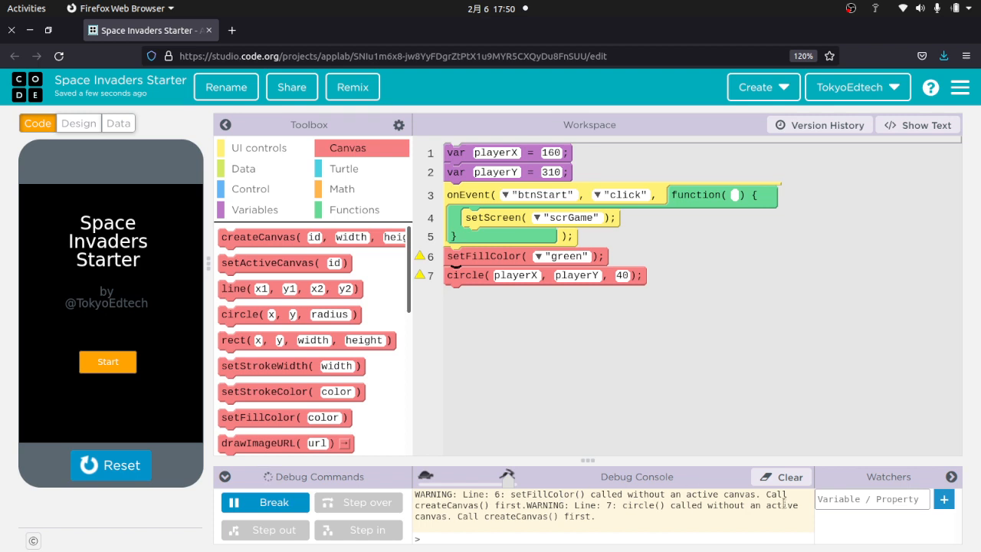
pyautogui.moveTo(552, 321)
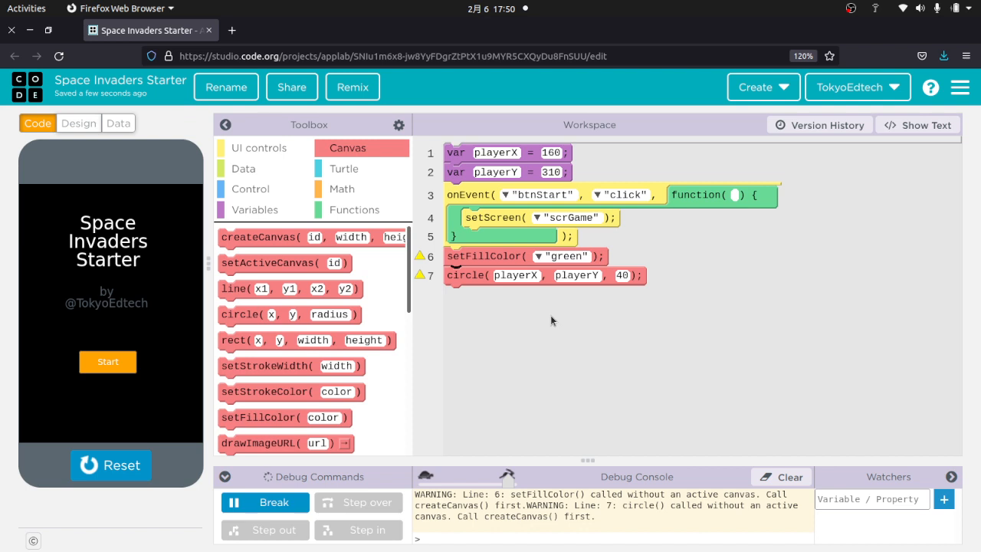
pyautogui.moveTo(555, 314)
pyautogui.write('cnvGame')
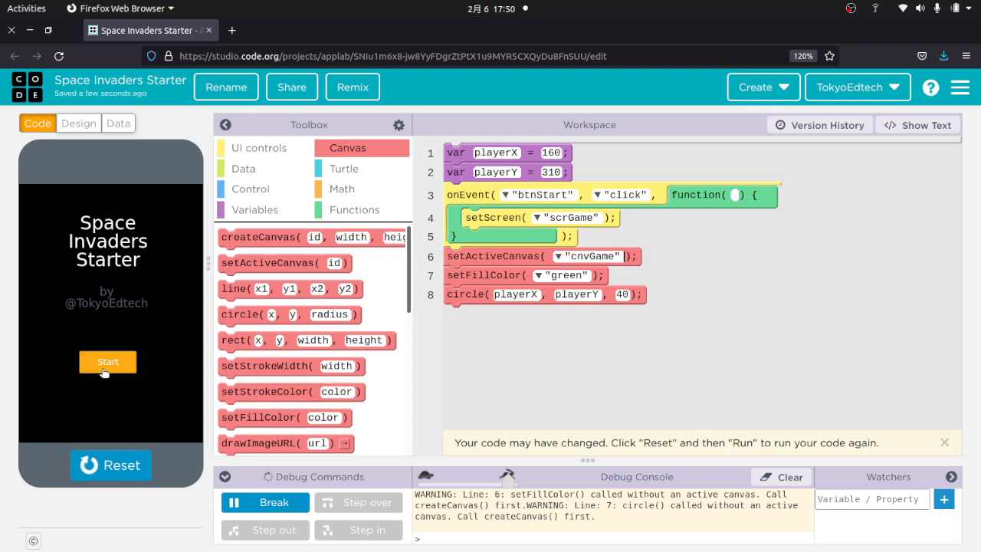
# Activate cnvGame before drawing and rerun so the green circle appears in-game
pyautogui.click(107, 362)
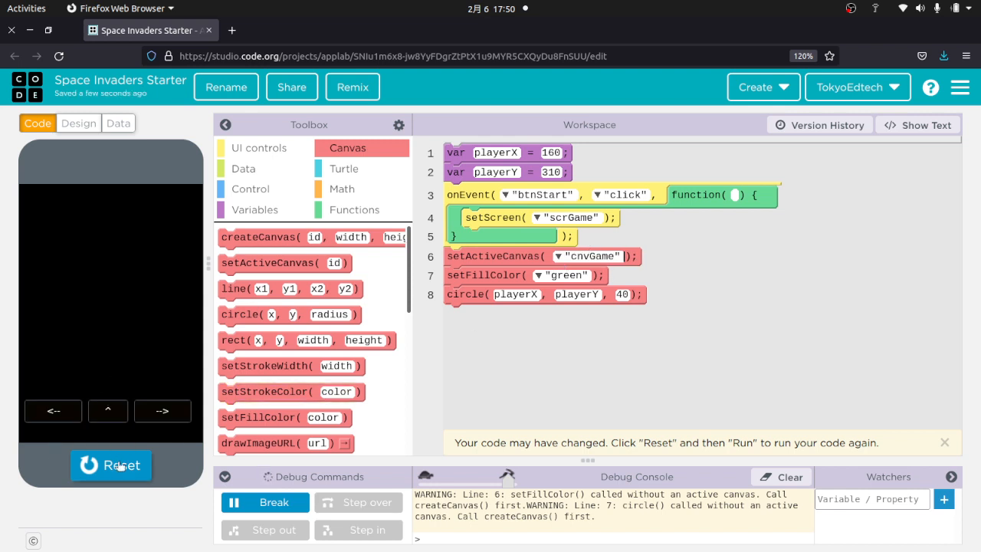
pyautogui.click(111, 466)
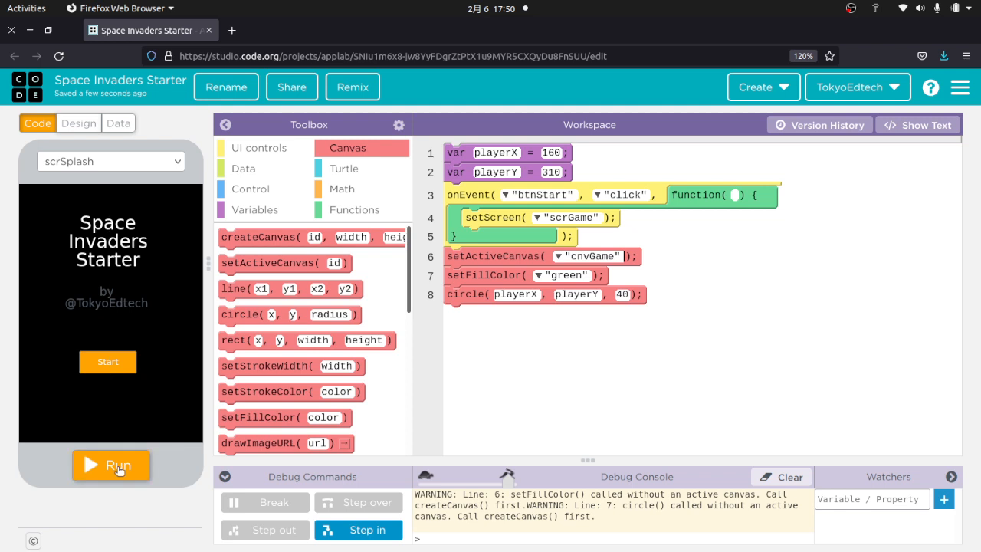
pyautogui.click(110, 465)
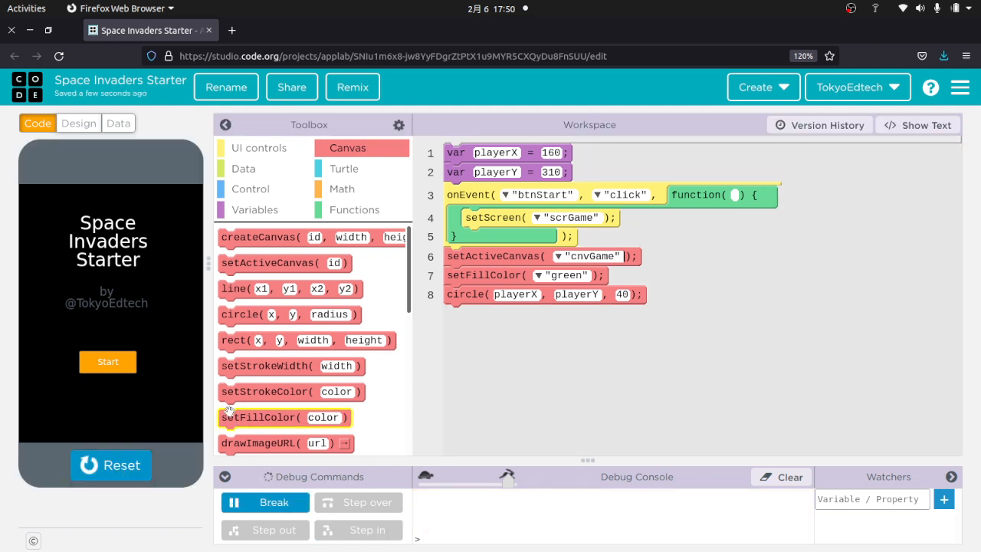
pyautogui.click(108, 362)
pyautogui.write('20')
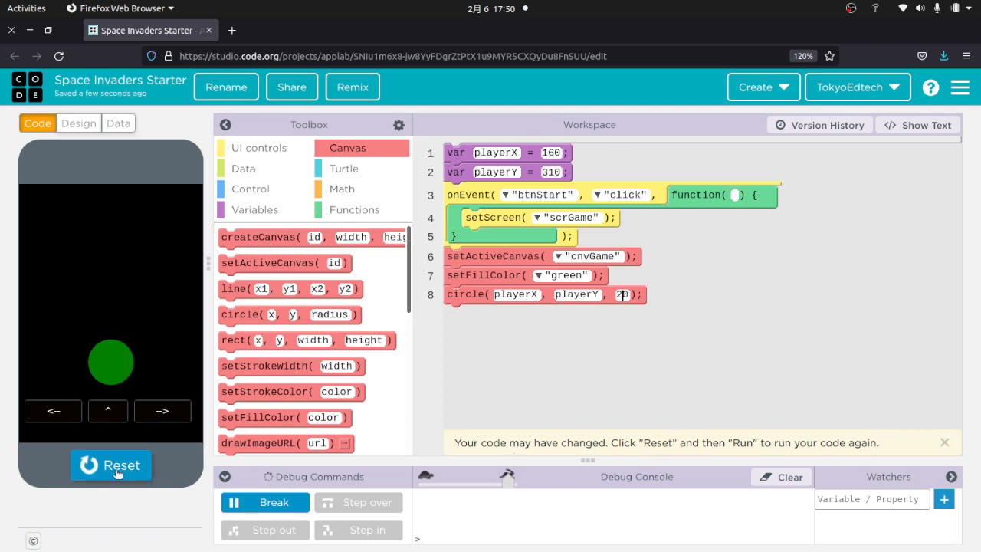
# Shrink the circle to radius 20 and restart to see it above the buttons
pyautogui.click(110, 466)
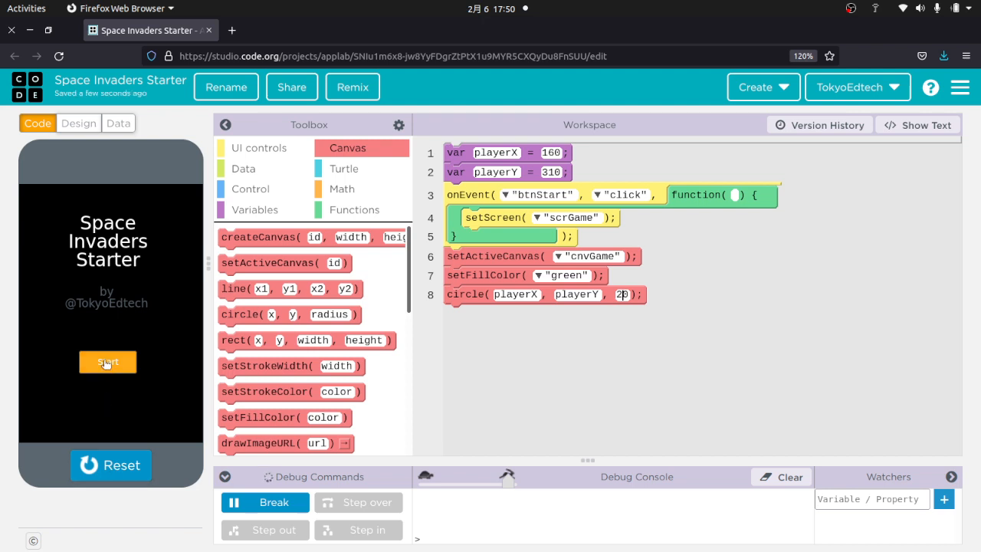
pyautogui.click(108, 362)
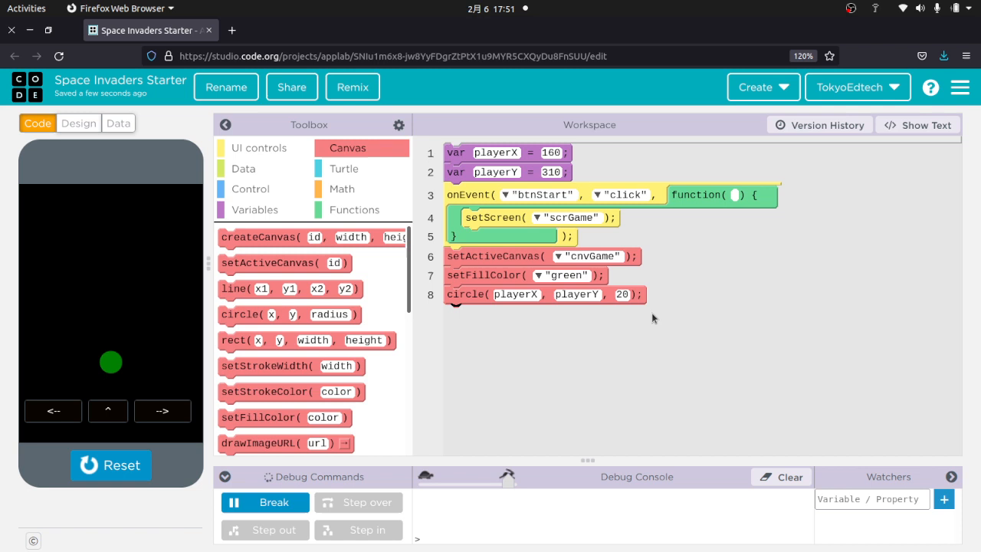
pyautogui.moveTo(638, 322)
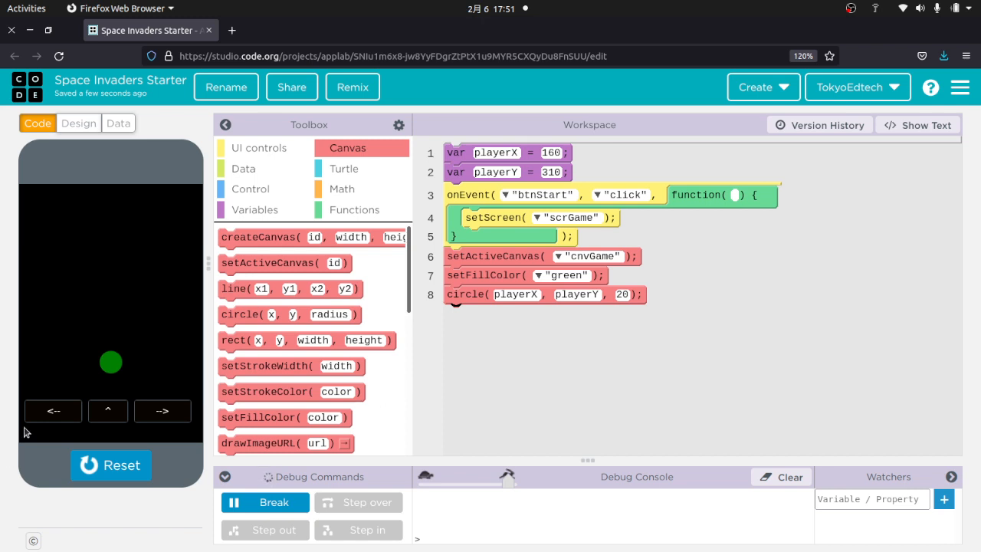
pyautogui.moveTo(162, 411)
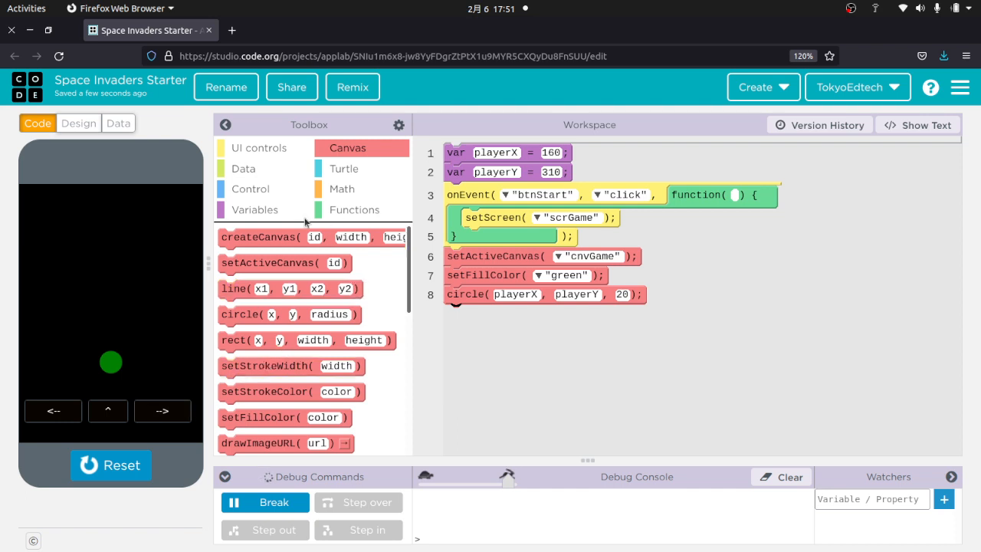
# Declare playerDX = 0 for horizontal speed, then reset, run and start the game
pyautogui.click(255, 209)
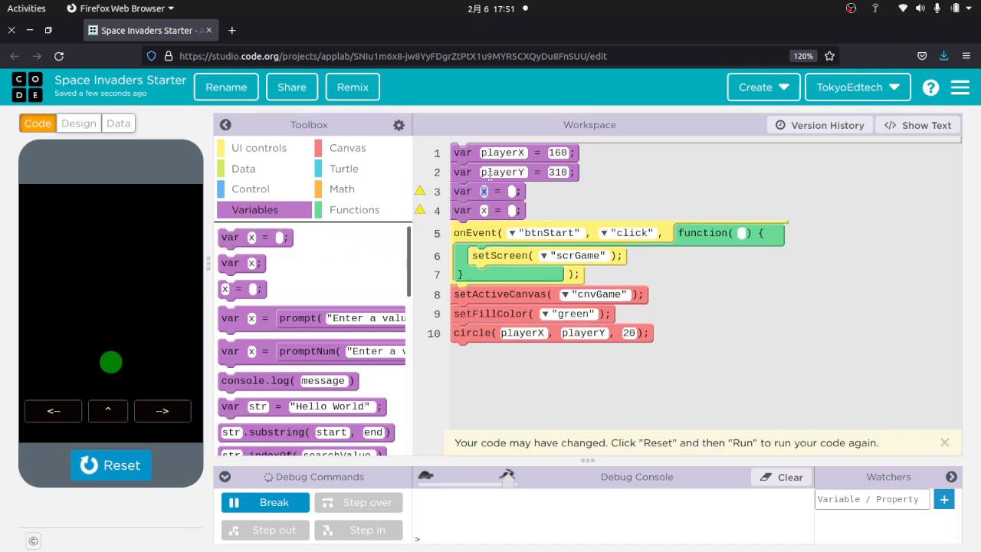
pyautogui.write('playerDX')
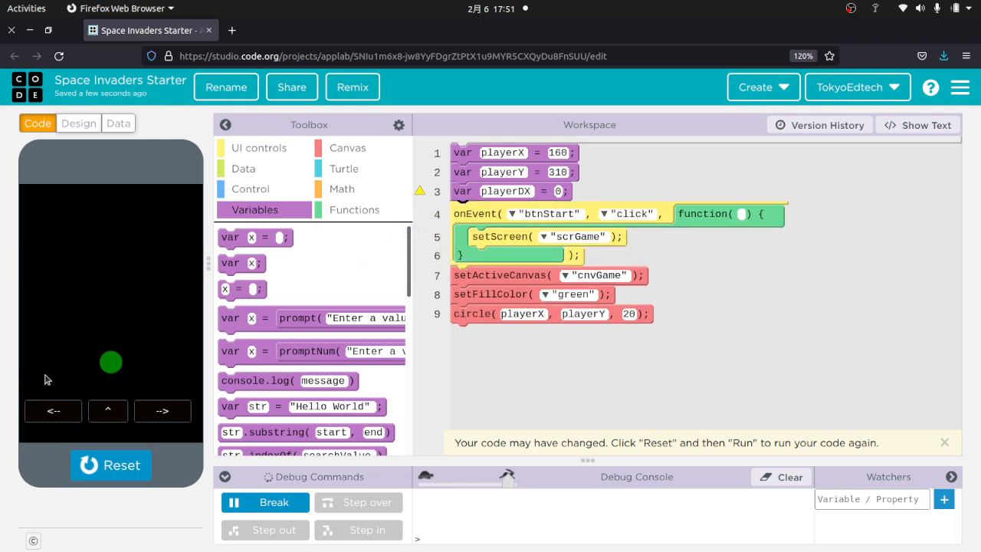
pyautogui.moveTo(75, 356)
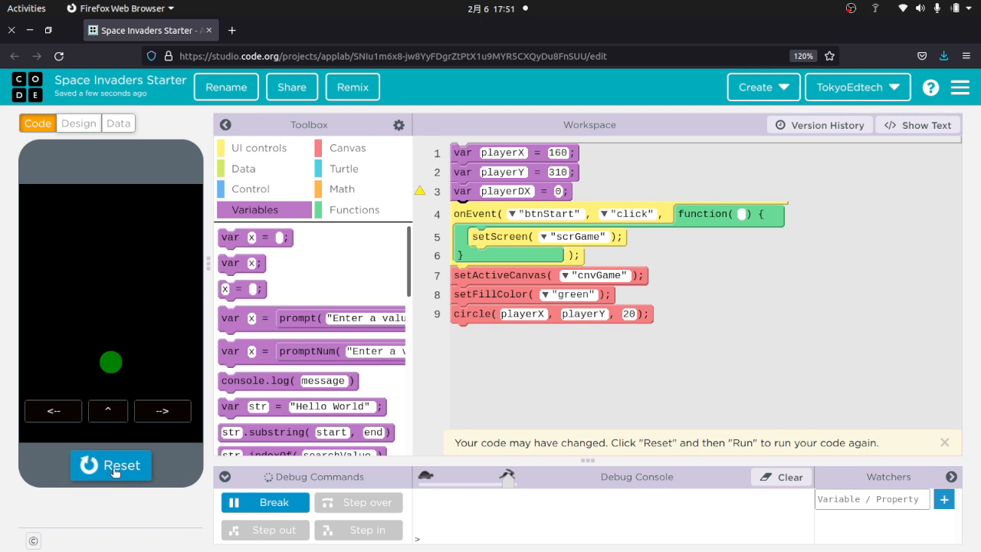
pyautogui.click(111, 466)
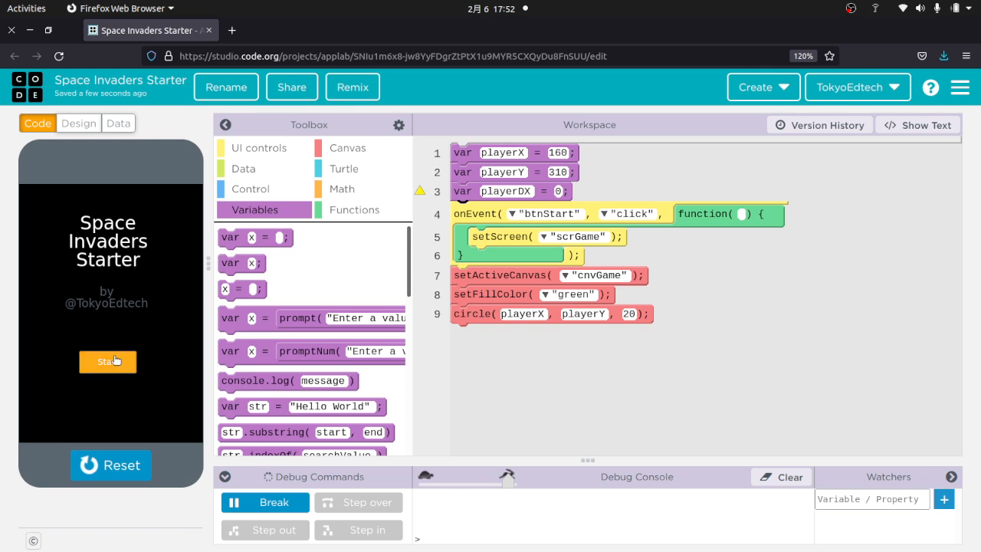
pyautogui.click(107, 362)
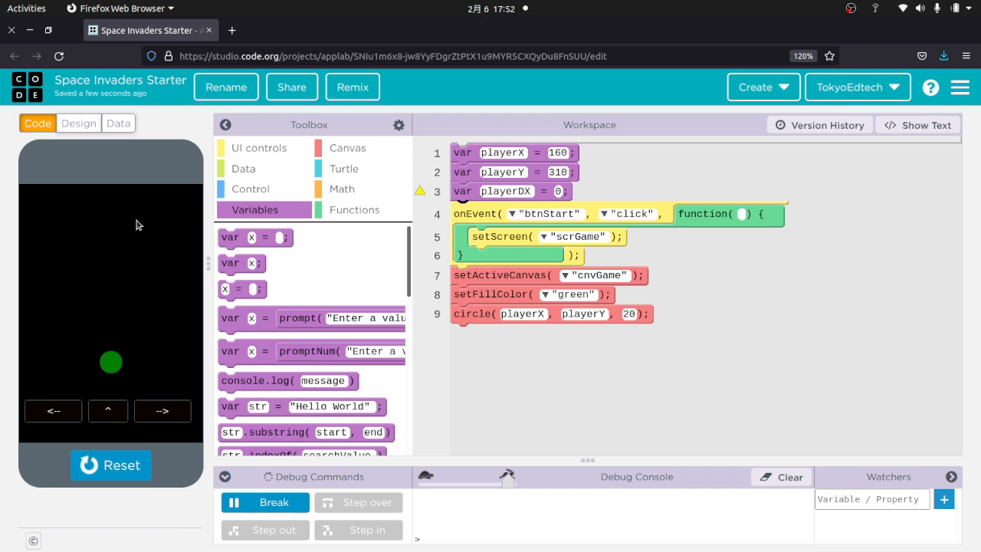
pyautogui.moveTo(181, 293)
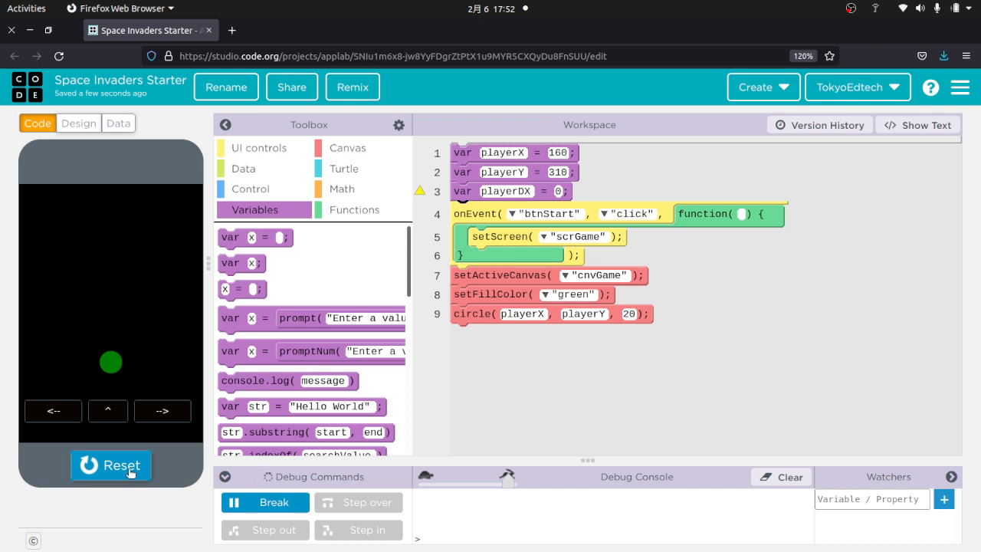
pyautogui.moveTo(119, 368)
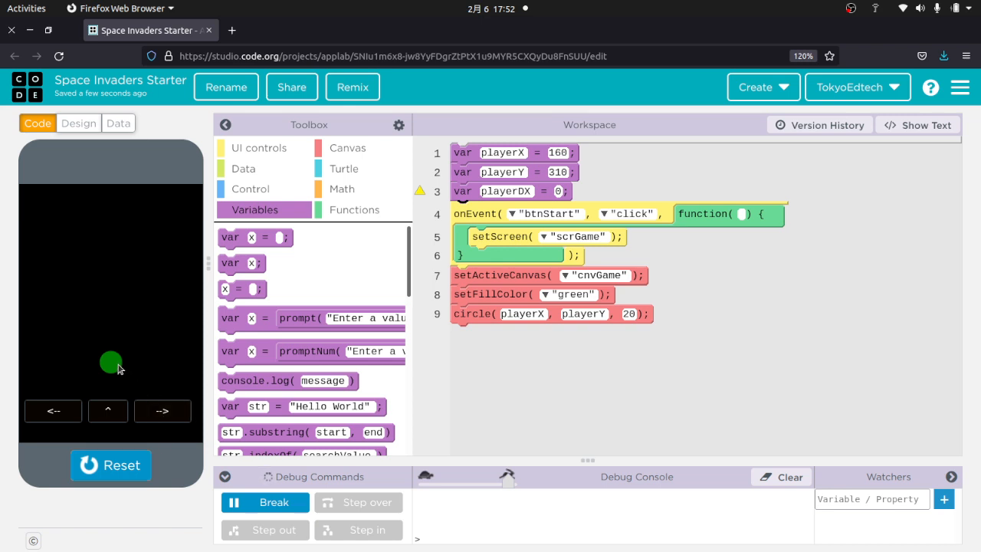
pyautogui.moveTo(190, 135)
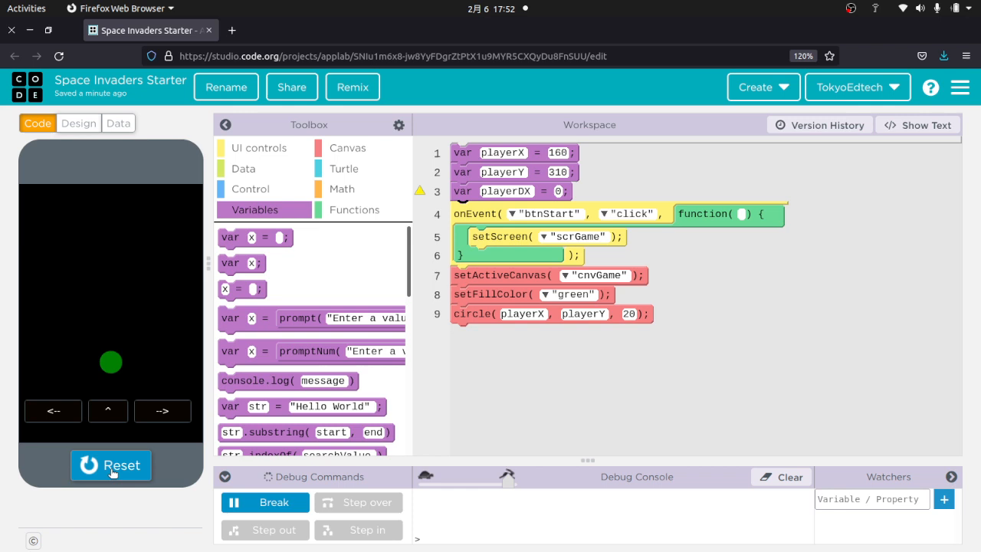
# Wrap the fill and circle calls in a timedLoop with a 1000 ms interval
pyautogui.click(111, 466)
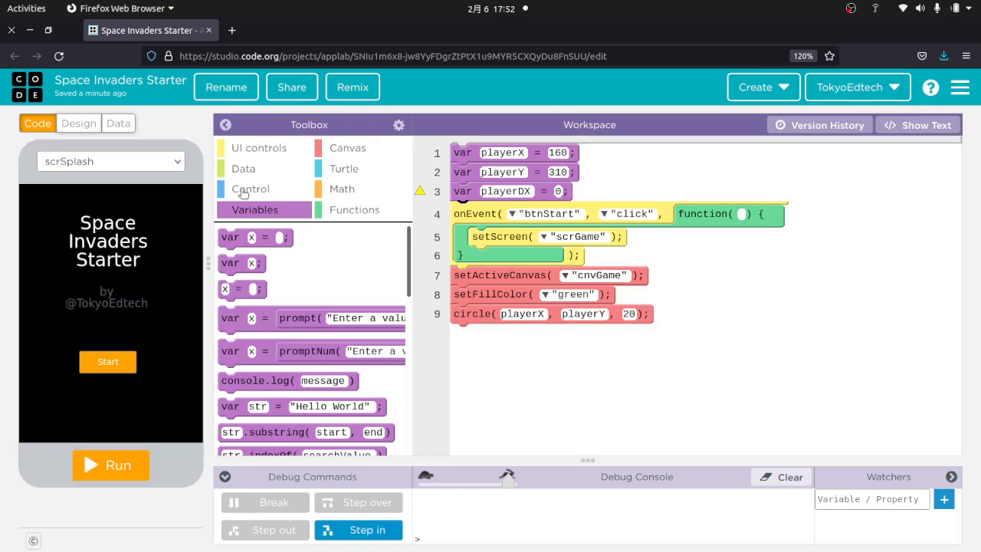
pyautogui.click(250, 188)
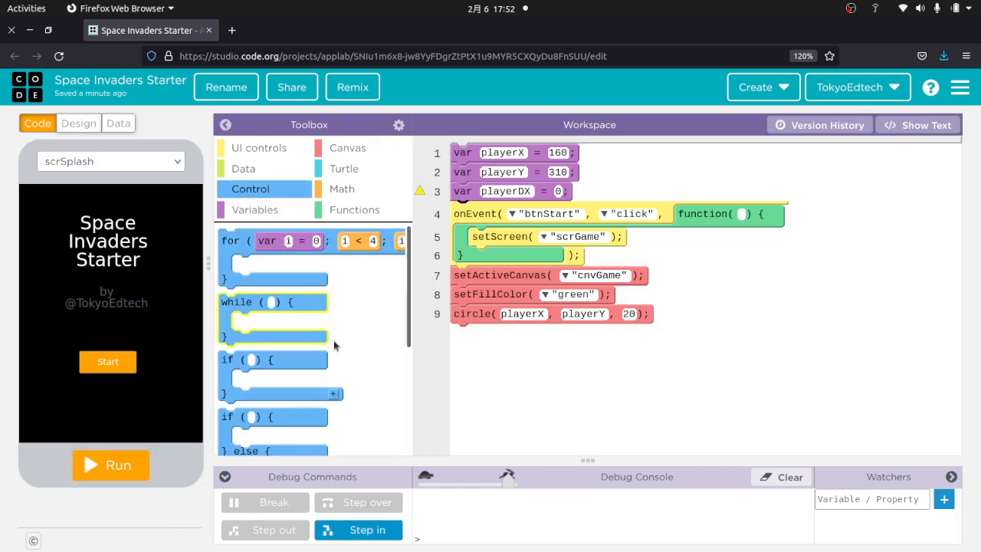
pyautogui.scroll(-3)
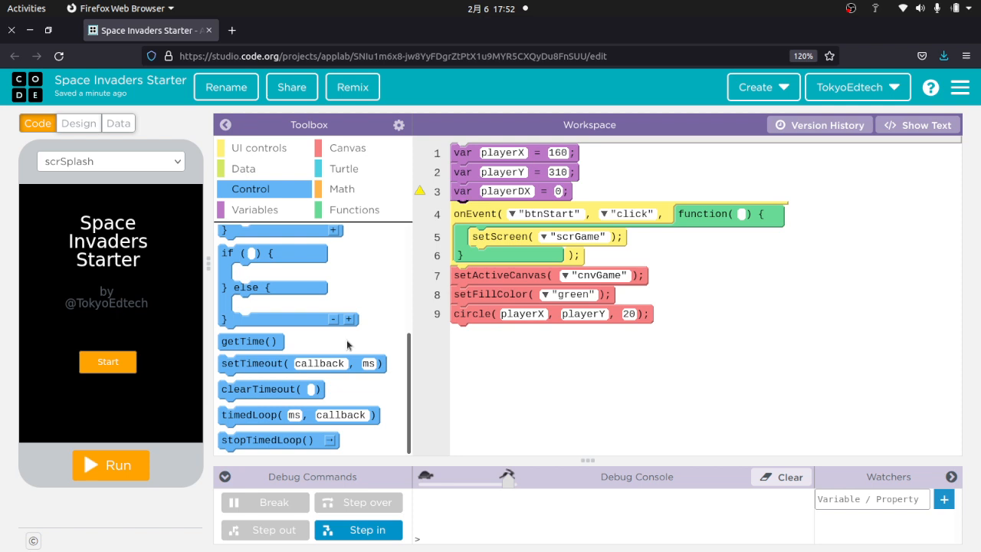
pyautogui.moveTo(249, 414)
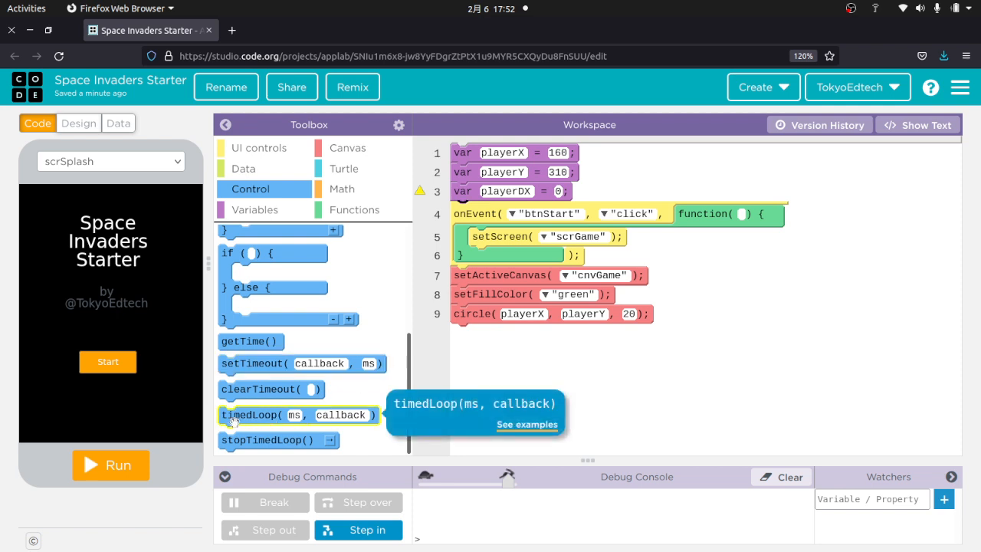
pyautogui.moveTo(239, 418)
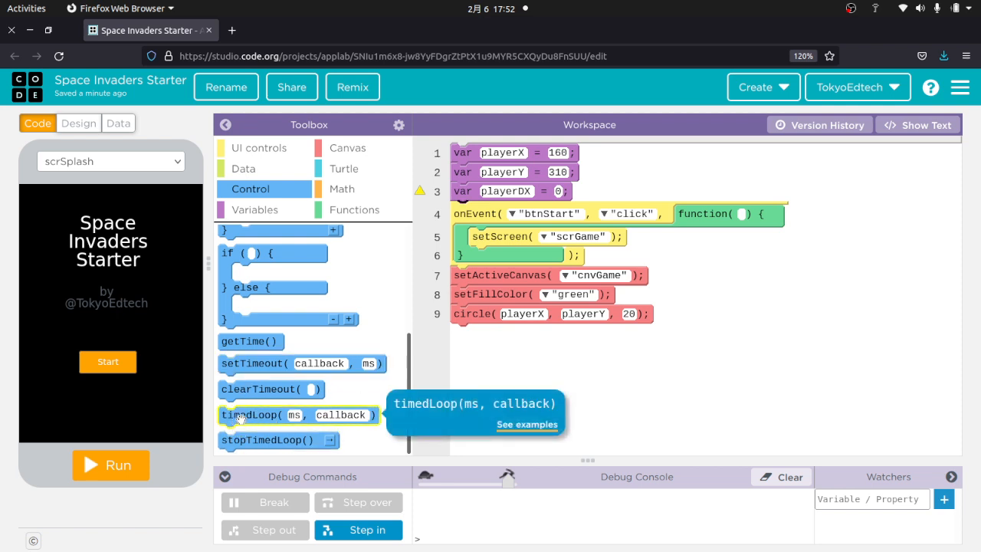
pyautogui.moveTo(261, 414); pyautogui.dragTo(513, 345)
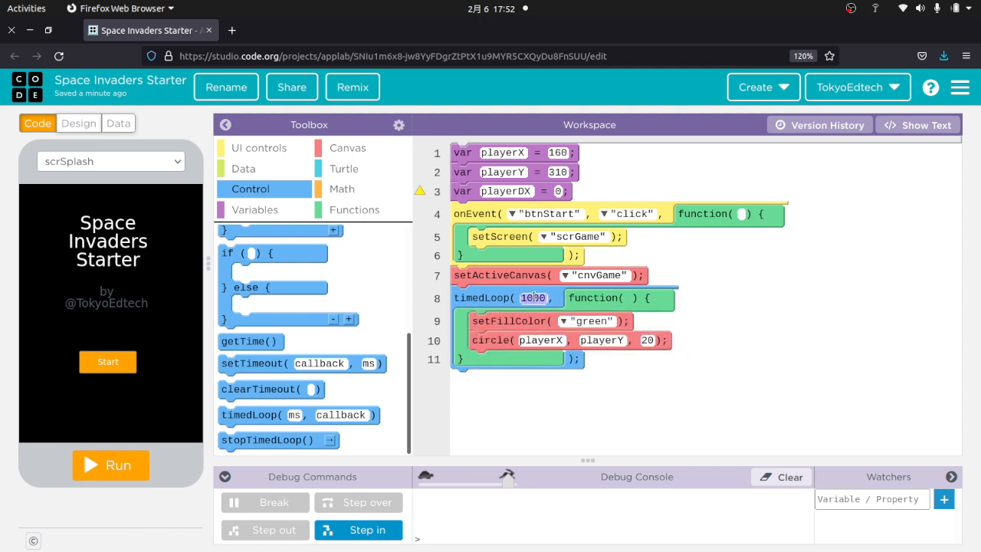
pyautogui.write('1000')
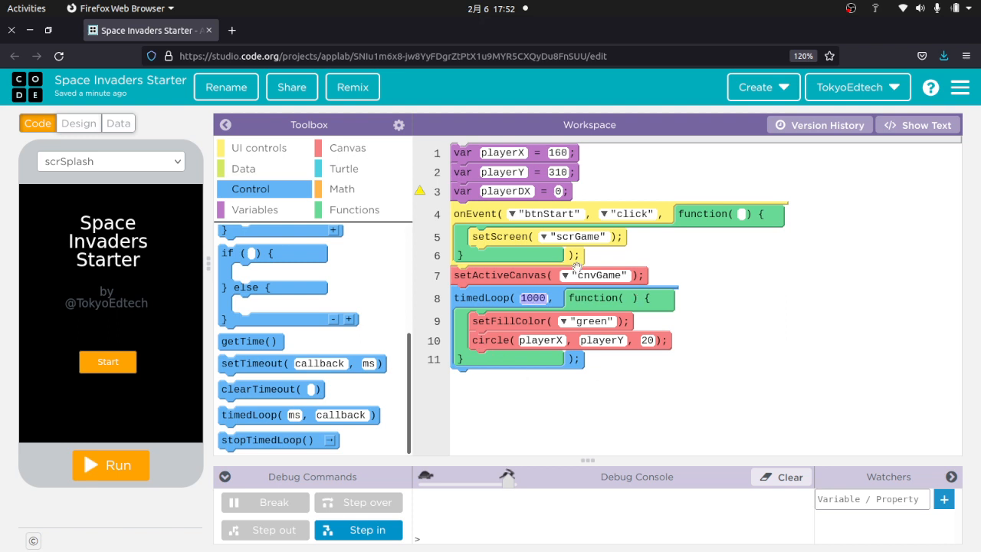
pyautogui.moveTo(520, 350)
pyautogui.write('50')
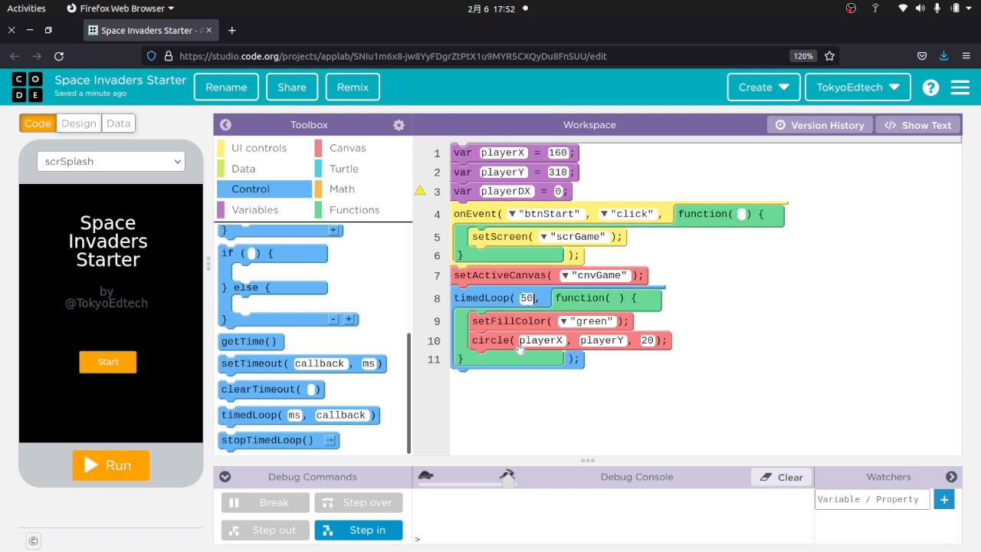
pyautogui.moveTo(529, 408)
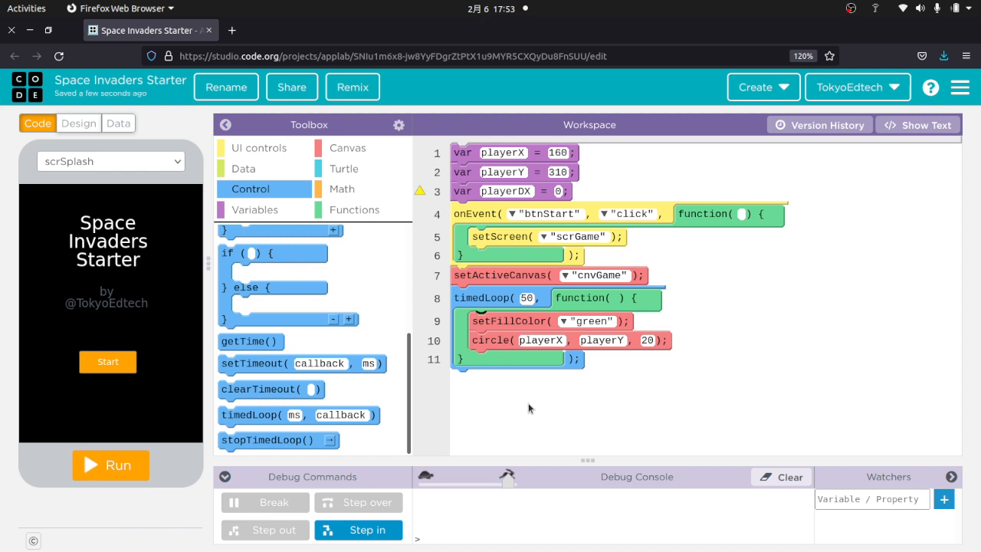
pyautogui.moveTo(512, 383)
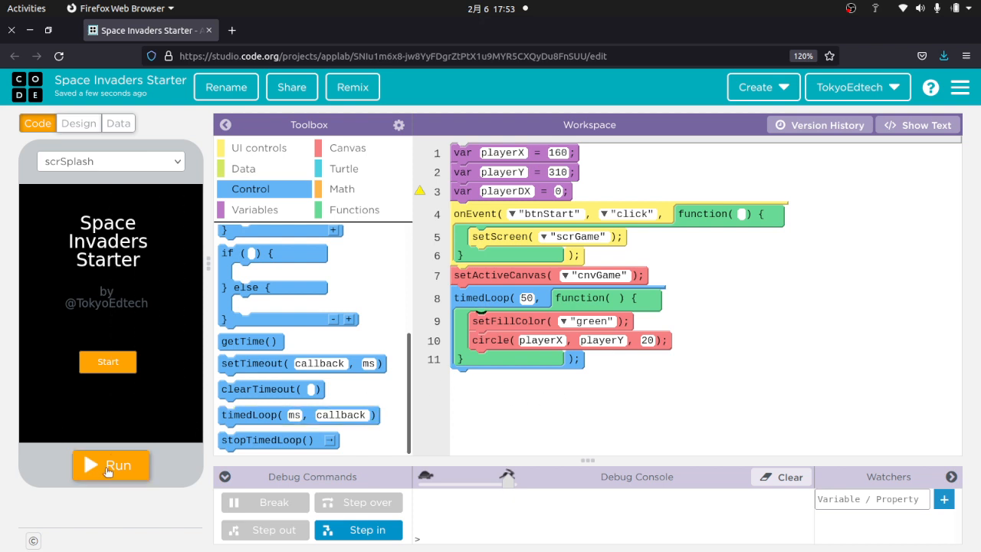
# Run and reset to check the circle draws, then add playerX = playerX + playerDX inside the loop
pyautogui.click(111, 466)
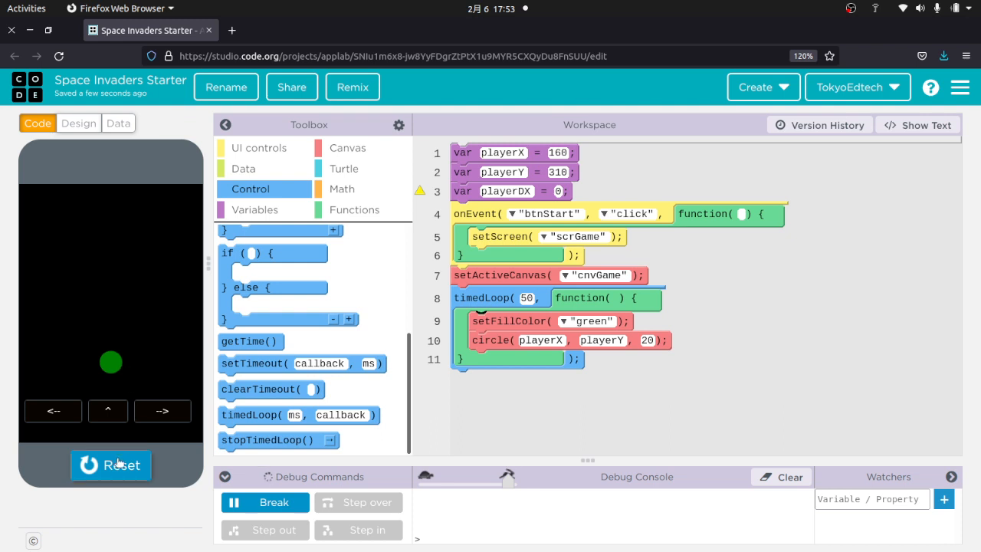
pyautogui.click(111, 466)
pyautogui.write('1')
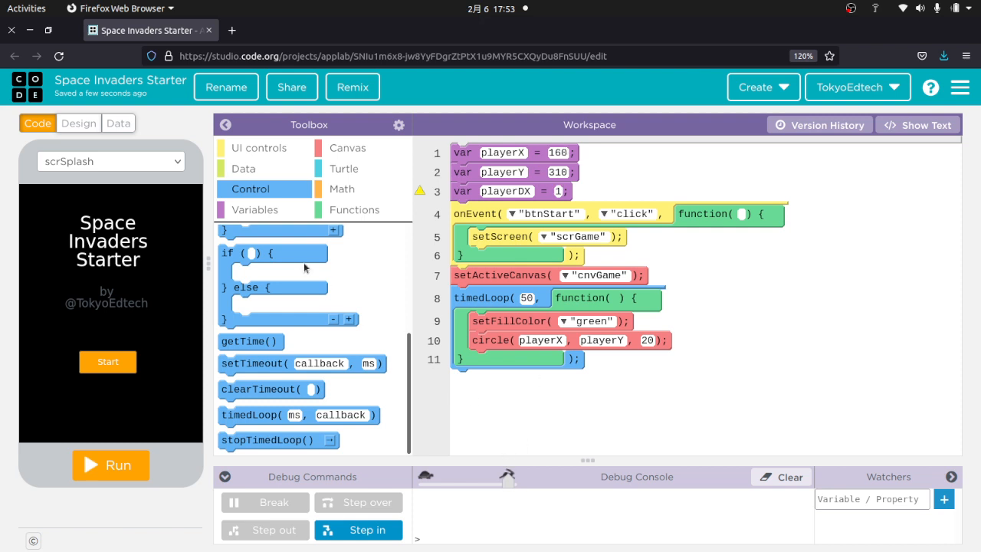
pyautogui.click(255, 208)
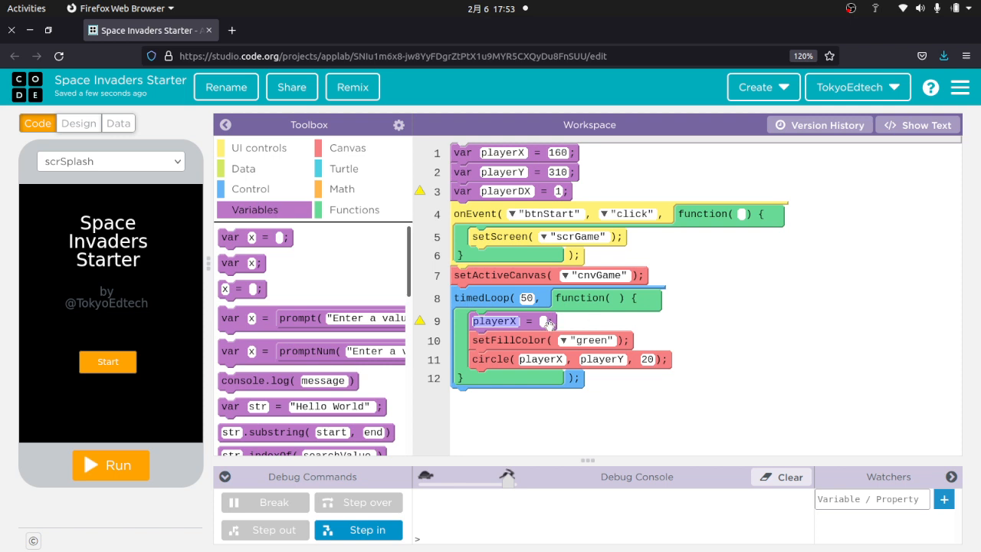
pyautogui.write('player')
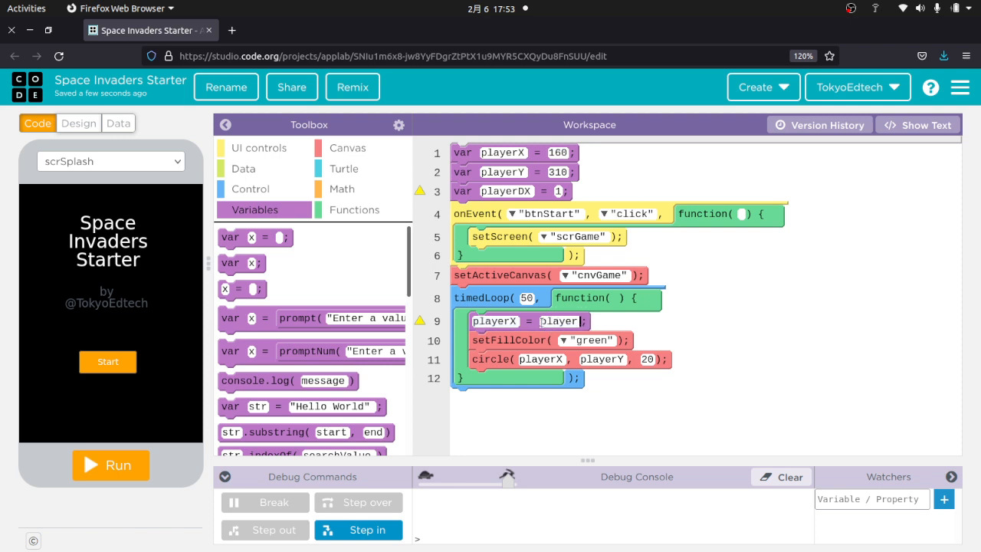
pyautogui.write('playerX+playerDX')
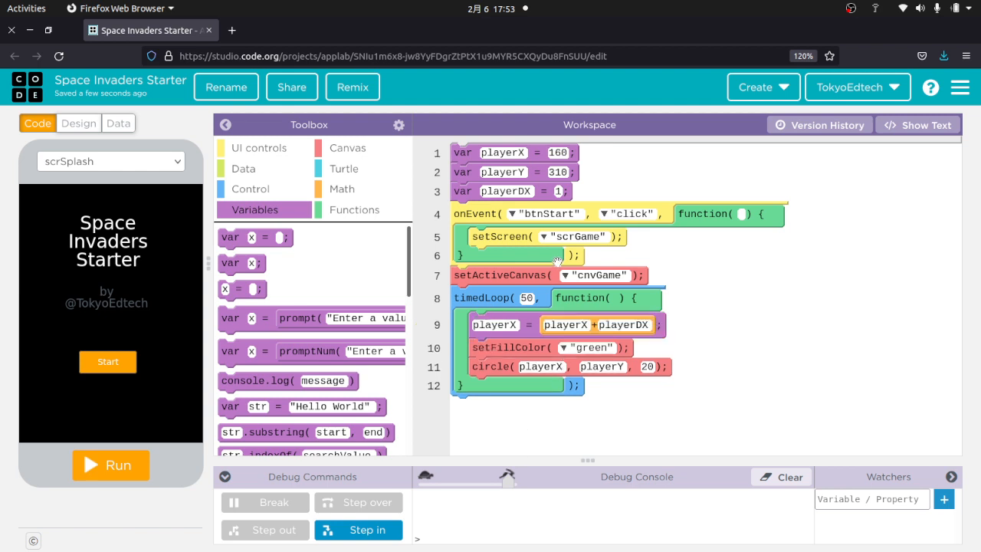
pyautogui.moveTo(108, 362)
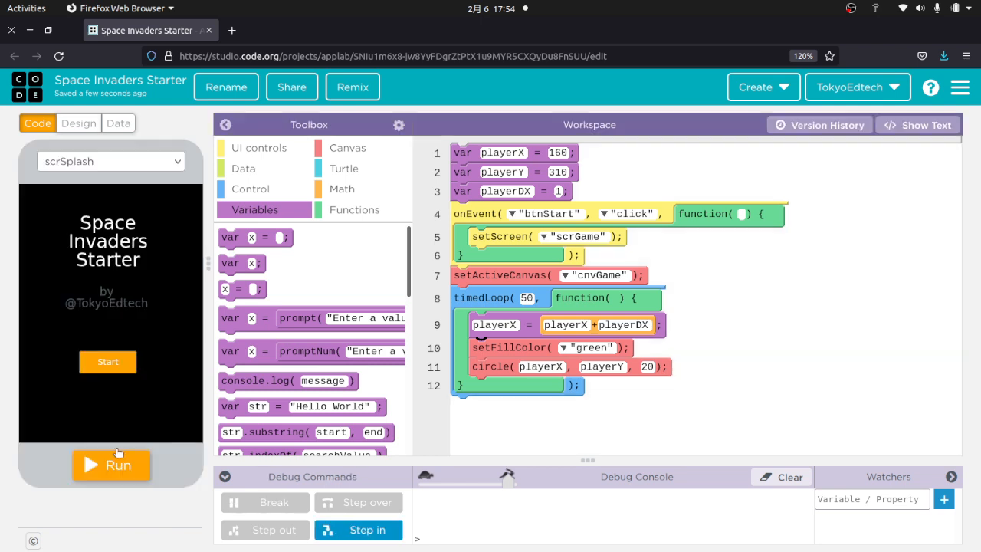
# Preview the game screen and put clearCanvas() at the top of the loop
pyautogui.click(110, 161)
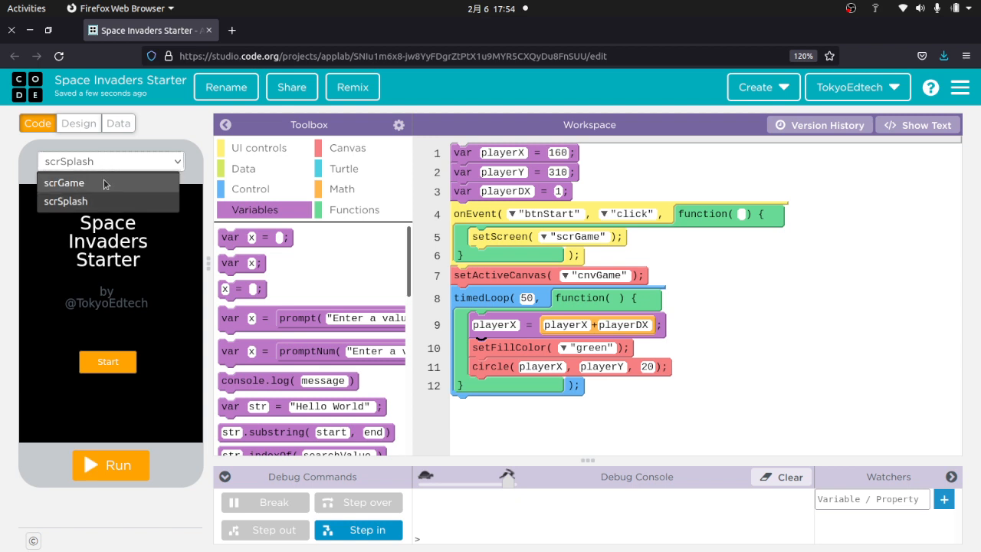
pyautogui.click(65, 182)
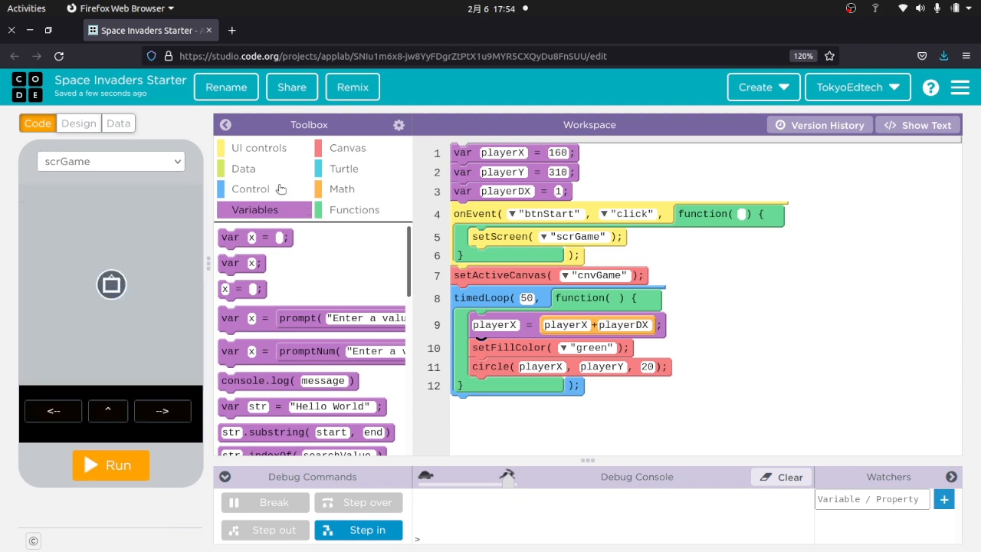
pyautogui.click(347, 147)
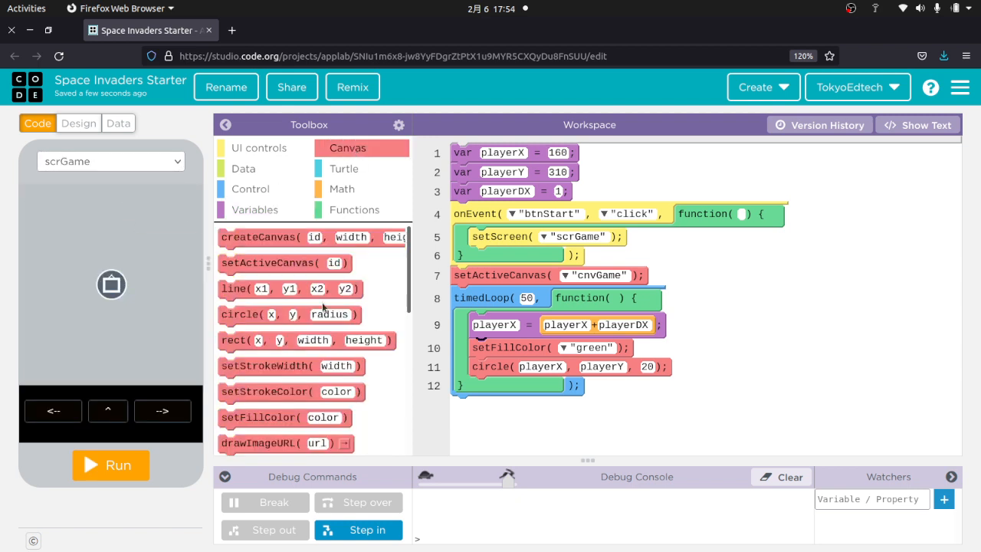
pyautogui.scroll(-3)
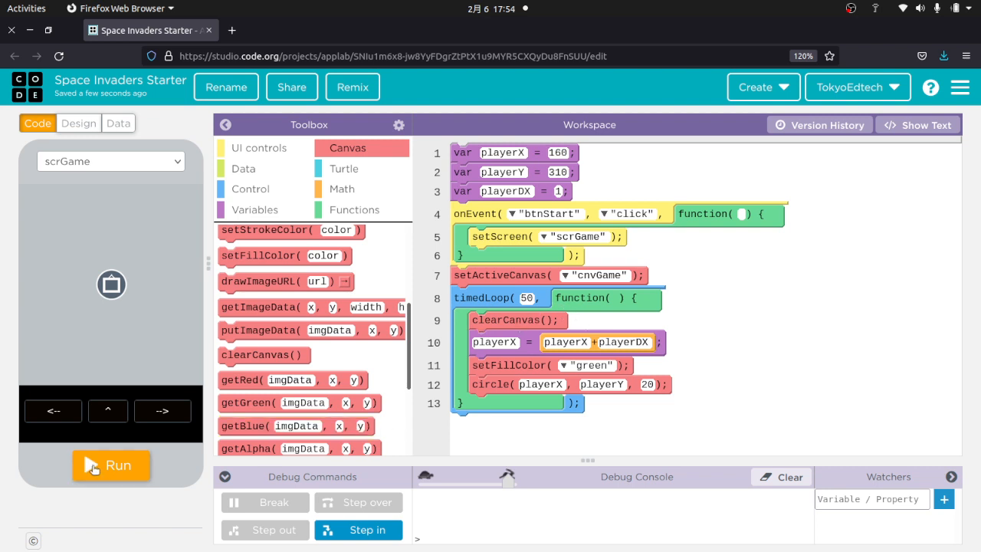
# Set the loop to 20 ms, give playerDX a test value, and run to watch the circle move
pyautogui.click(110, 466)
pyautogui.write('20')
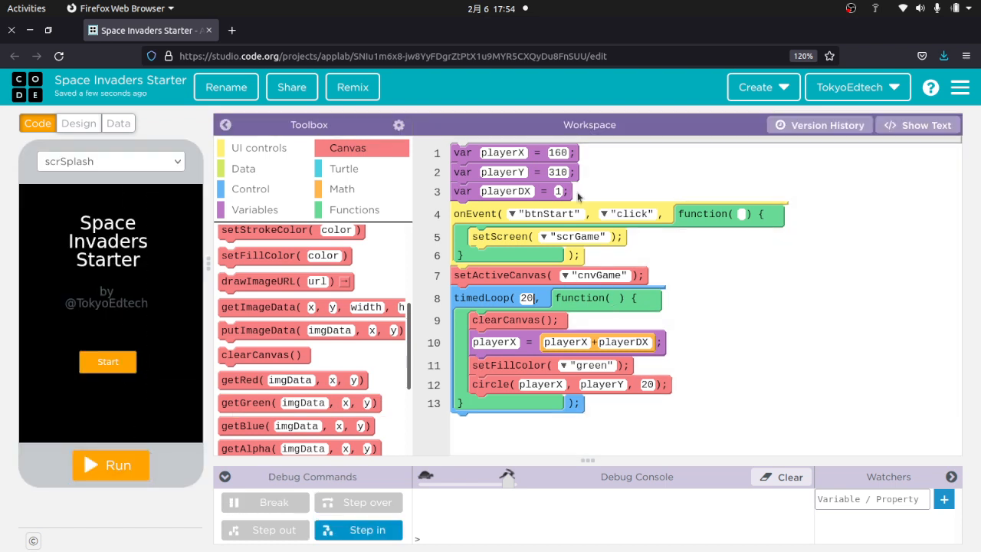
pyautogui.click(558, 190)
pyautogui.write('2')
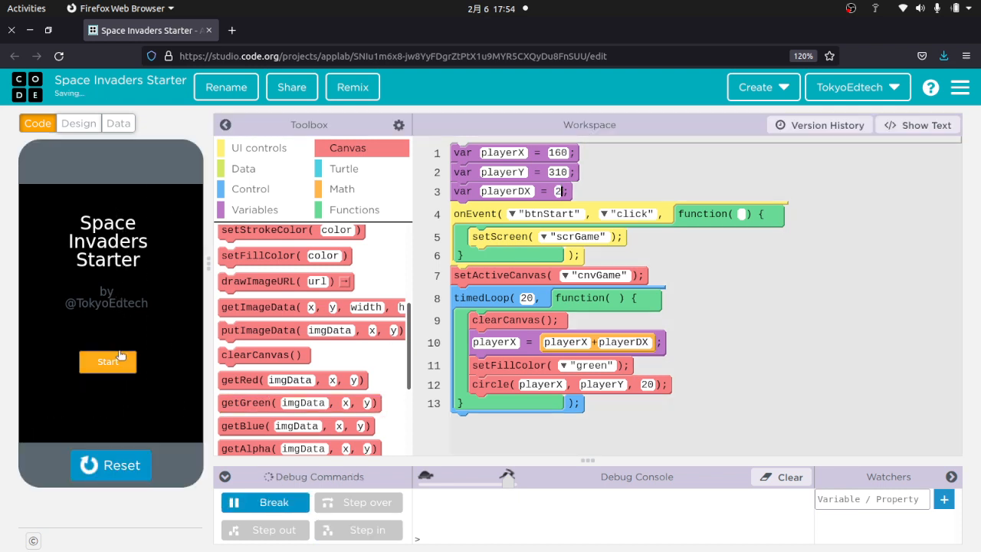
pyautogui.click(107, 362)
pyautogui.write('4')
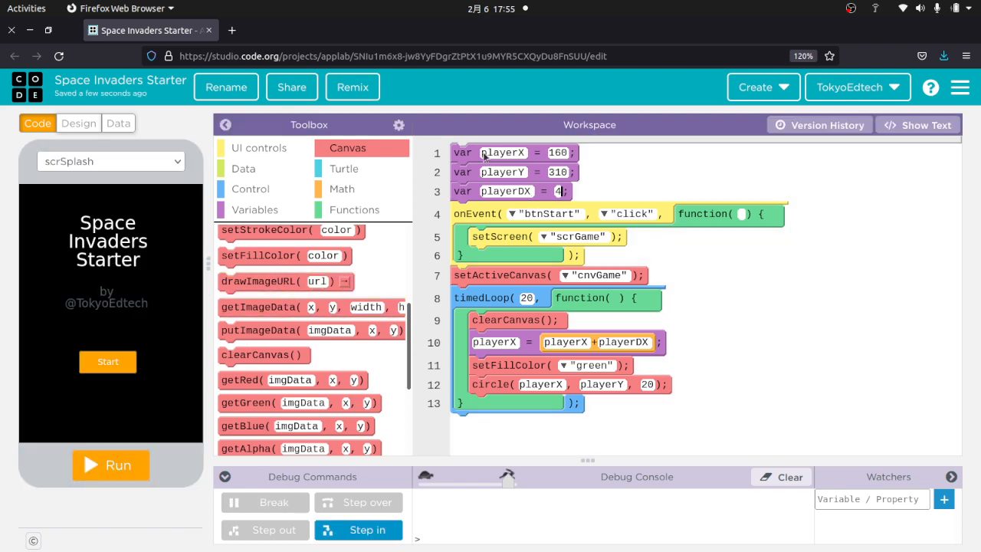
pyautogui.moveTo(601, 185)
pyautogui.write('0')
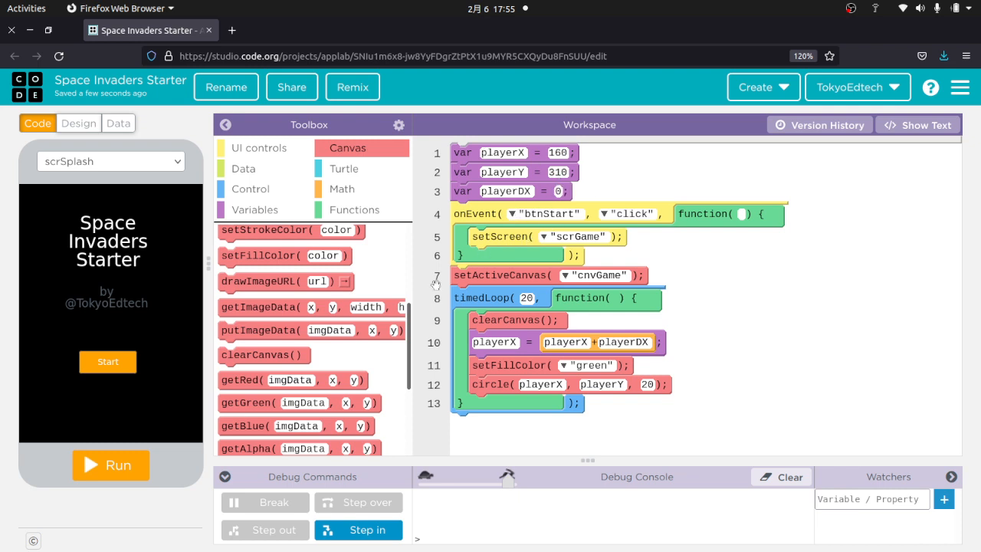
pyautogui.click(108, 466)
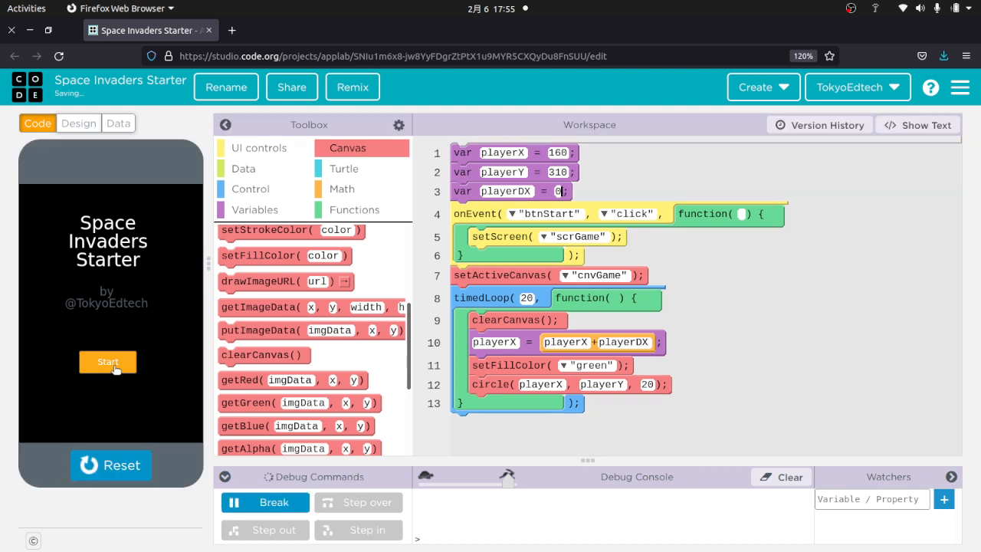
pyautogui.click(107, 362)
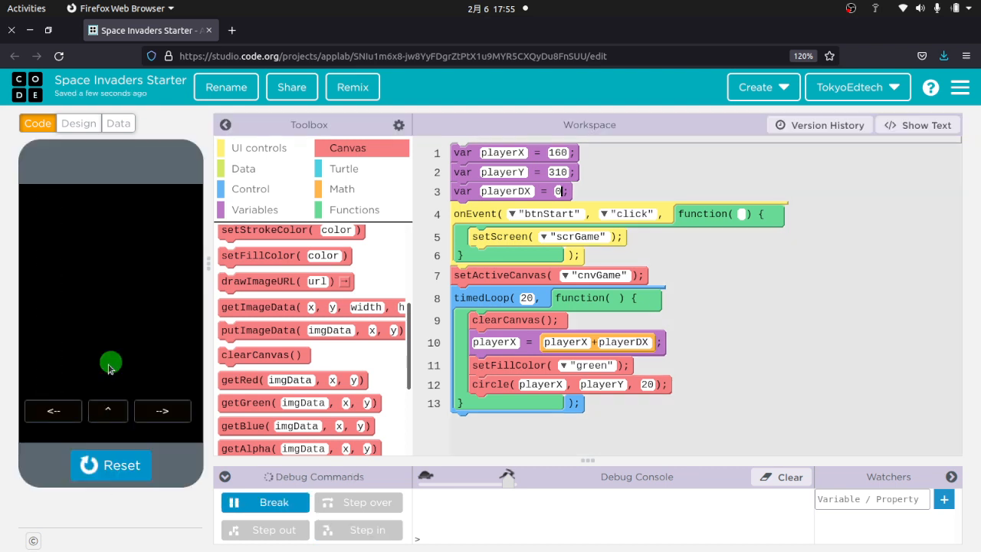
pyautogui.moveTo(115, 372)
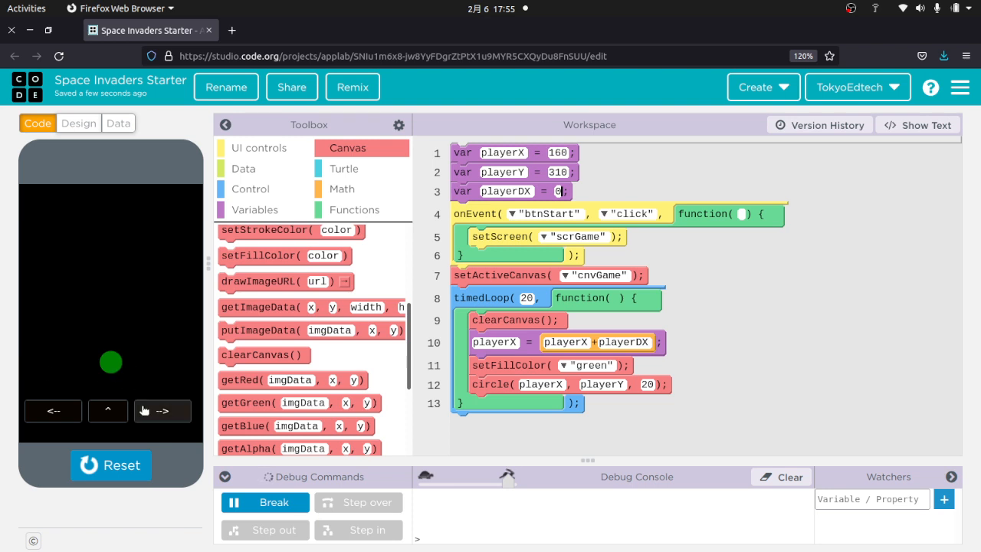
pyautogui.moveTo(68, 399)
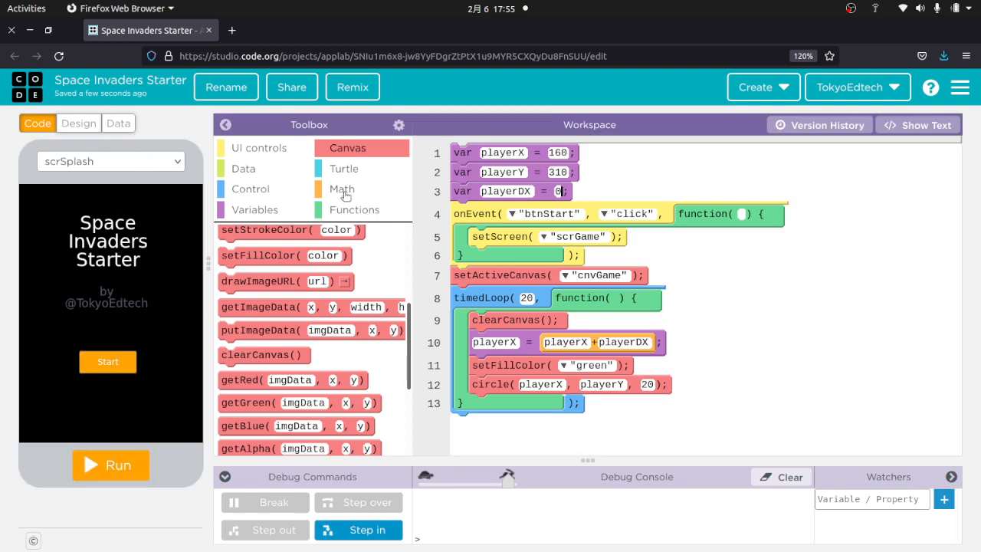
# Add an onEvent click handler for btnLeft that sets playerDX = -4
pyautogui.click(258, 147)
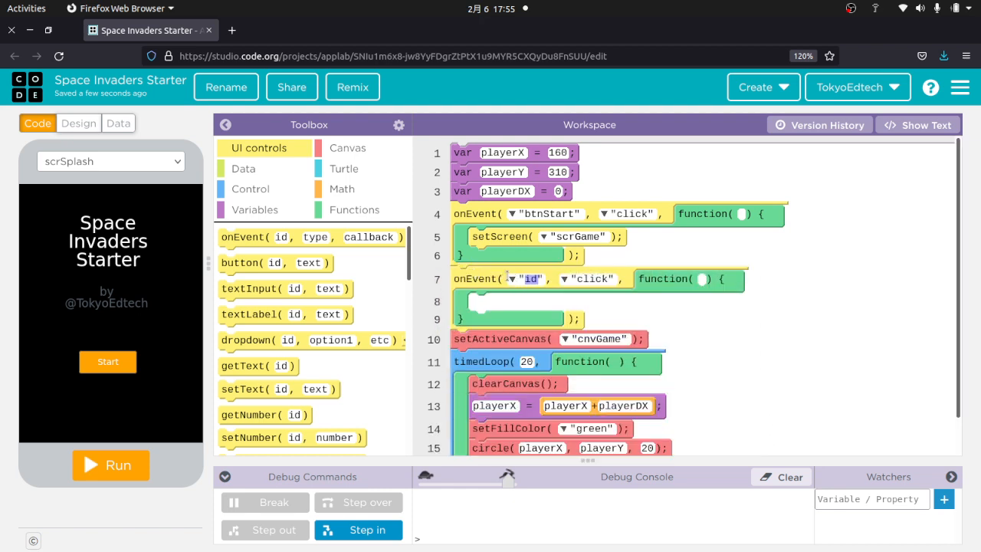
pyautogui.click(515, 279)
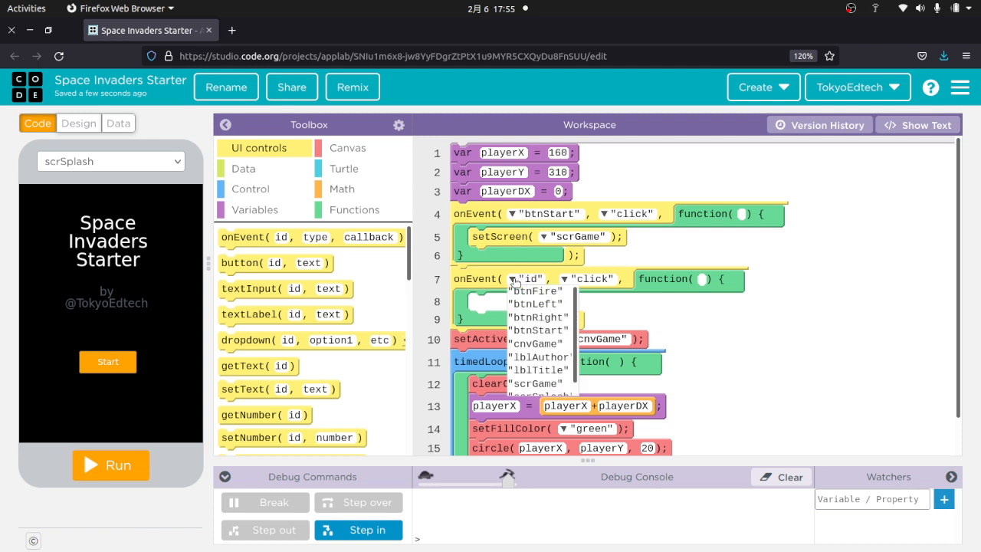
pyautogui.moveTo(537, 291)
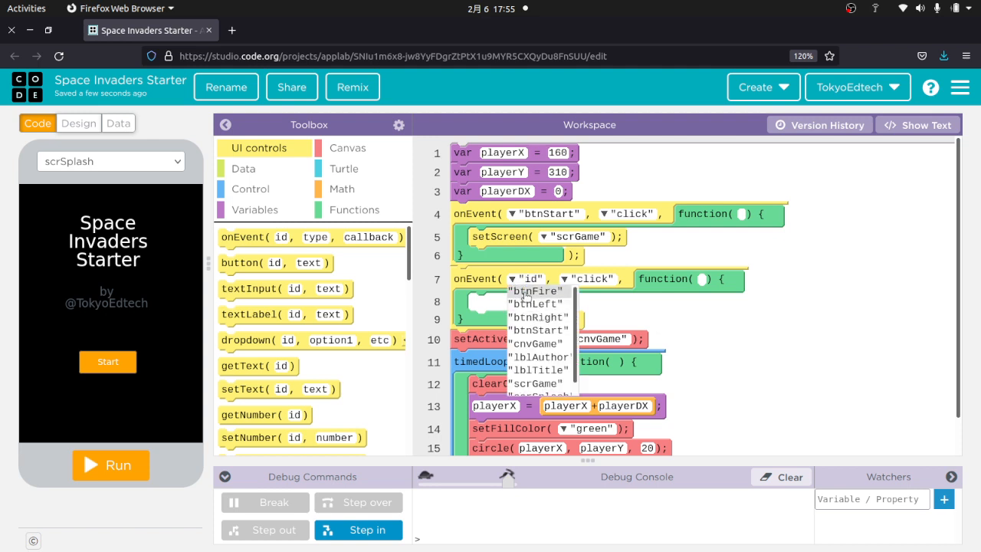
pyautogui.moveTo(518, 284)
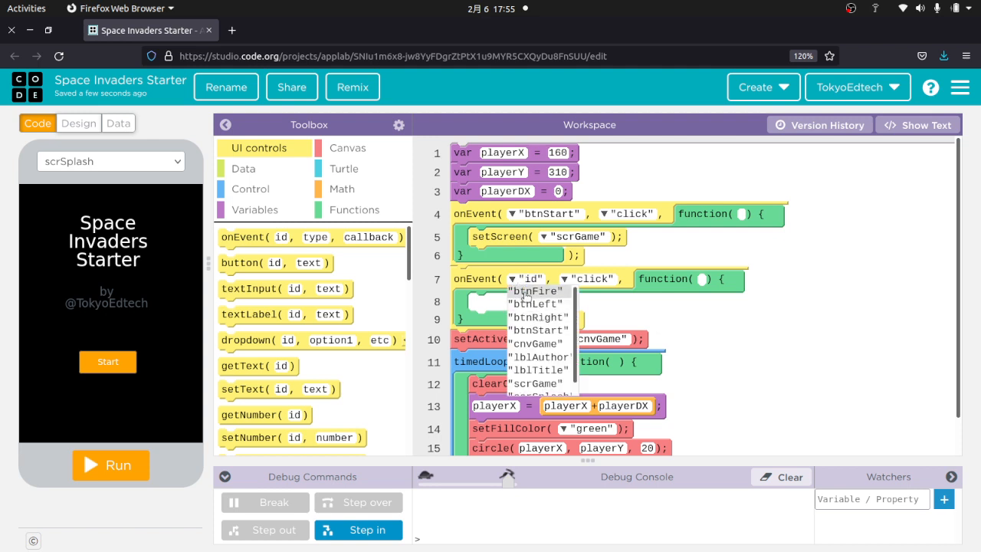
pyautogui.click(537, 304)
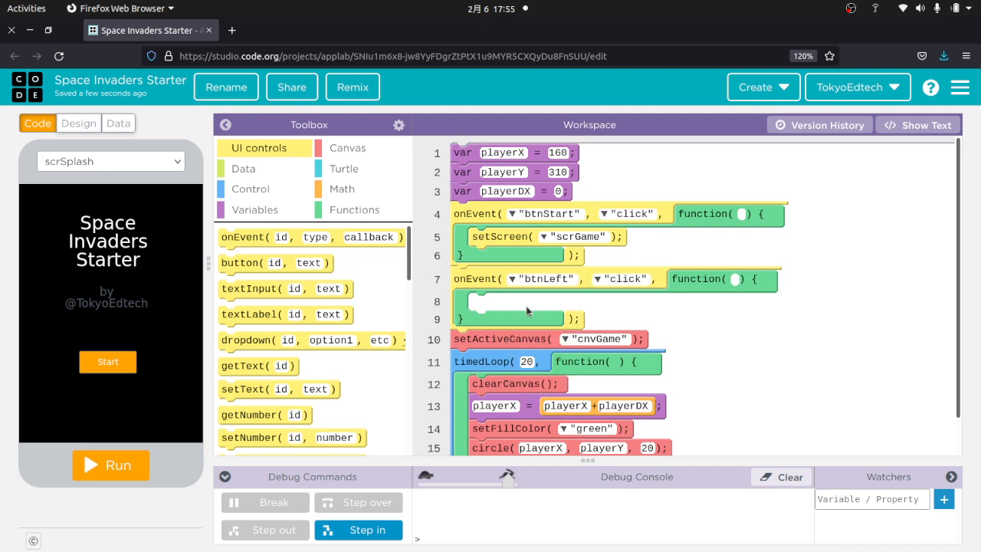
pyautogui.moveTo(257, 204)
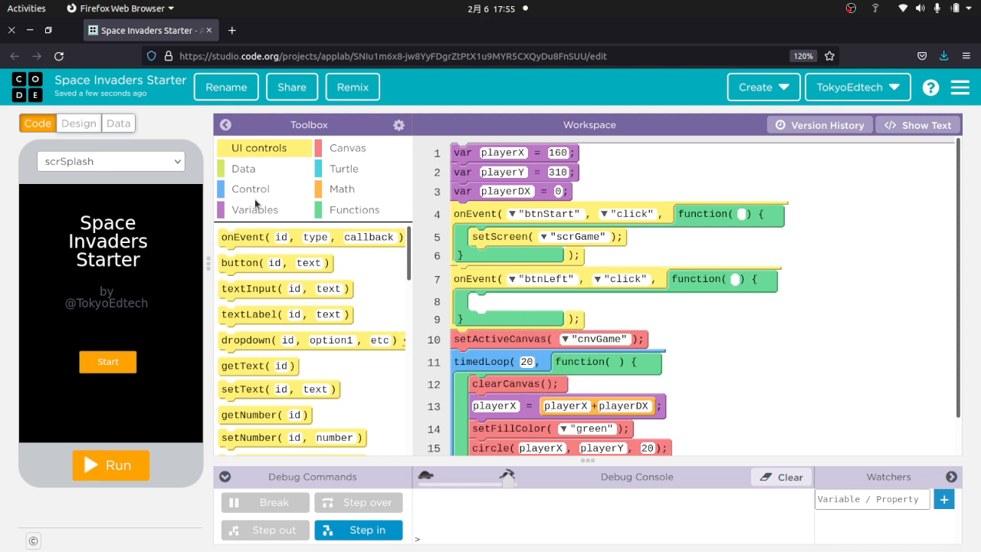
pyautogui.click(254, 208)
pyautogui.write('player')
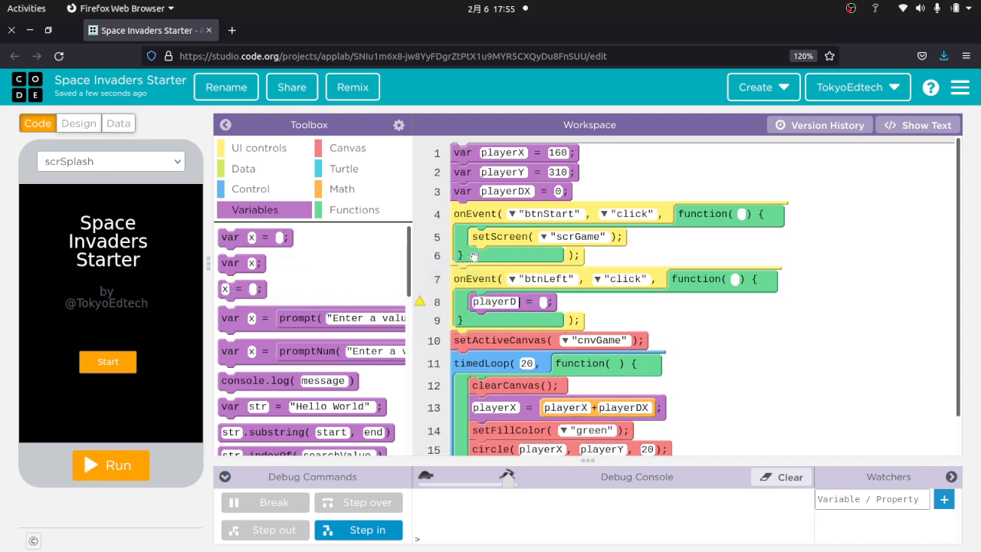
pyautogui.write('DX')
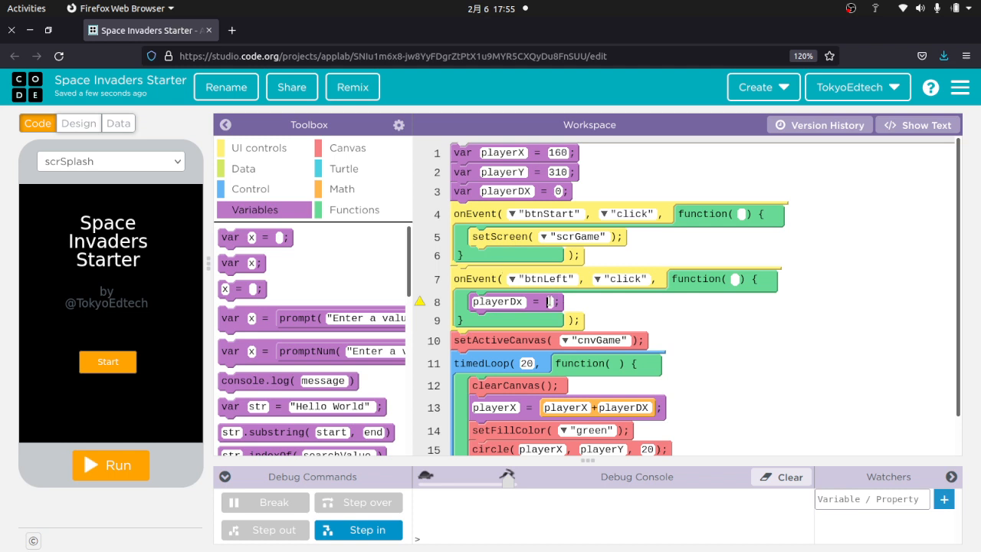
pyautogui.write('-4')
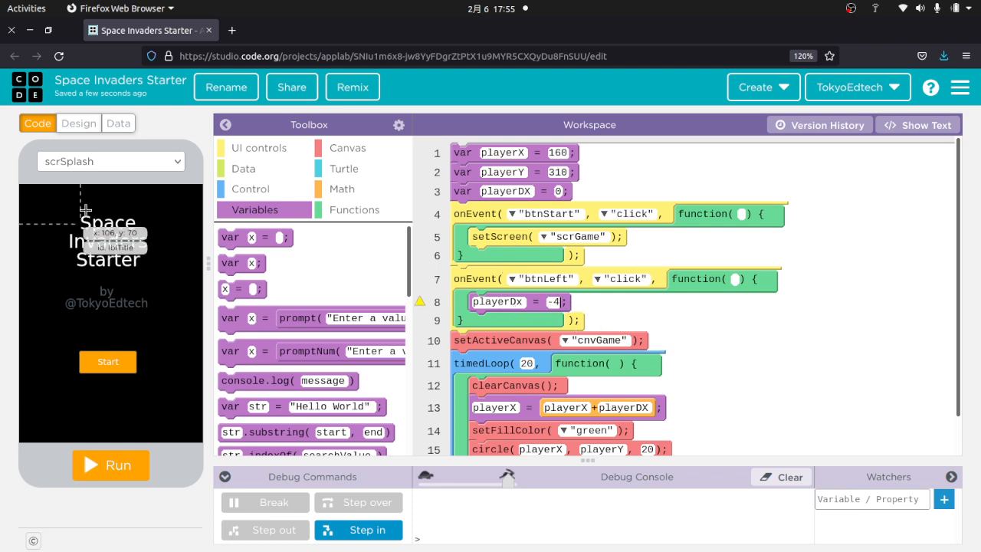
# Add an onEvent click handler for btnRight that sets playerDX = 4
pyautogui.click(259, 147)
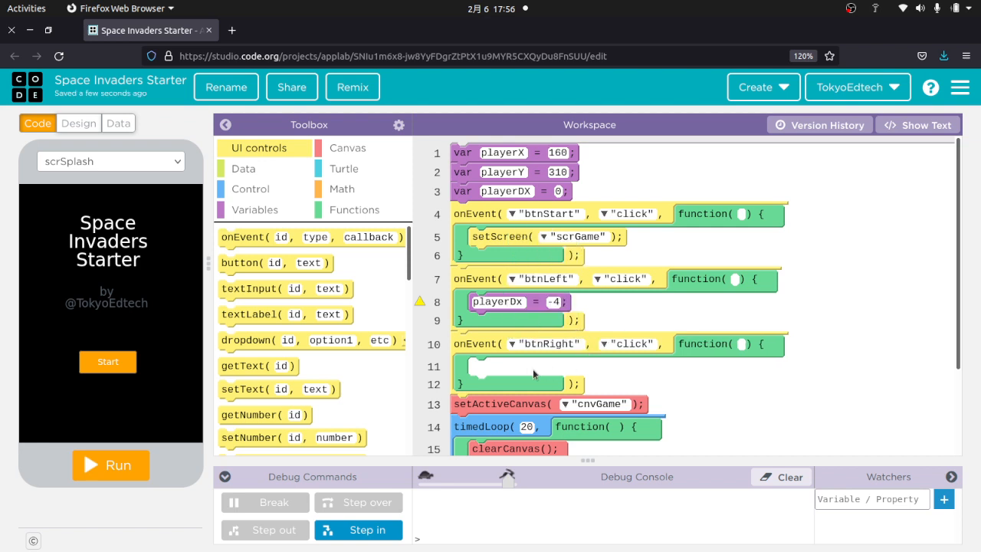
pyautogui.click(252, 208)
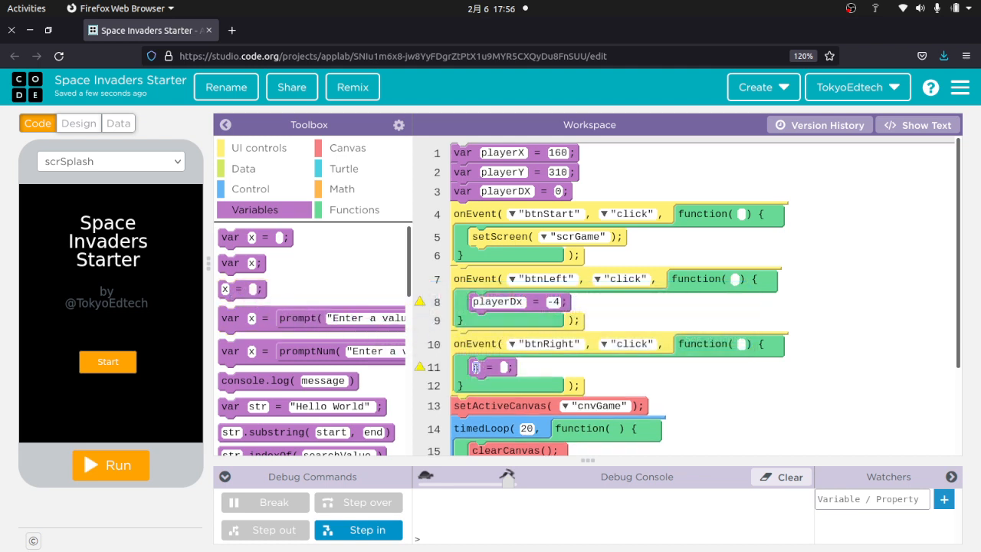
pyautogui.scroll(-3)
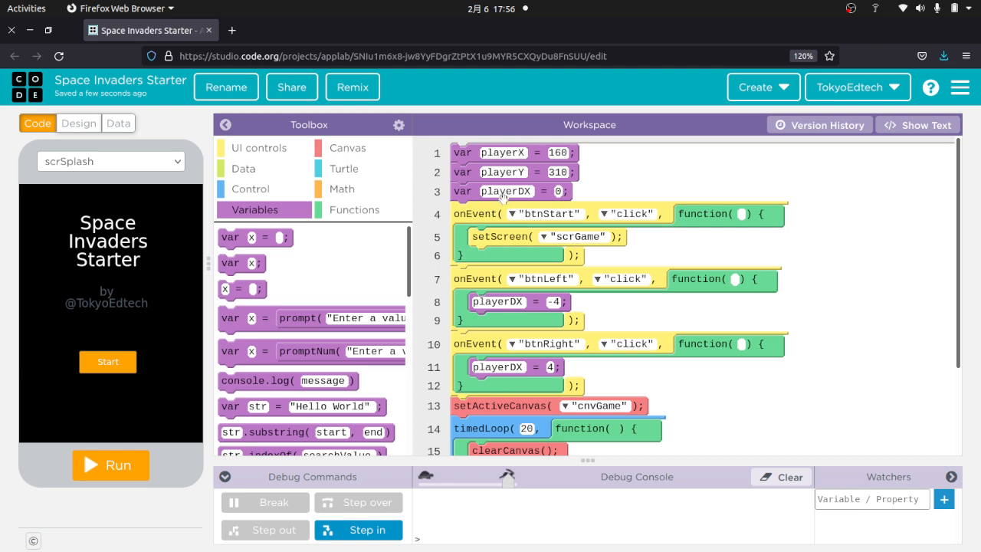
pyautogui.moveTo(537, 247)
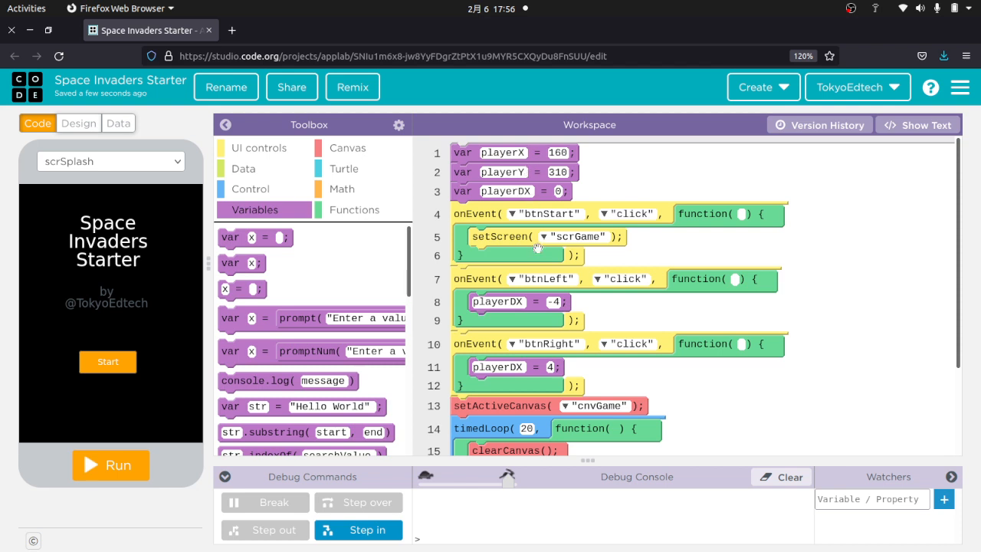
pyautogui.scroll(-3)
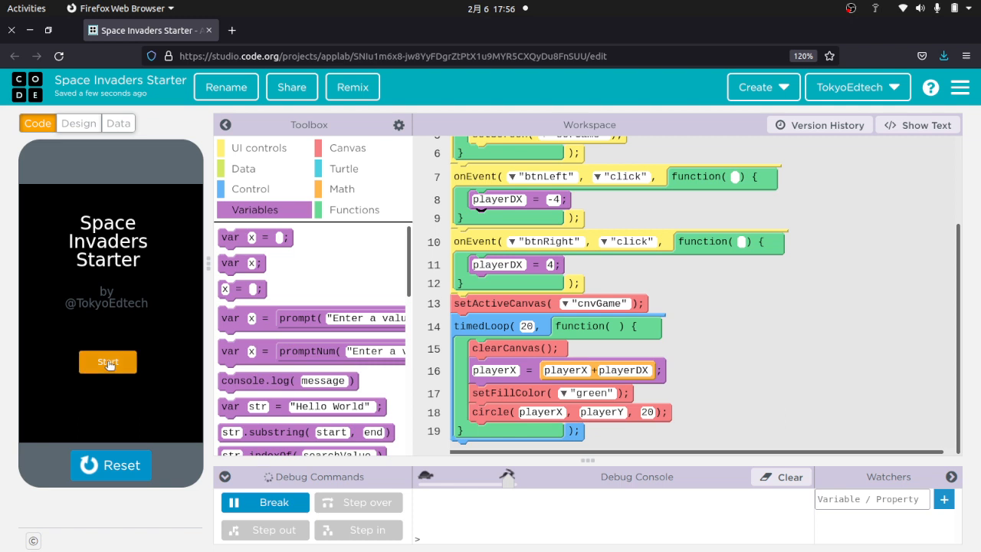
# Run the game, move the circle left and right with the arrow buttons, then reset
pyautogui.click(107, 362)
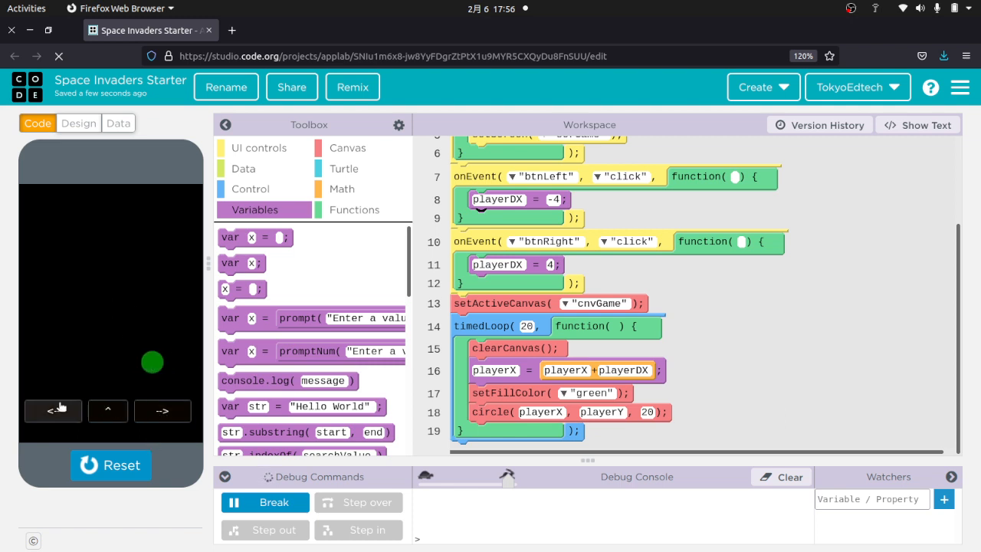
pyautogui.click(163, 411)
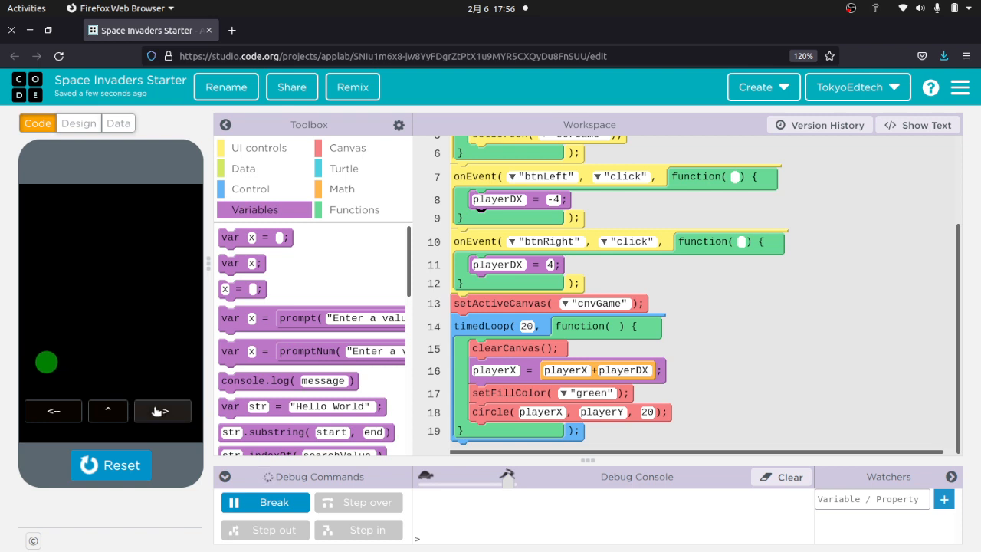
pyautogui.click(163, 411)
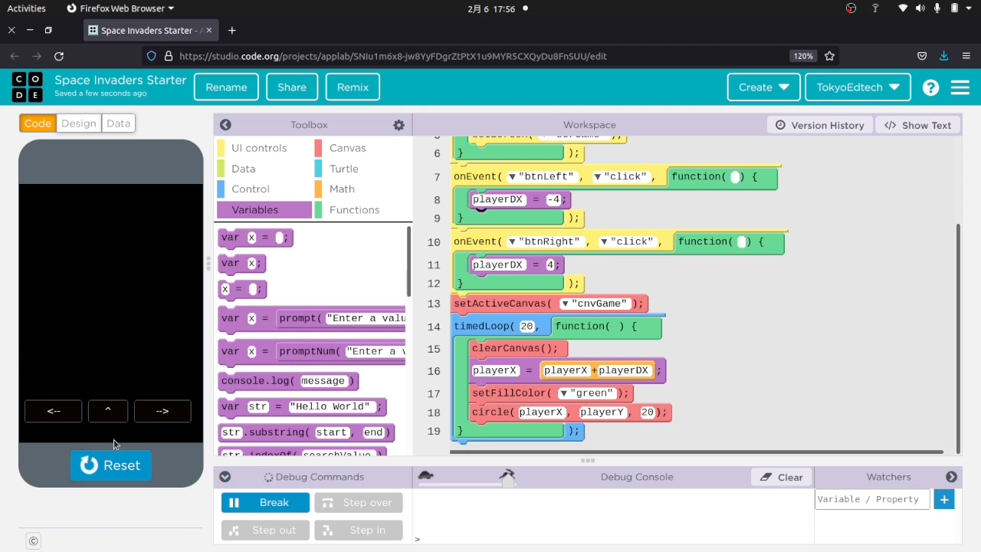
pyautogui.click(111, 466)
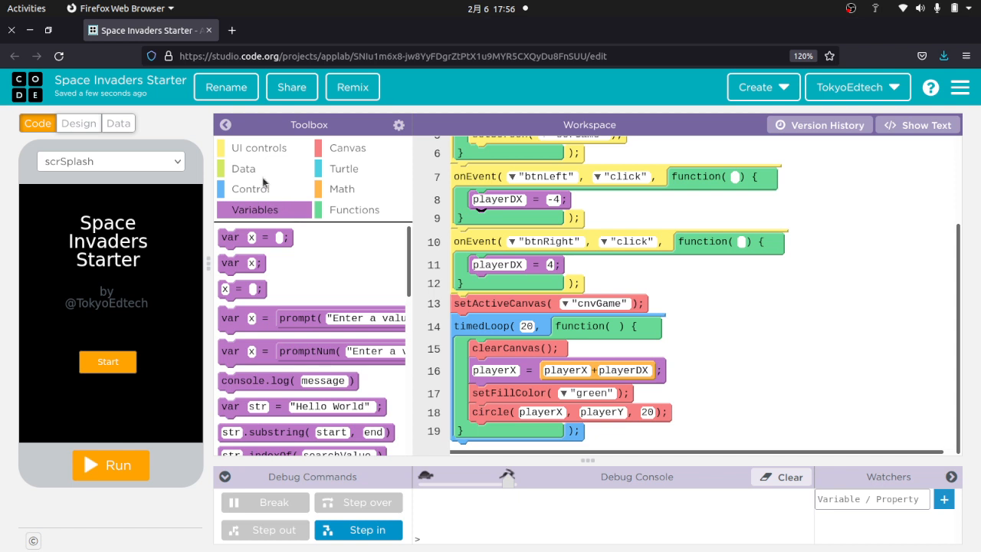
# Add an if playerX > 370 block in the loop that sets playerX = 370 and playerDX = 0
pyautogui.click(250, 188)
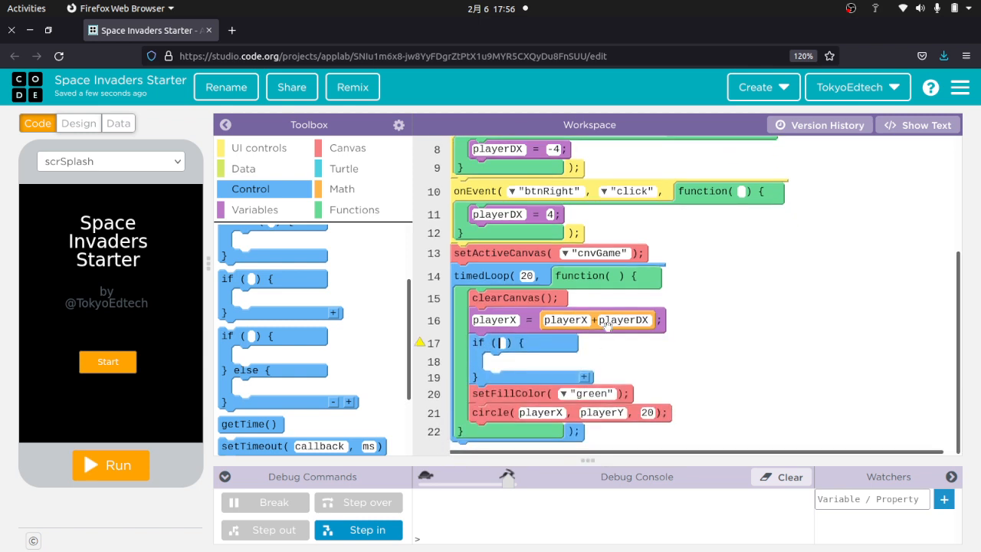
pyautogui.write('playerX>')
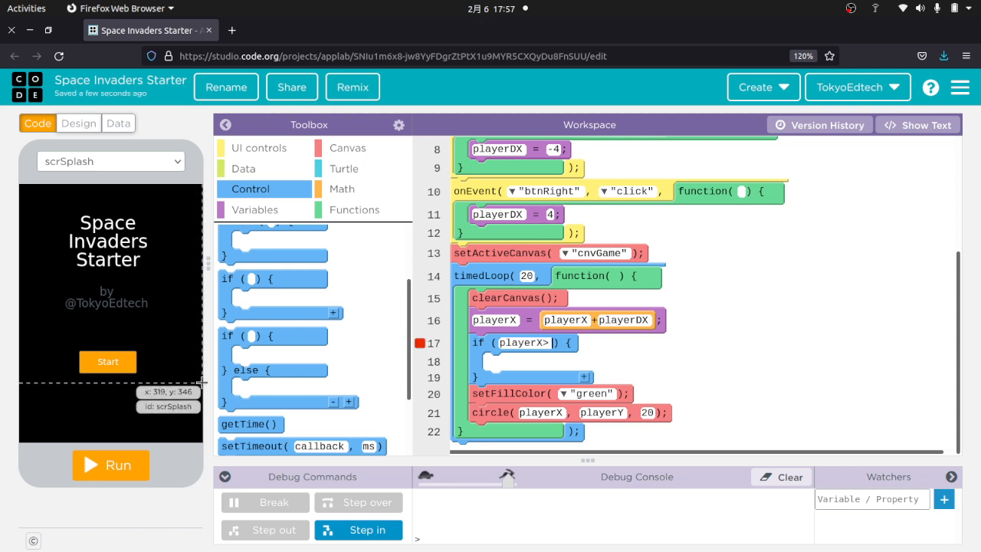
pyautogui.moveTo(202, 382)
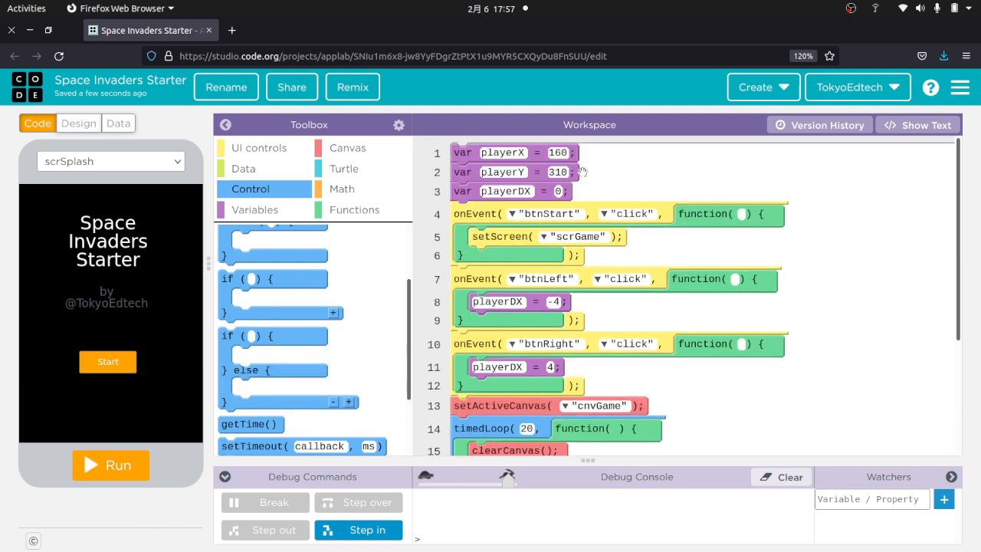
pyautogui.scroll(-3)
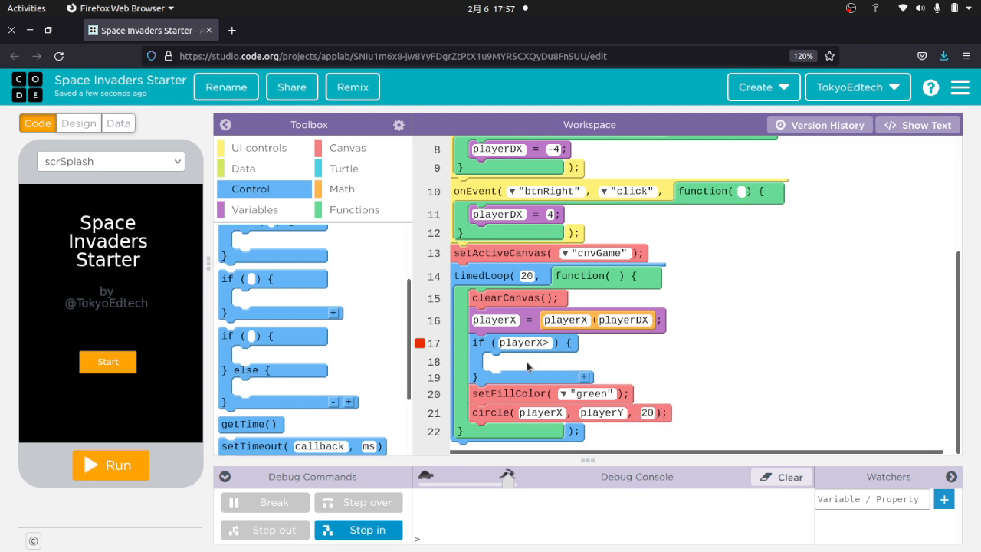
pyautogui.moveTo(204, 402)
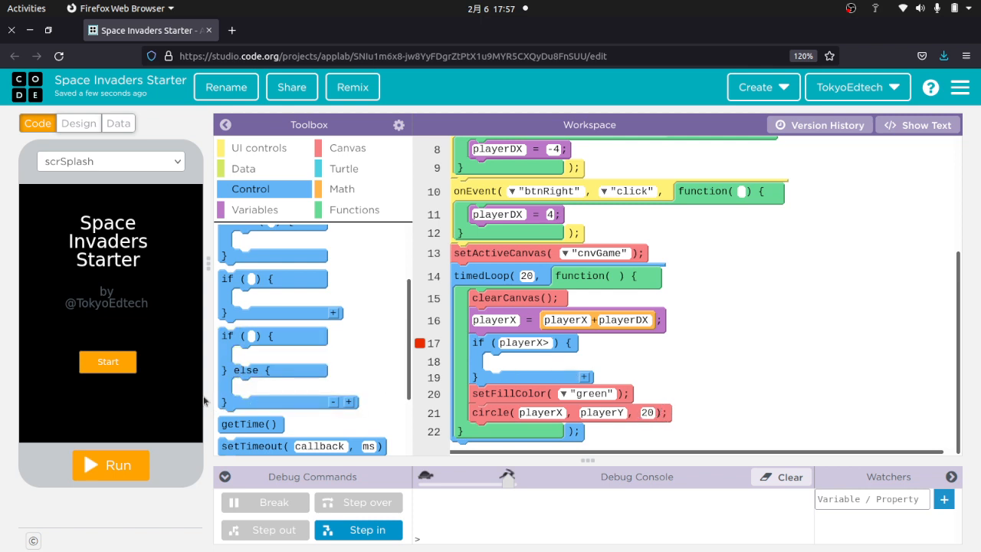
pyautogui.moveTo(206, 396)
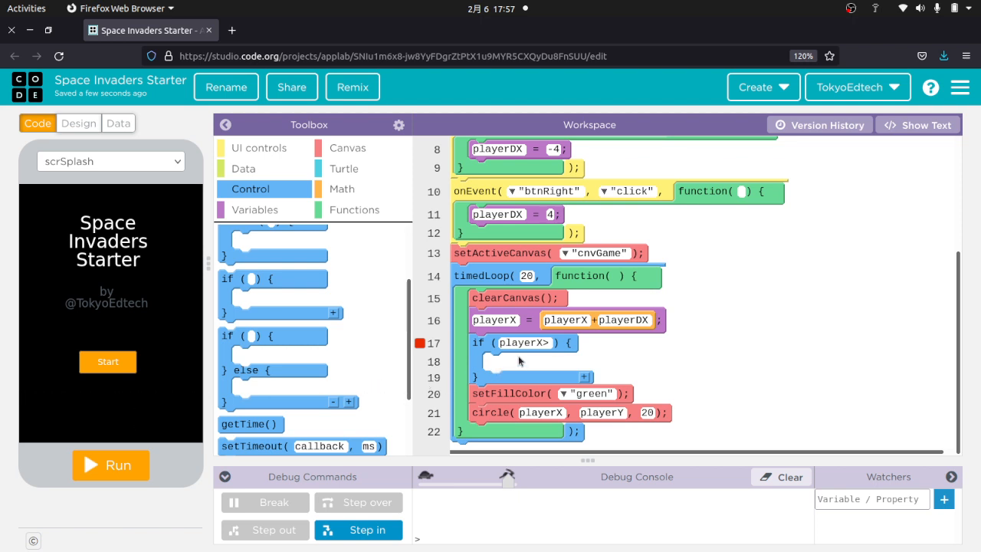
pyautogui.write('370')
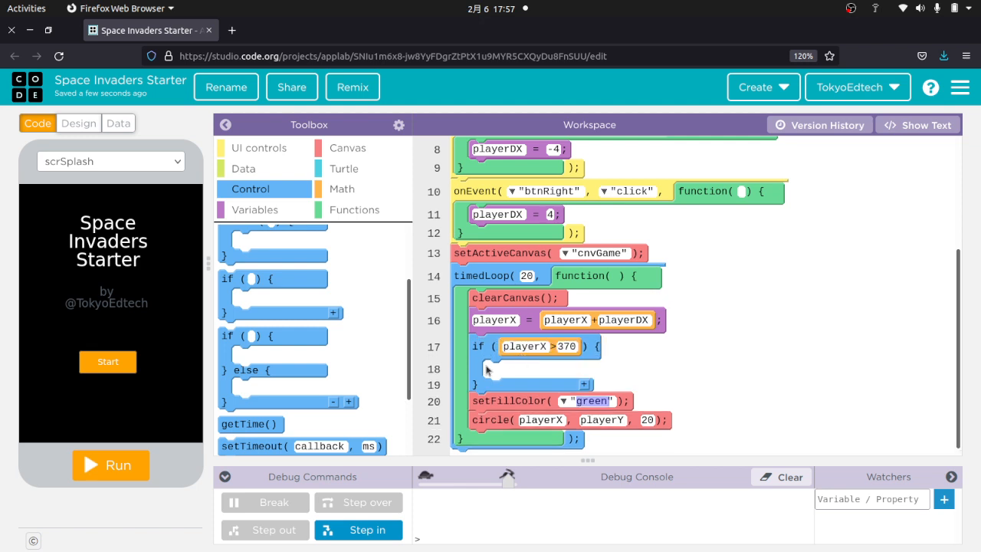
pyautogui.click(254, 208)
pyautogui.write('playerX =')
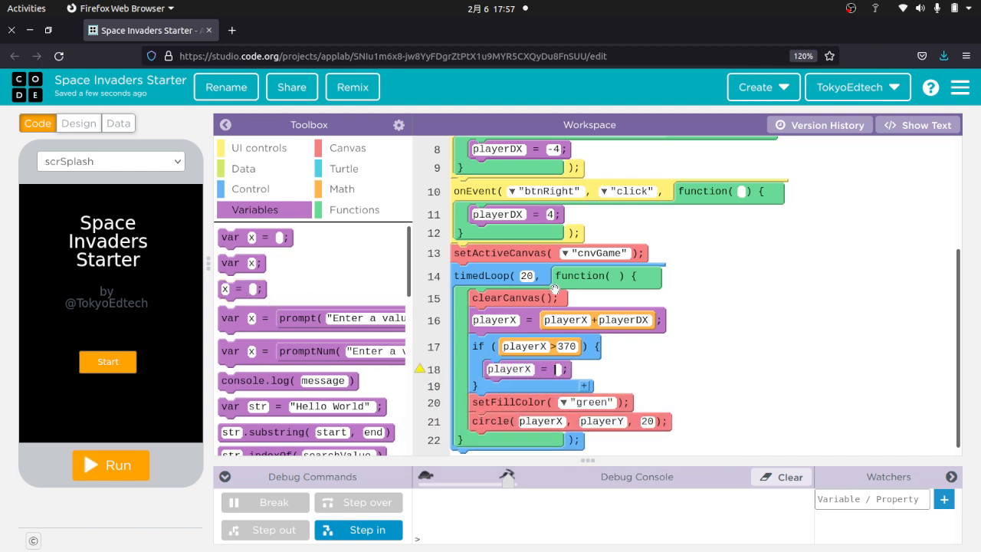
pyautogui.write('370')
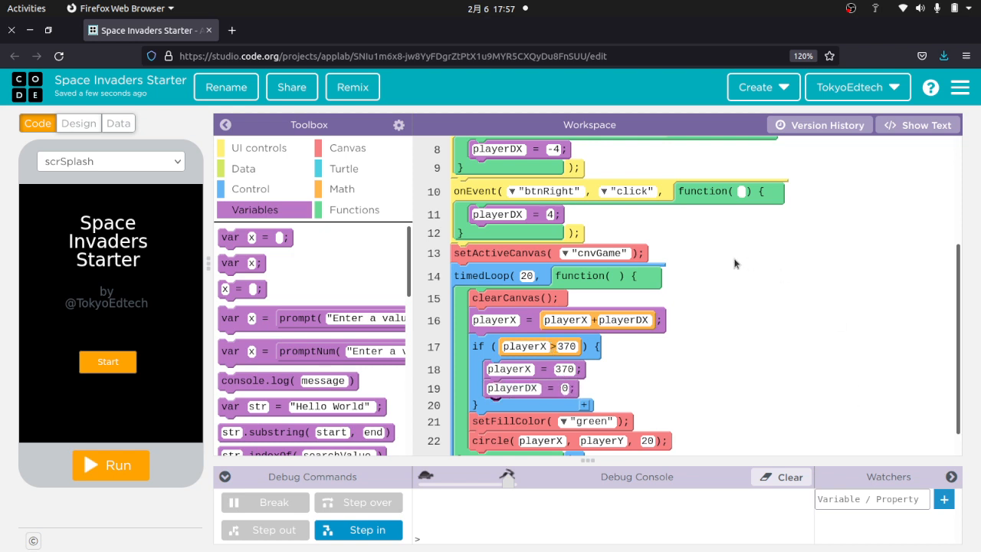
pyautogui.scroll(-3)
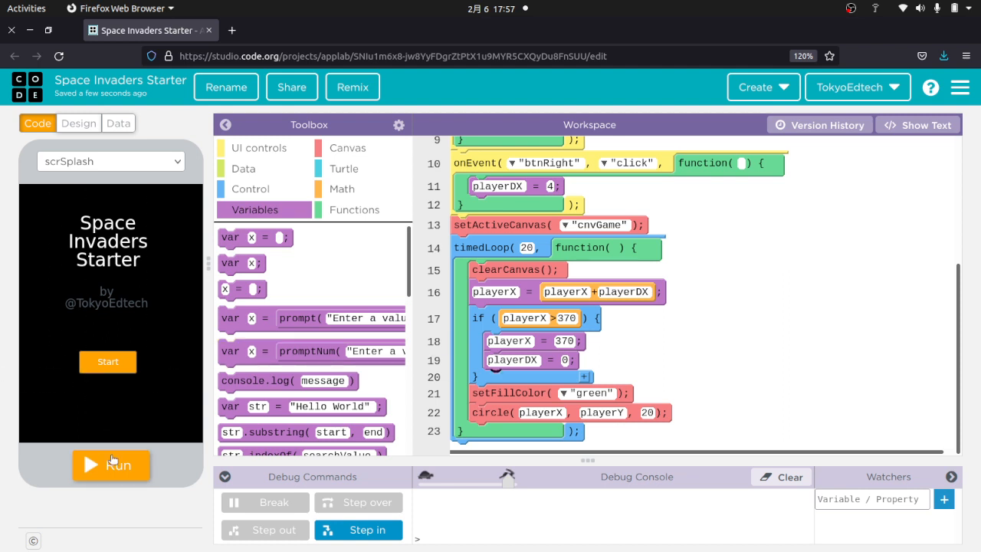
# Run the game and move the circle right into the 370 edge stop, then reset
pyautogui.click(107, 466)
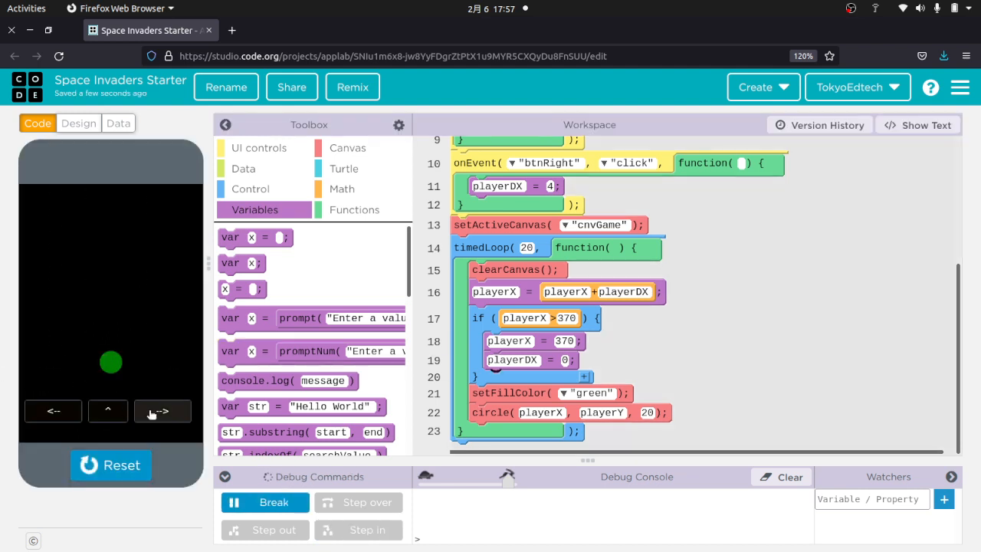
pyautogui.click(163, 411)
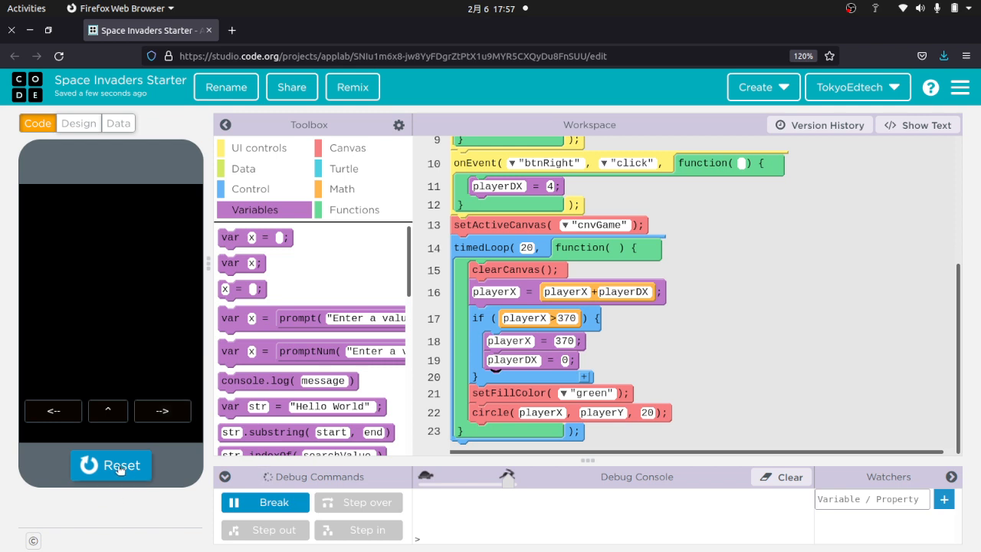
pyautogui.click(110, 466)
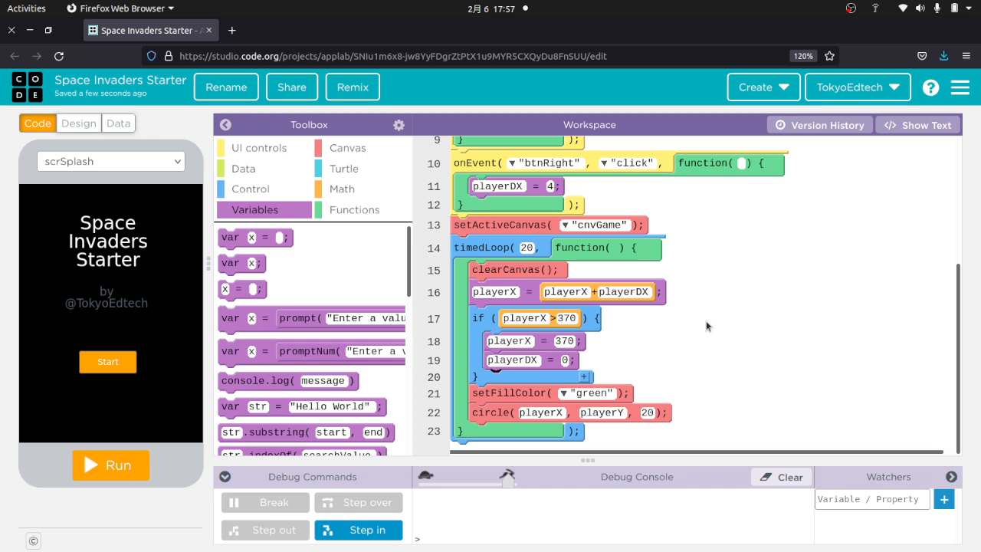
pyautogui.moveTo(156, 389)
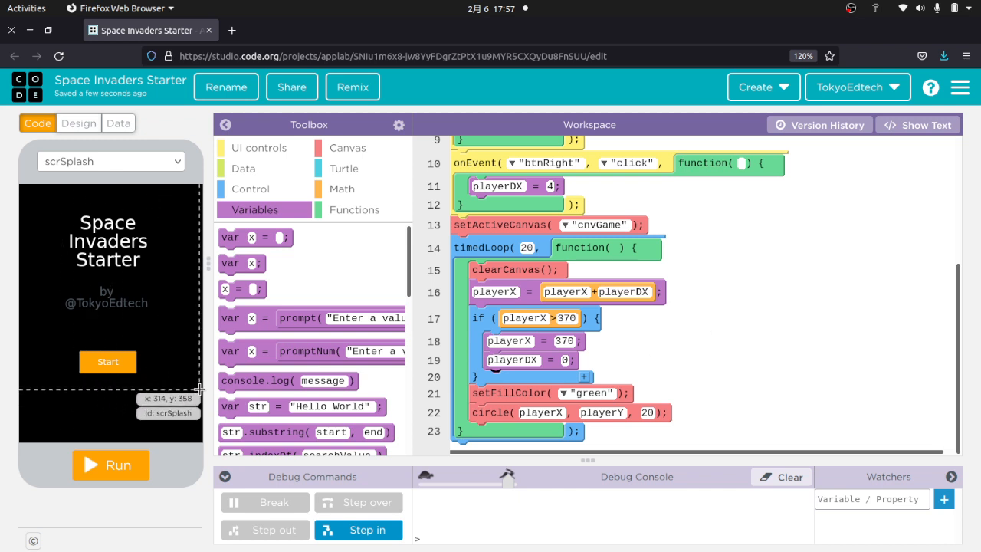
pyautogui.moveTo(199, 390)
pyautogui.write('300')
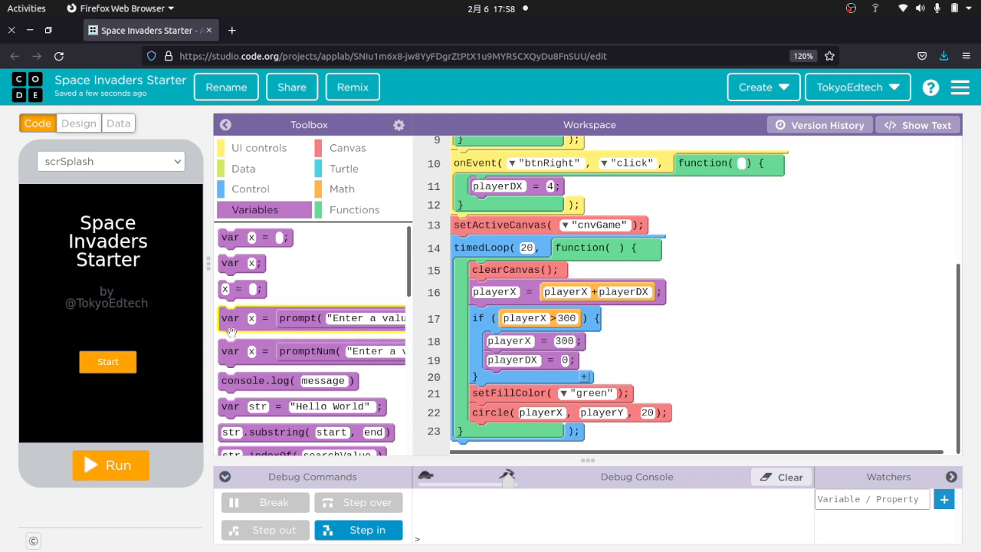
# With both limit values changed to 300, run again and test the circle stopping at the edge
pyautogui.click(107, 362)
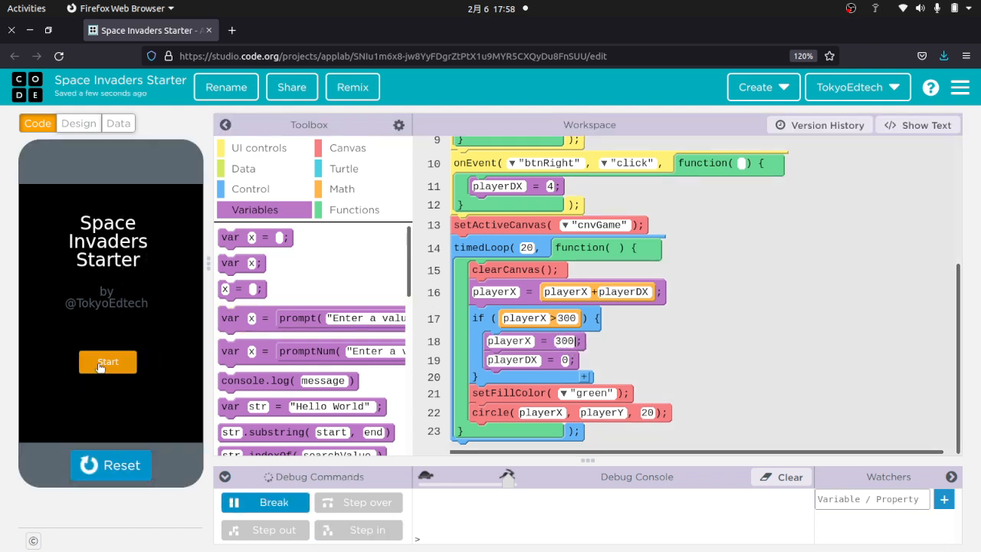
pyautogui.click(107, 362)
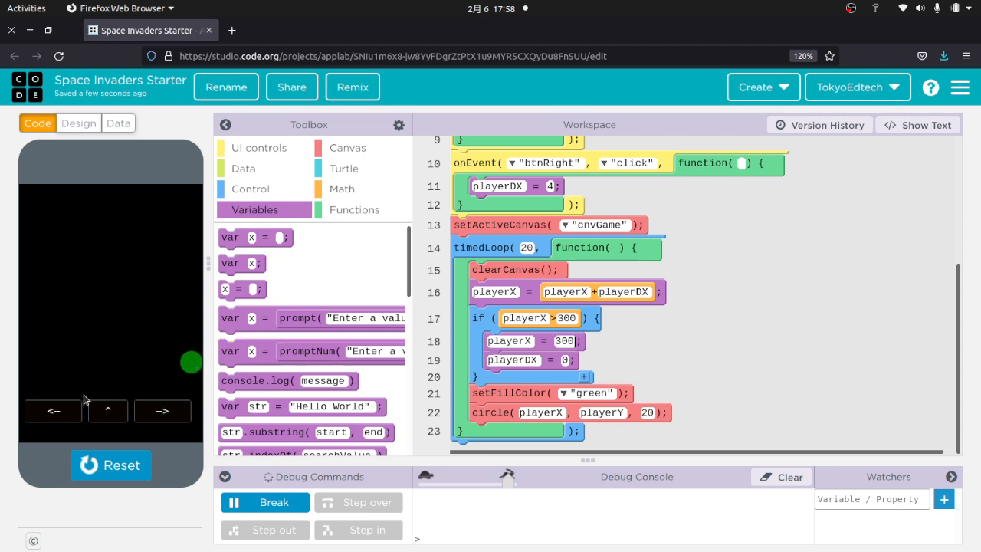
pyautogui.click(52, 411)
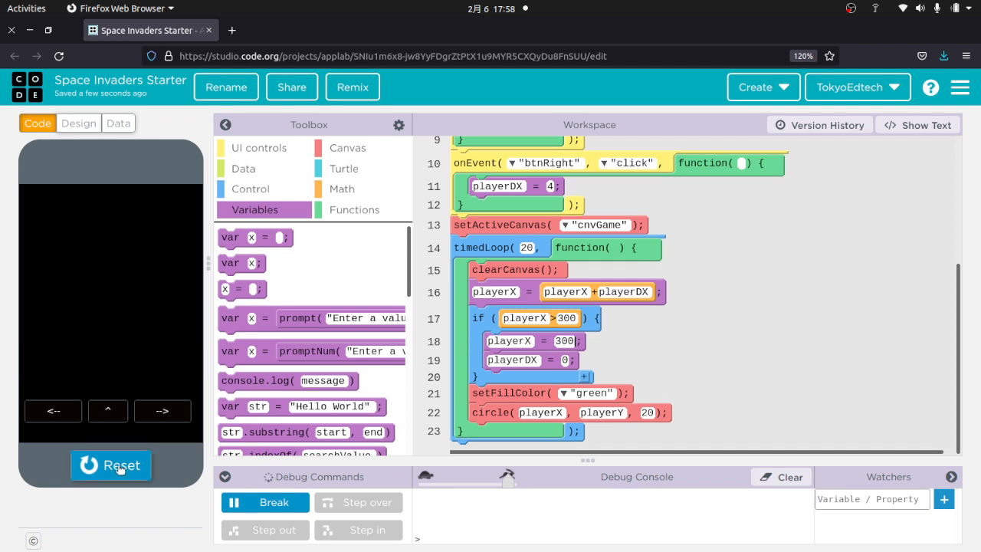
pyautogui.click(110, 466)
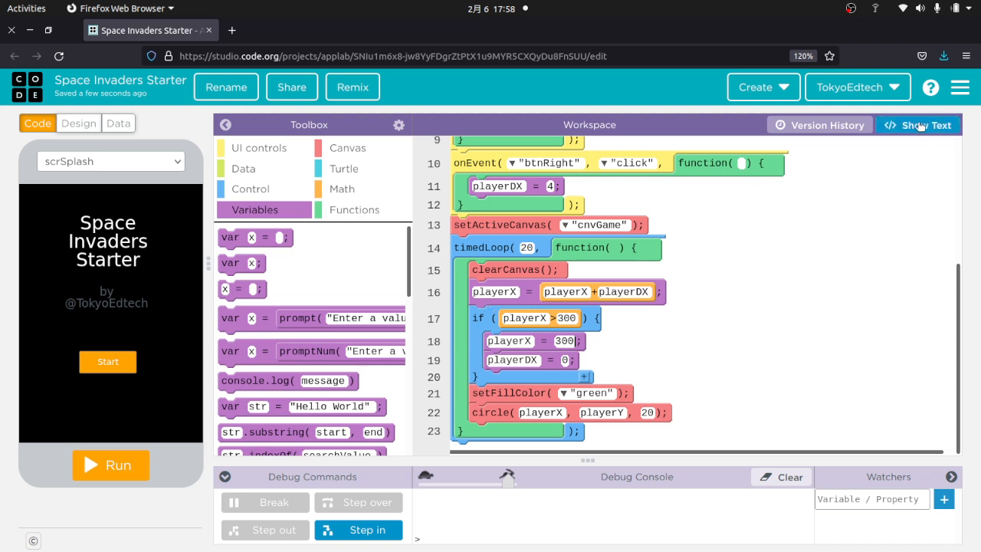
# In text view add a second check clamping playerX to 10 with zero speed when below 10
pyautogui.click(917, 124)
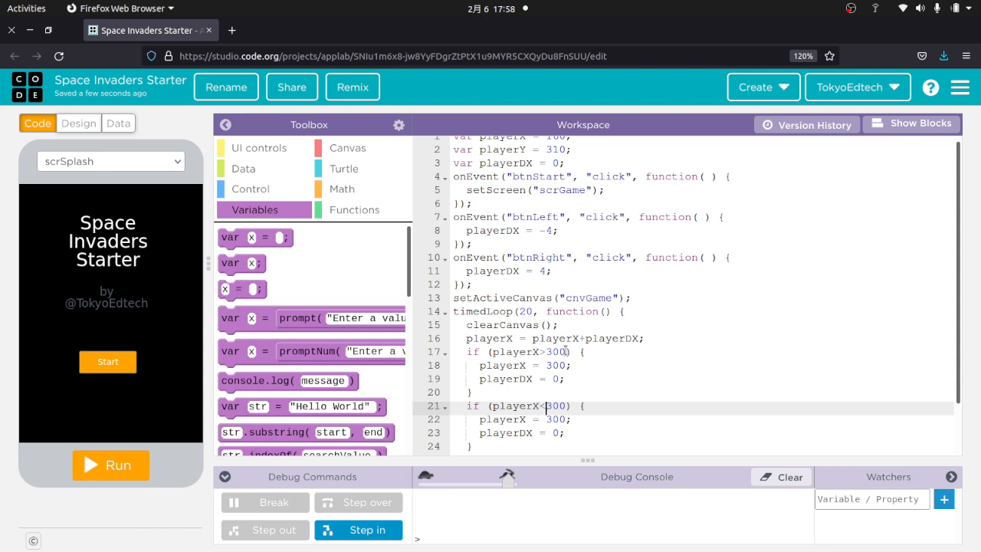
pyautogui.write('-1')
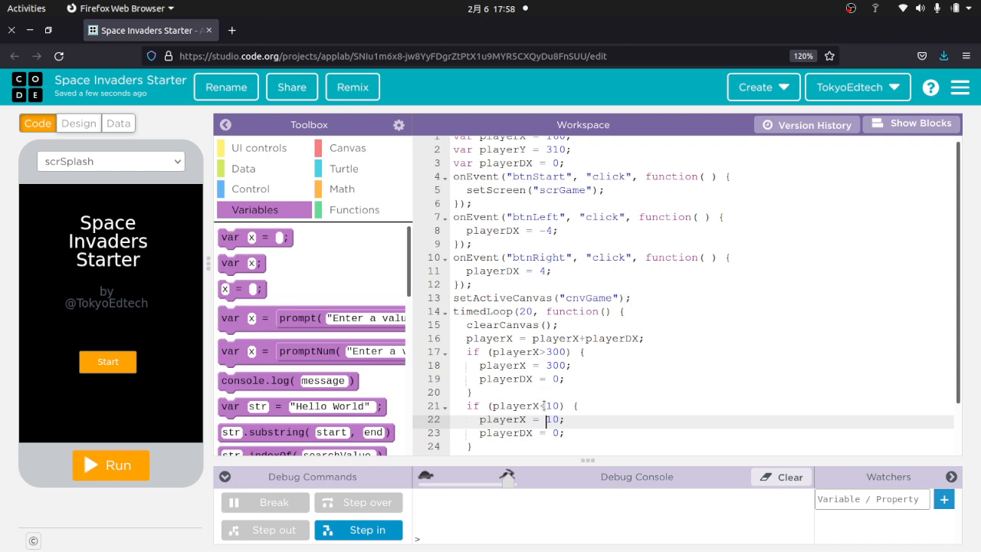
pyautogui.click(910, 124)
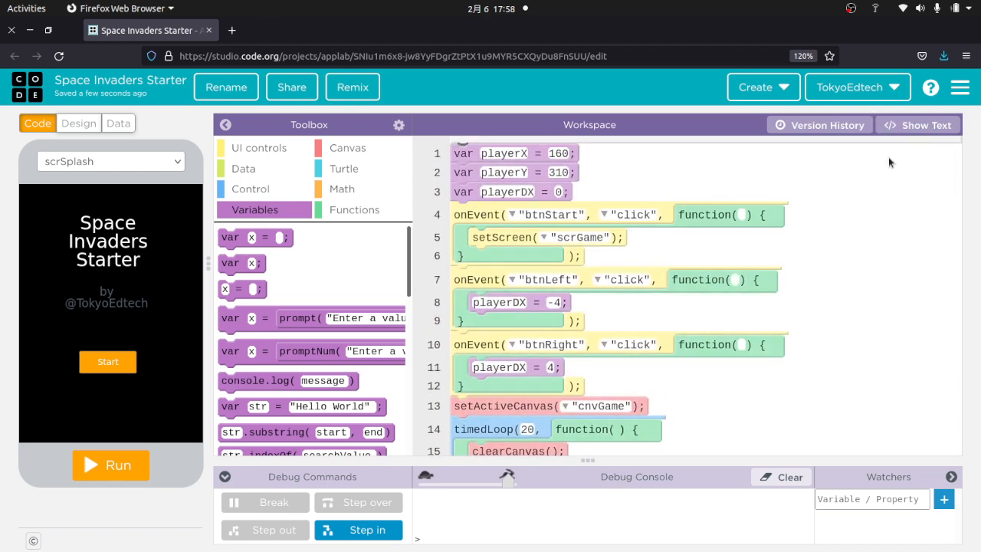
pyautogui.scroll(-3)
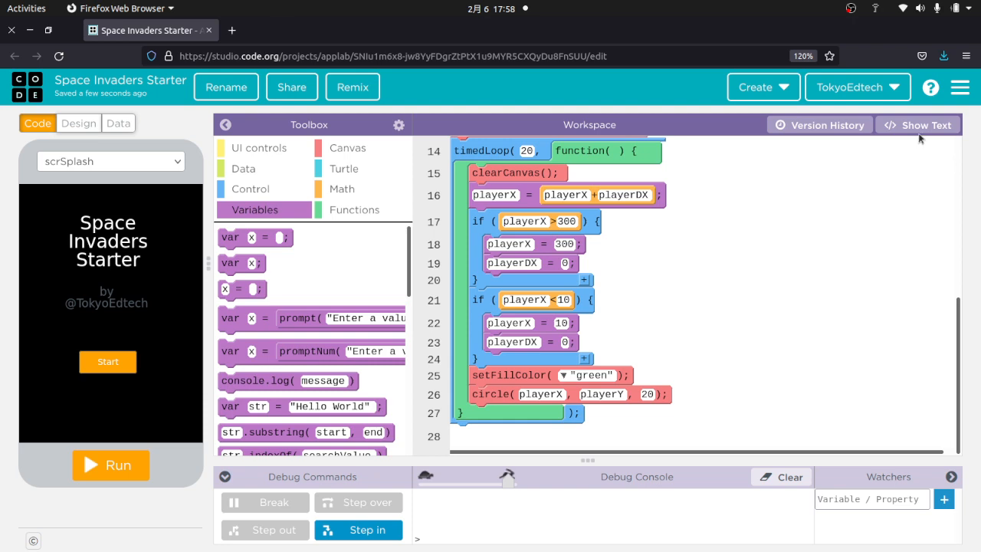
# Fix the stray line so the code shows as blocks again, then run the app
pyautogui.click(917, 124)
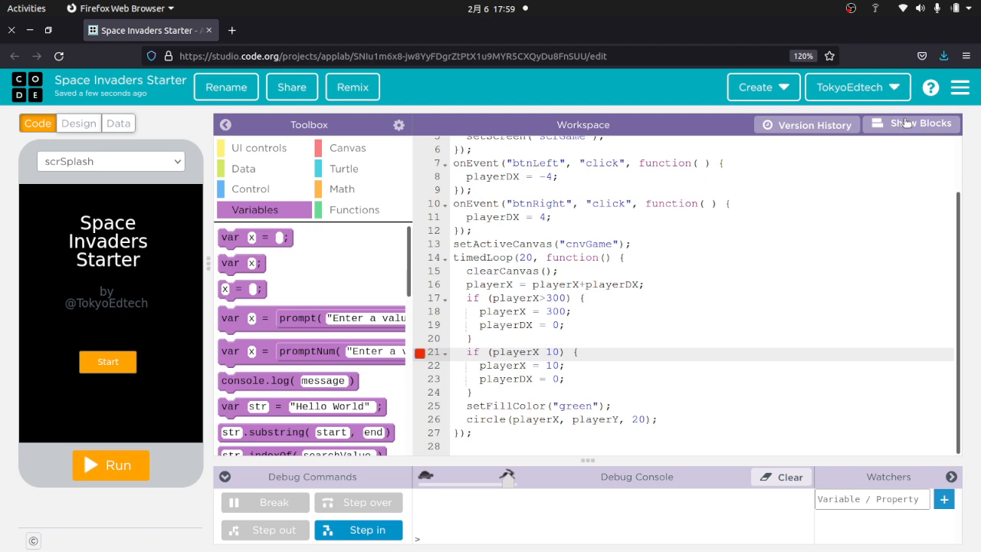
pyautogui.click(911, 123)
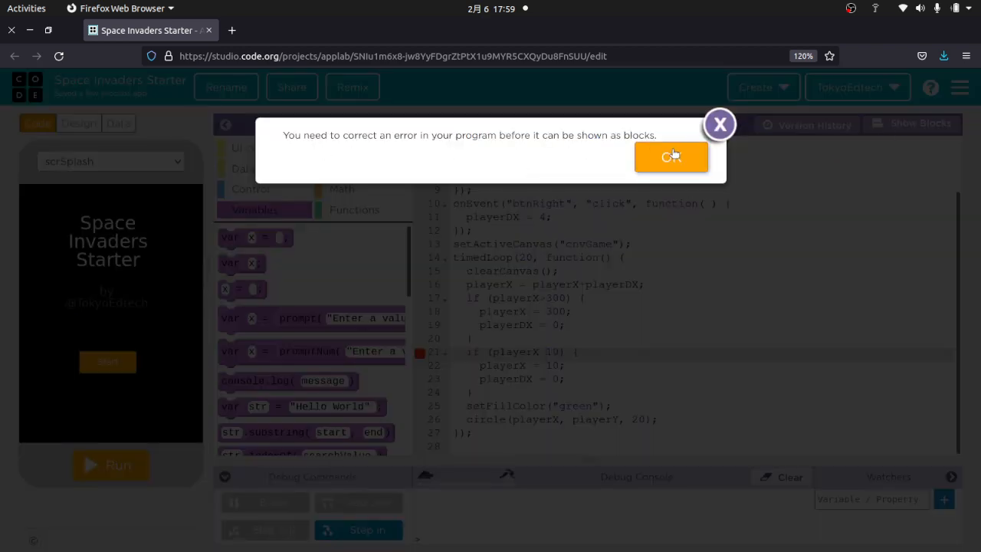
pyautogui.click(671, 156)
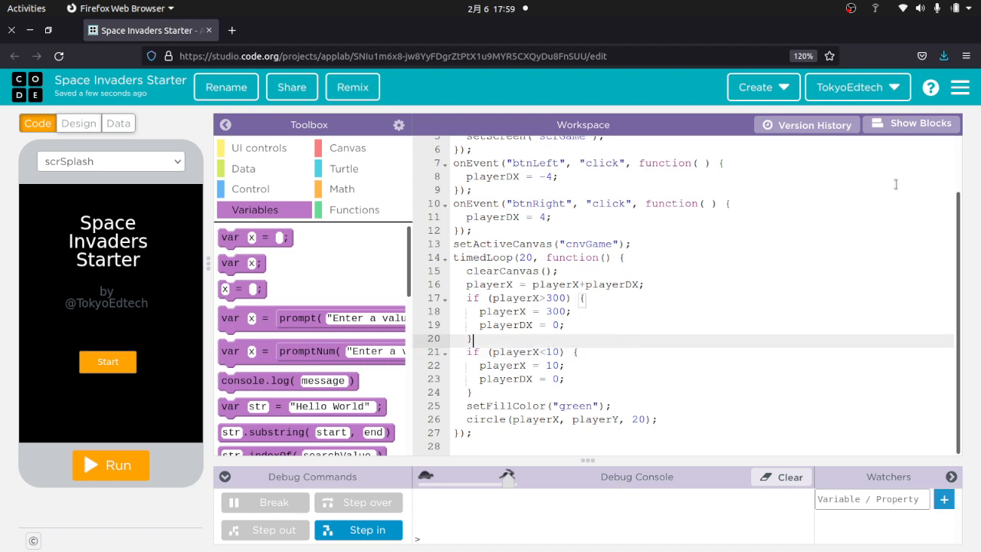
pyautogui.click(911, 124)
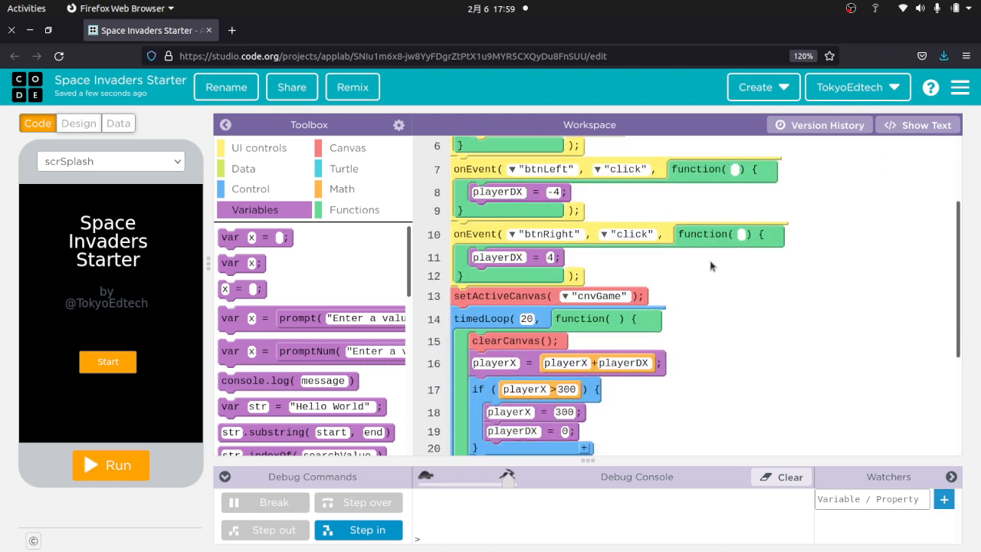
pyautogui.click(110, 466)
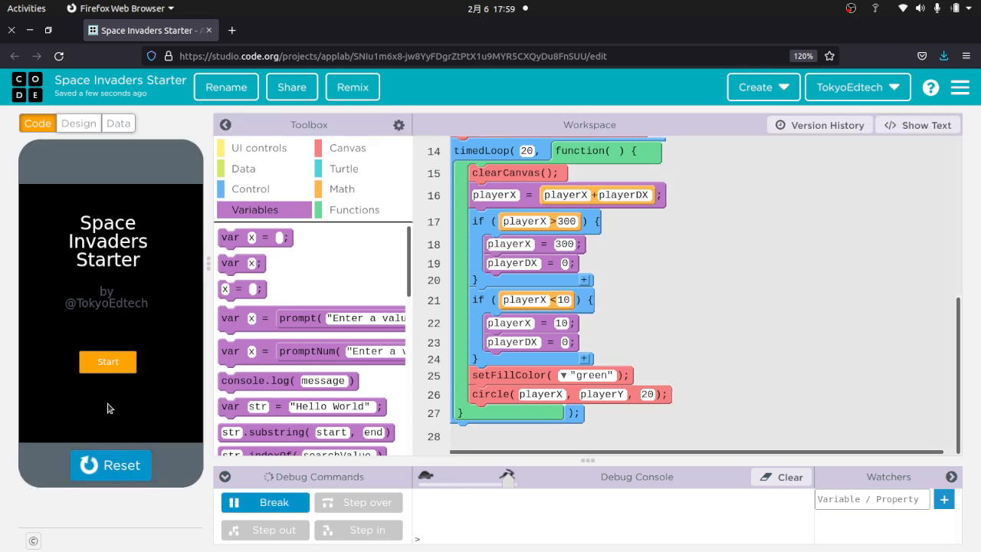
# Start the game, move the circle to the left edge, then stop it to edit the code
pyautogui.click(108, 362)
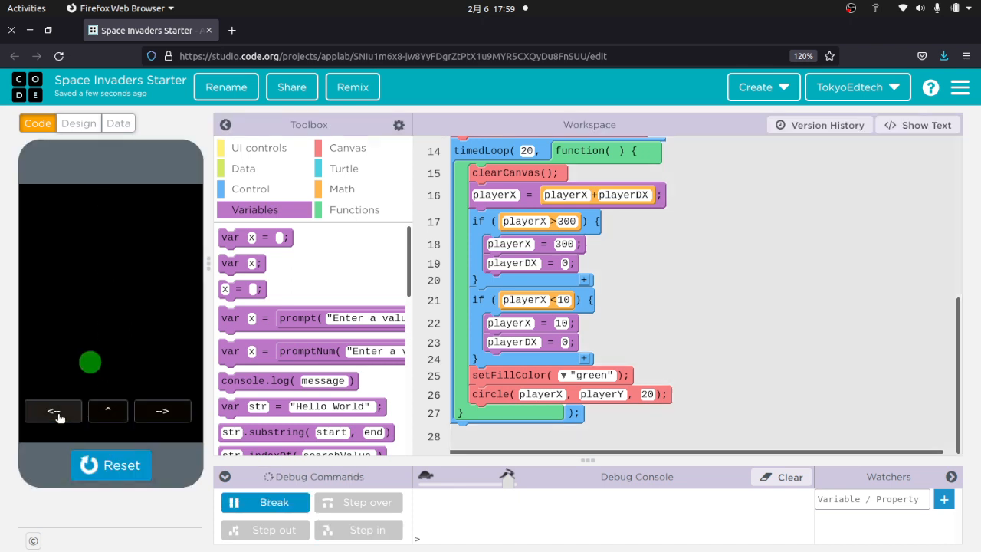
pyautogui.click(52, 411)
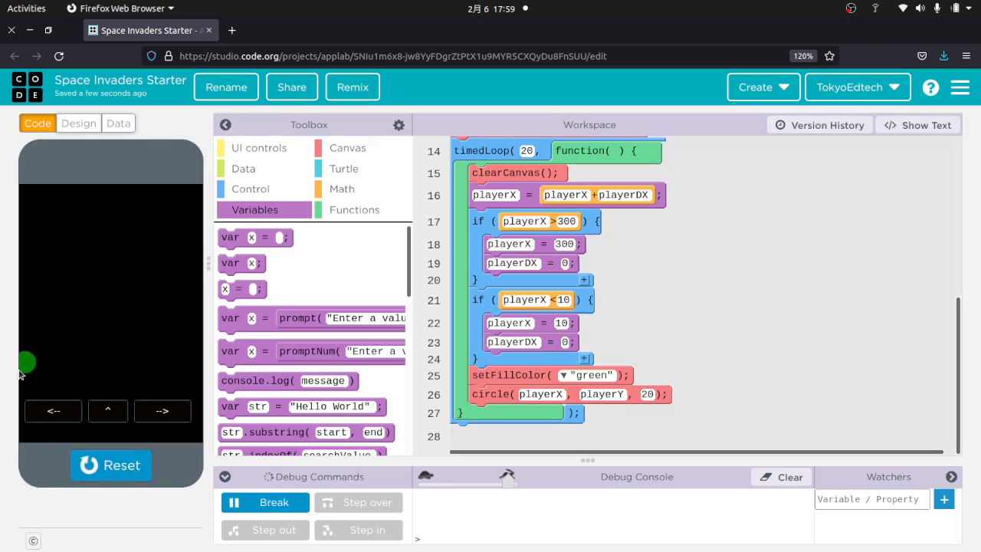
pyautogui.click(110, 467)
pyautogui.write('15')
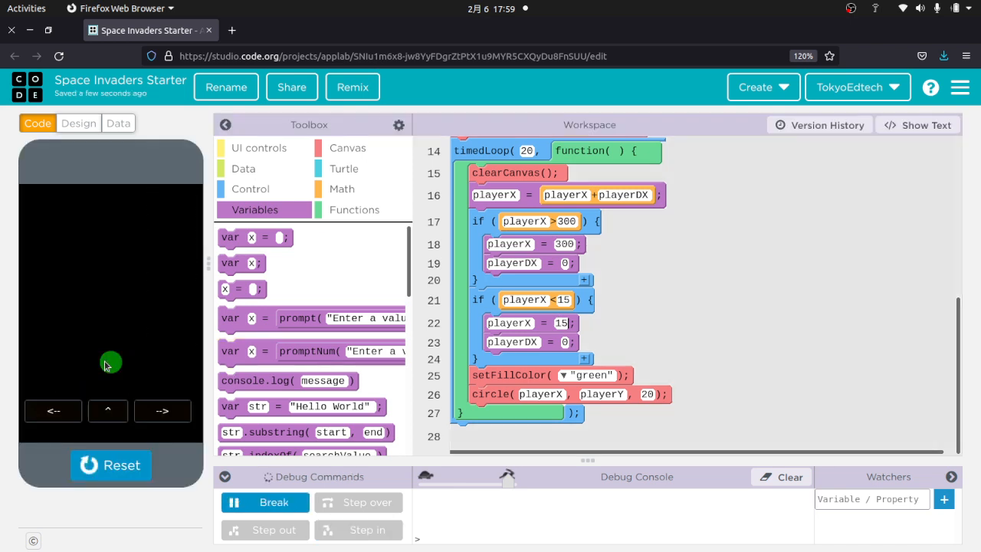
pyautogui.click(53, 411)
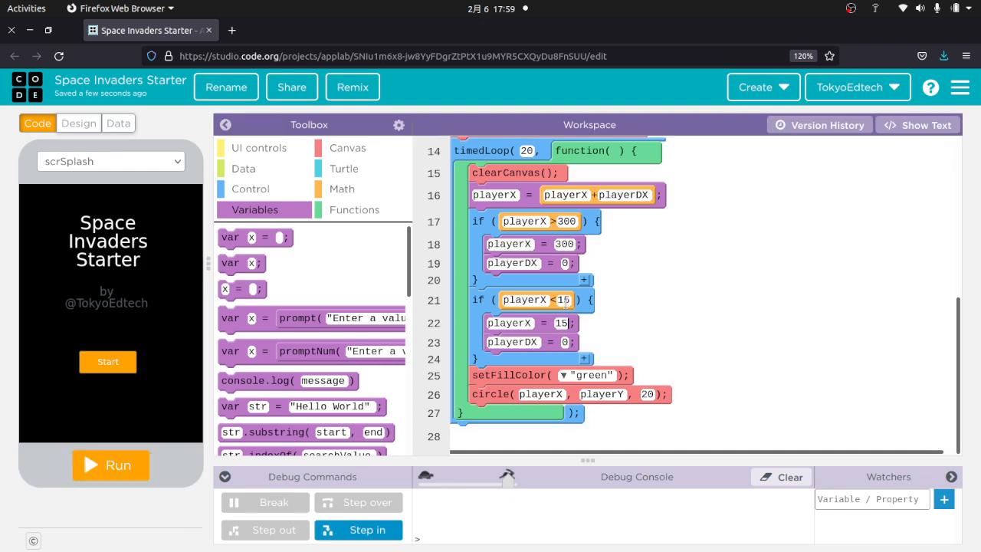
# Change the left-edge limit from 10 to 20, then run and move the circle both ways
pyautogui.write('20')
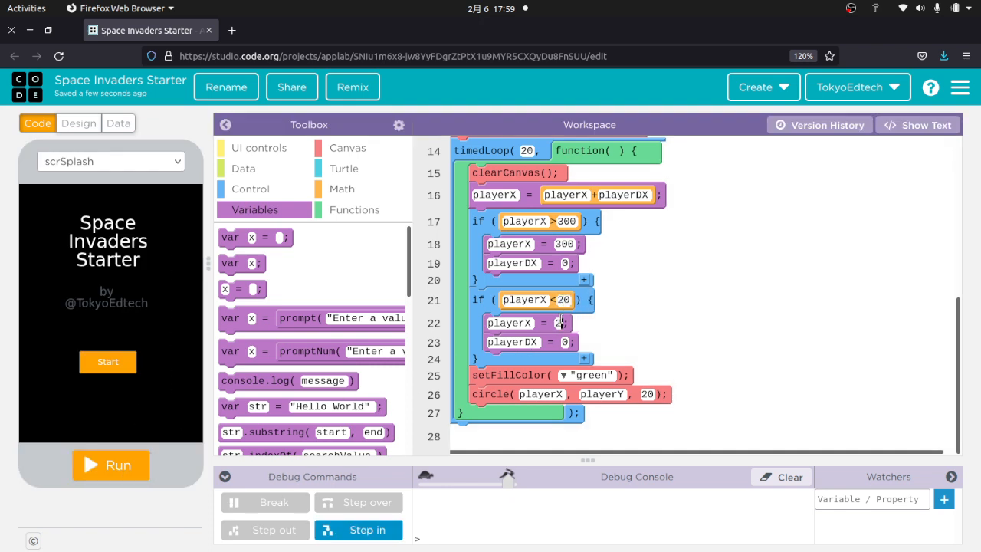
pyautogui.click(111, 464)
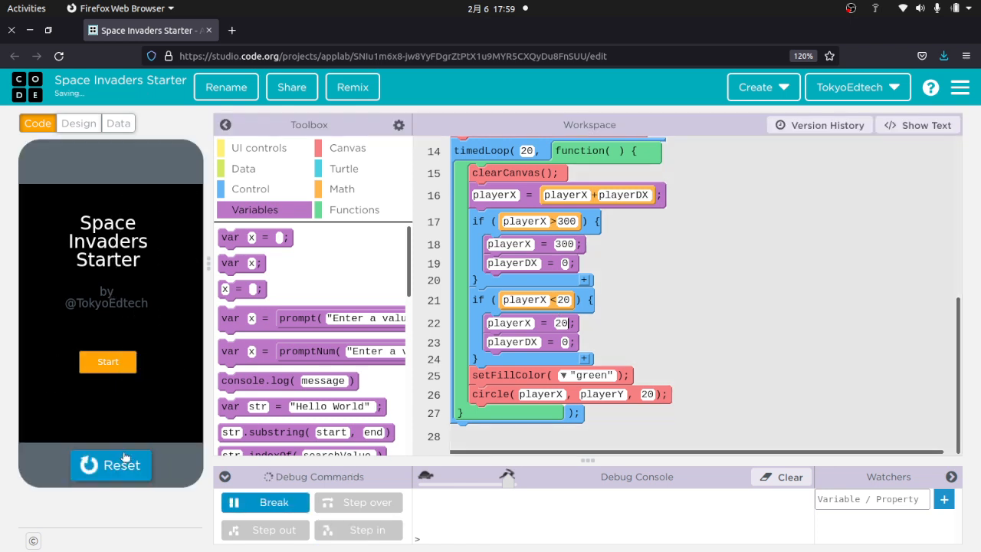
pyautogui.click(107, 362)
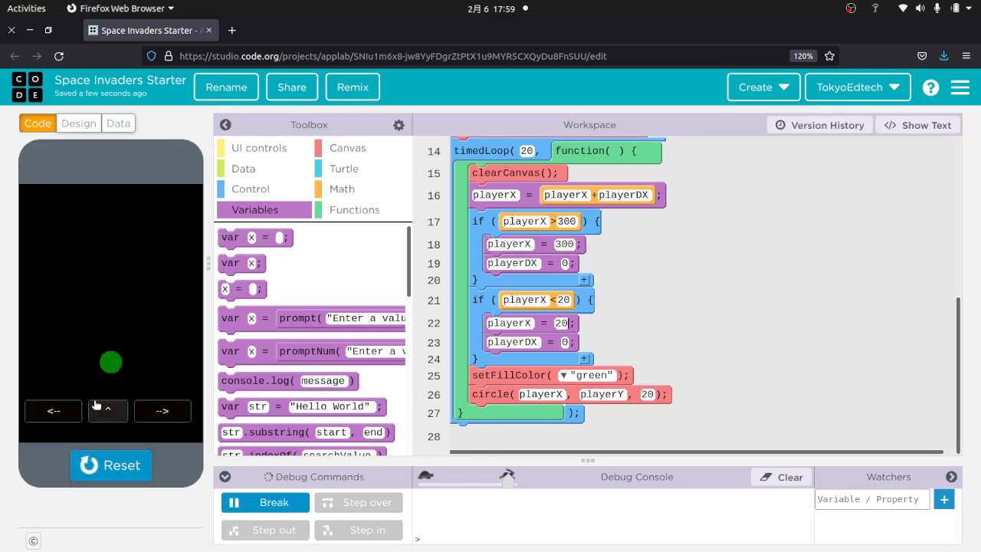
pyautogui.click(52, 411)
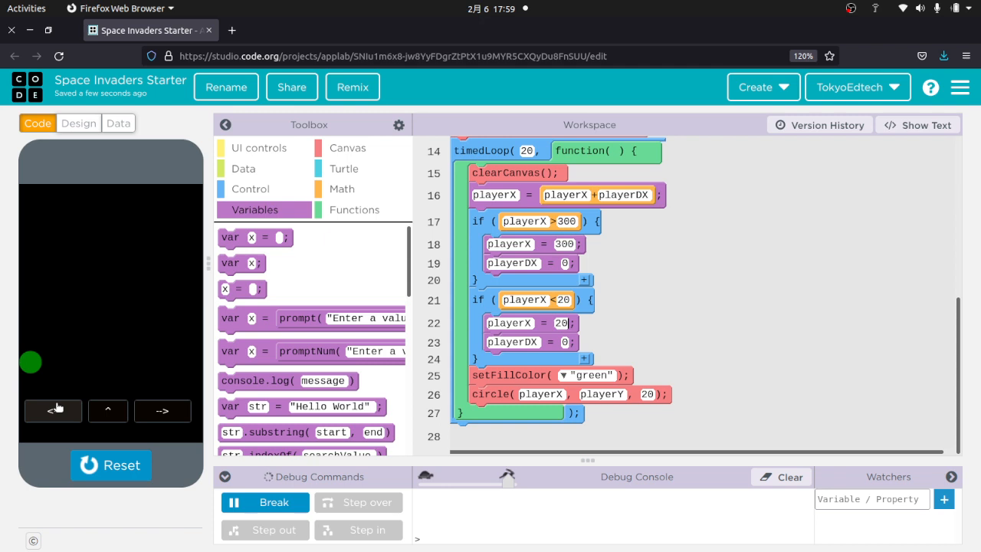
pyautogui.click(163, 410)
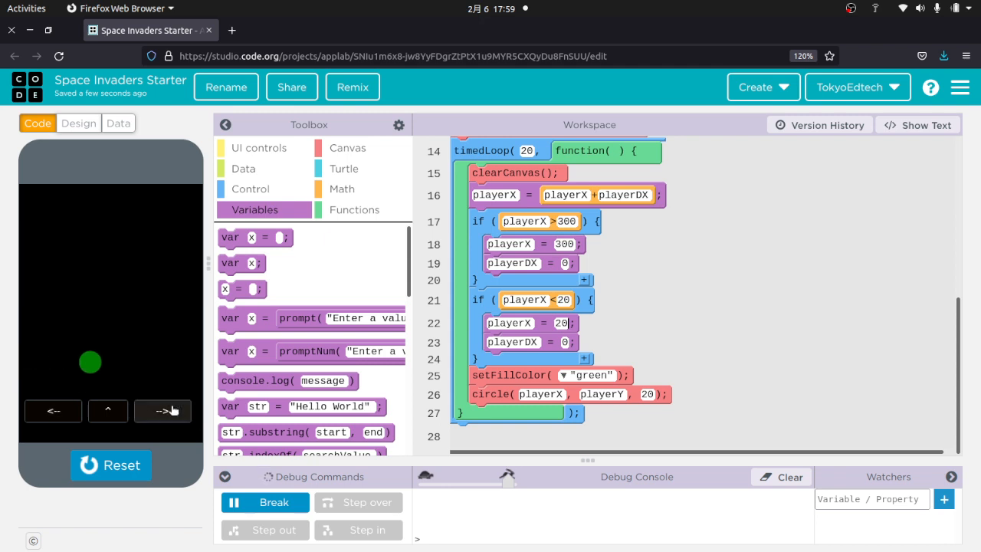
pyautogui.click(163, 411)
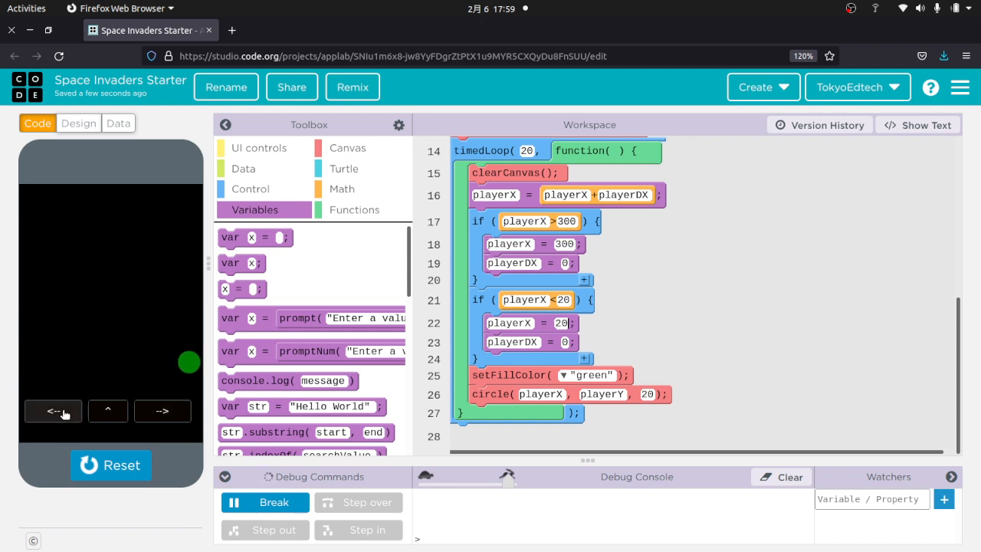
pyautogui.click(52, 411)
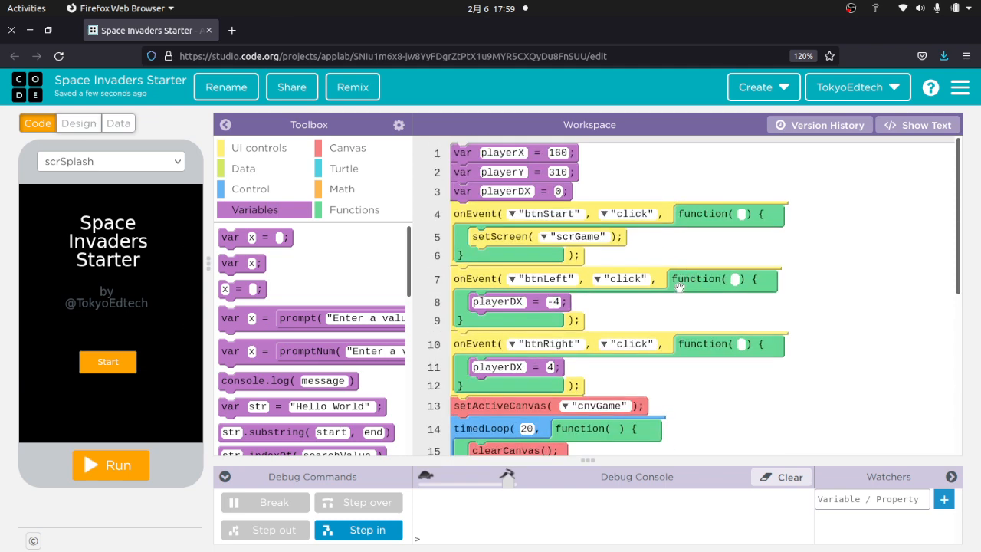
# Run once more and drive the circle into the edges to check it stops fully on screen
pyautogui.scroll(-3)
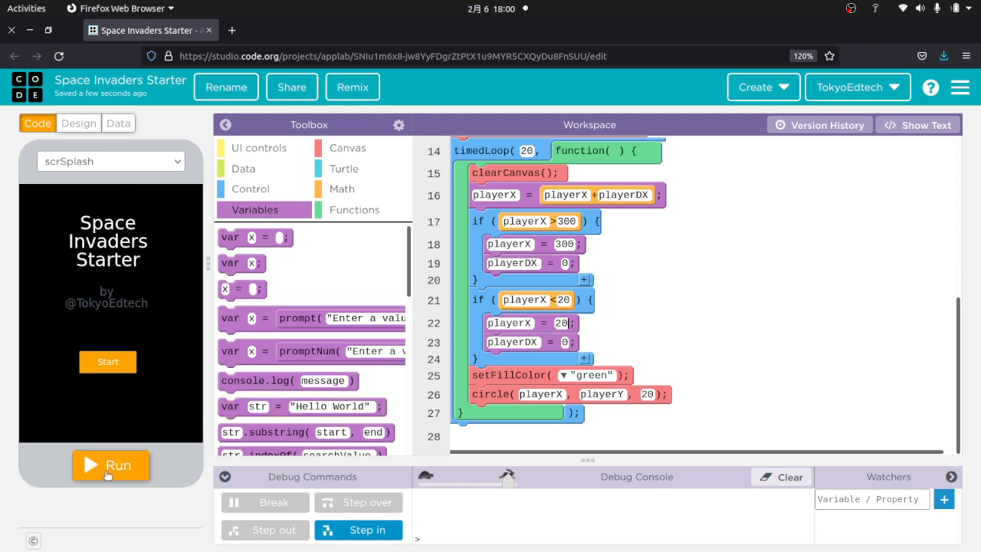
pyautogui.click(107, 465)
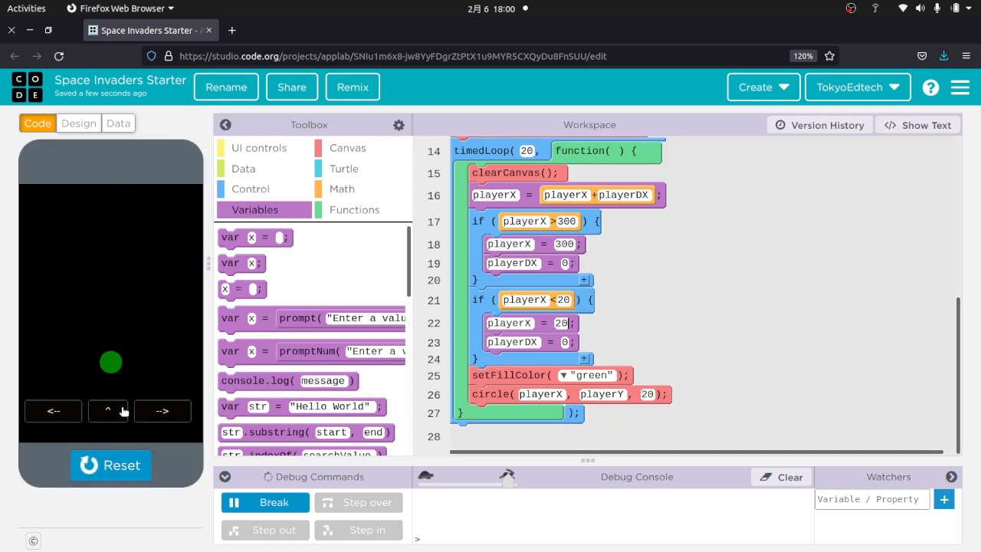
pyautogui.click(52, 411)
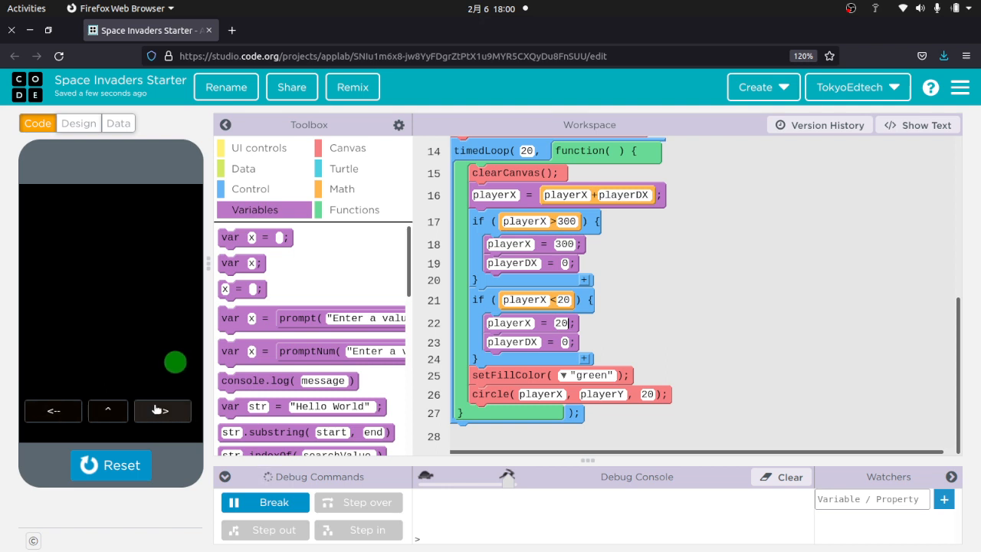
pyautogui.click(52, 411)
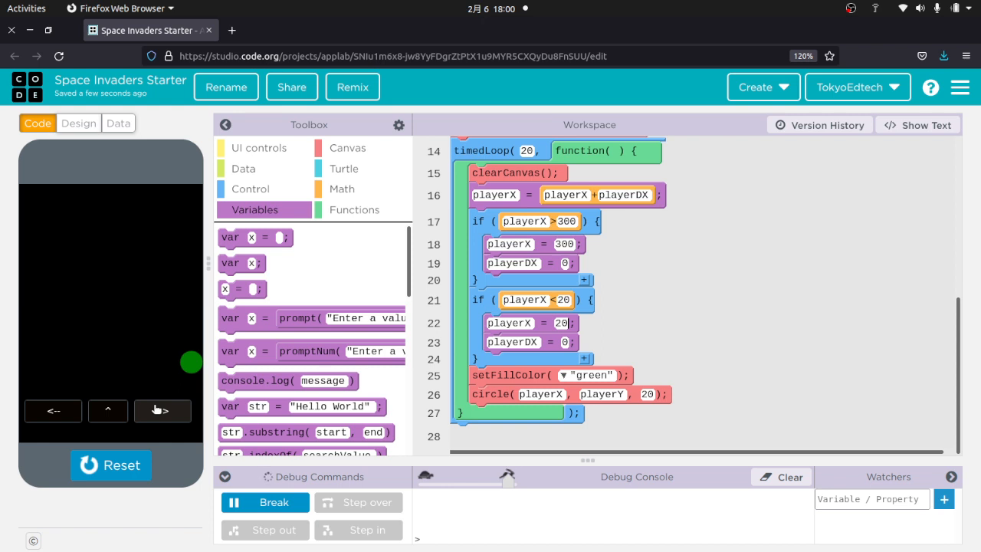
pyautogui.click(53, 411)
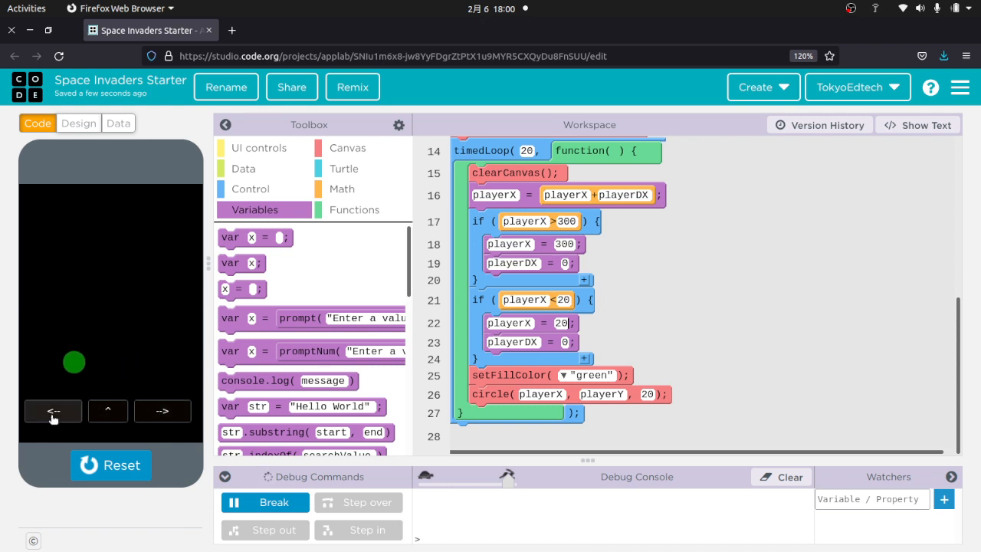
pyautogui.click(52, 411)
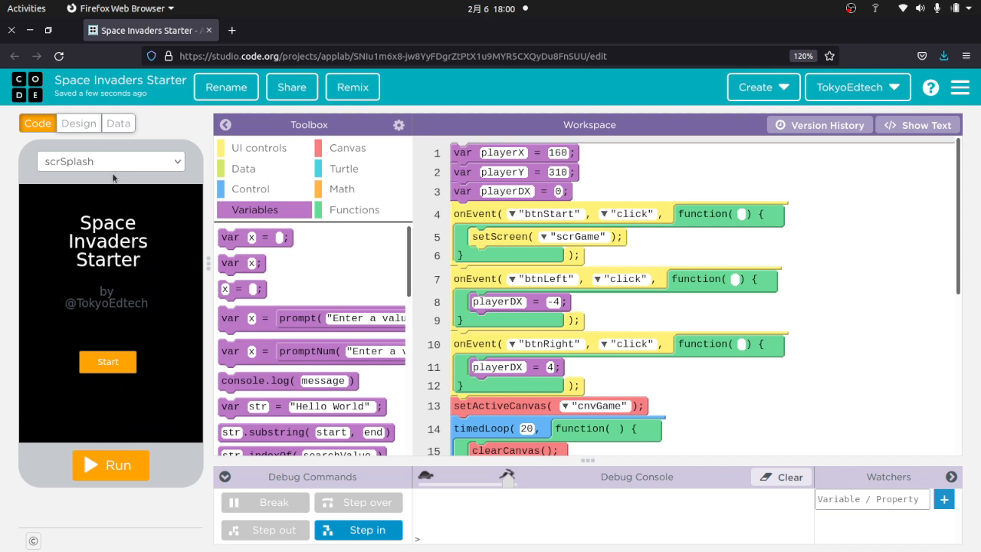
pyautogui.click(111, 161)
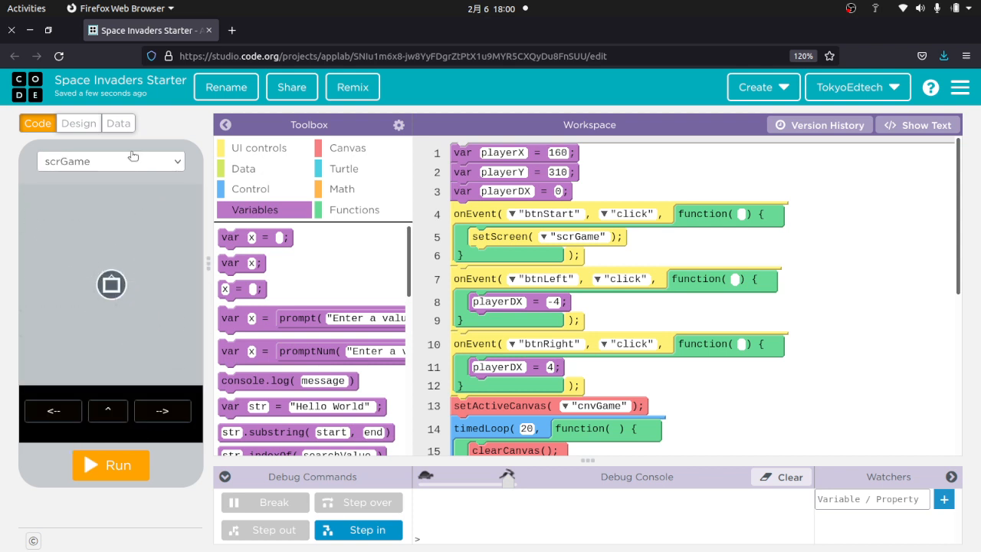
pyautogui.click(111, 161)
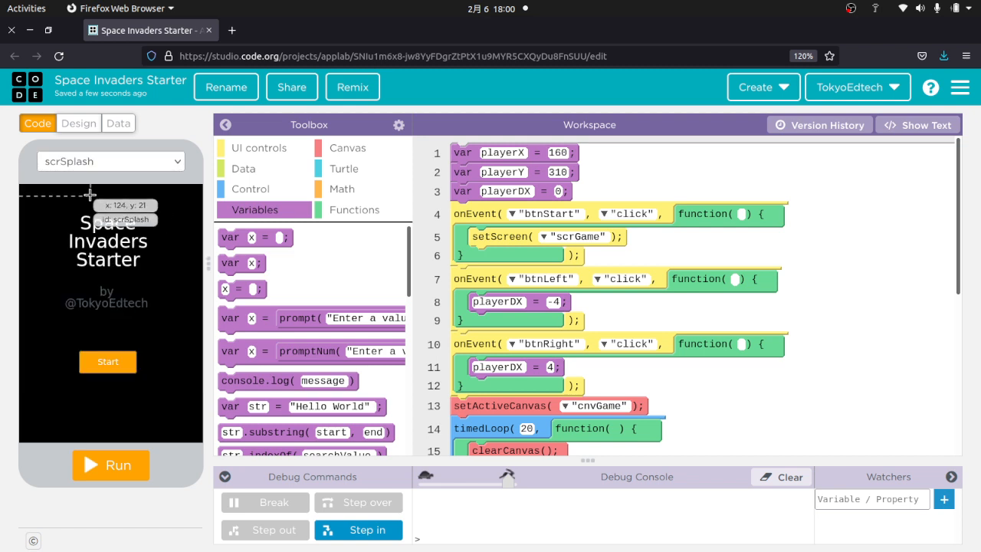
pyautogui.moveTo(138, 156)
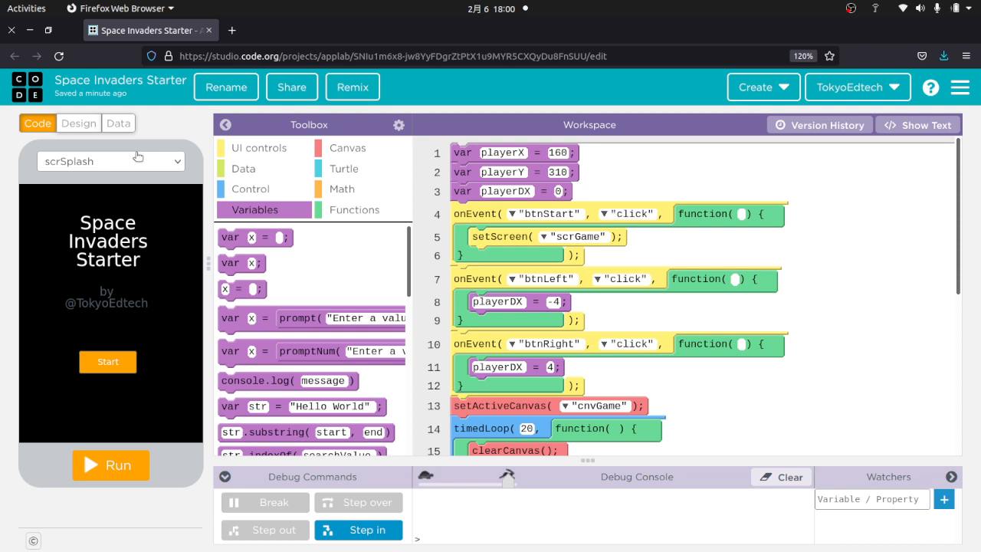
pyautogui.moveTo(117, 239)
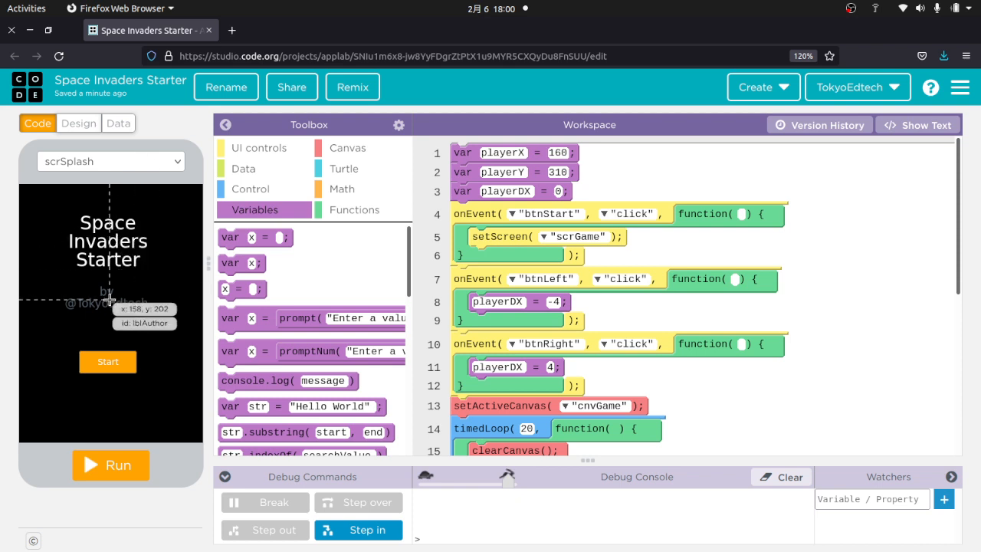
pyautogui.moveTo(99, 359)
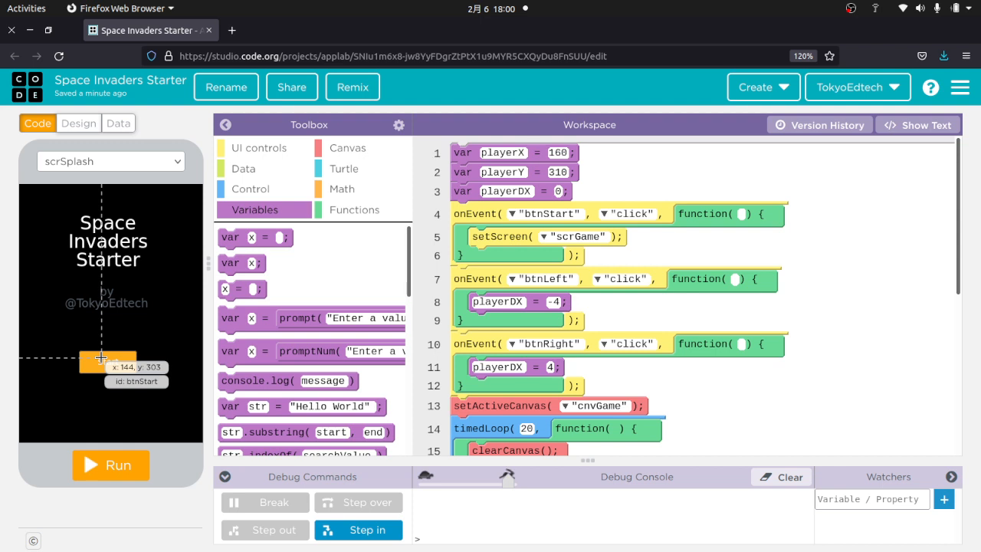
pyautogui.moveTo(135, 176)
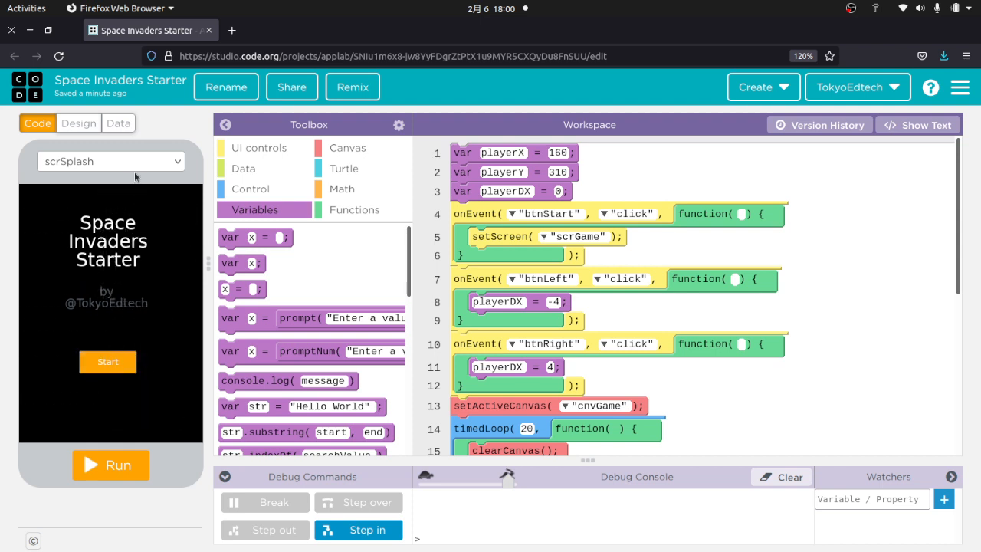
pyautogui.click(111, 161)
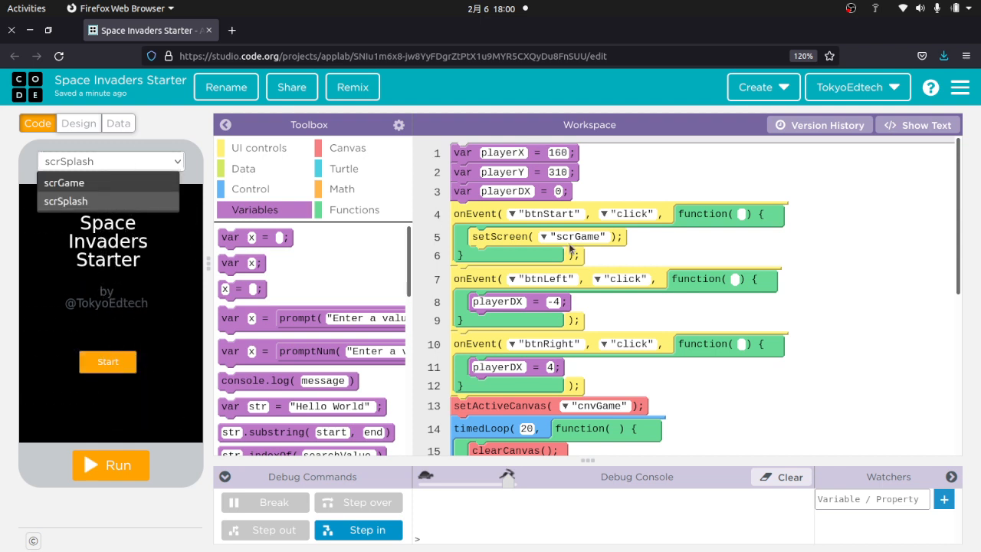
pyautogui.click(64, 182)
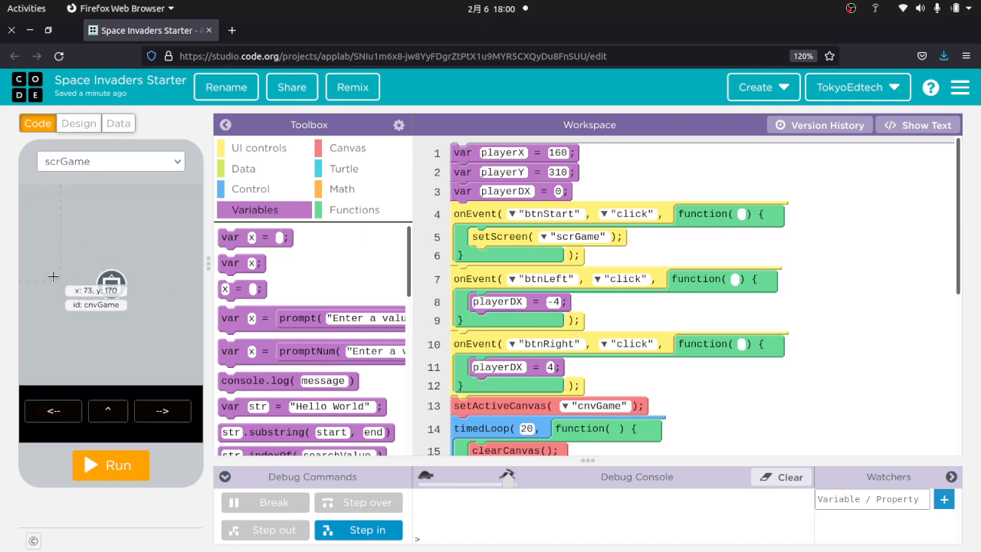
pyautogui.moveTo(120, 227)
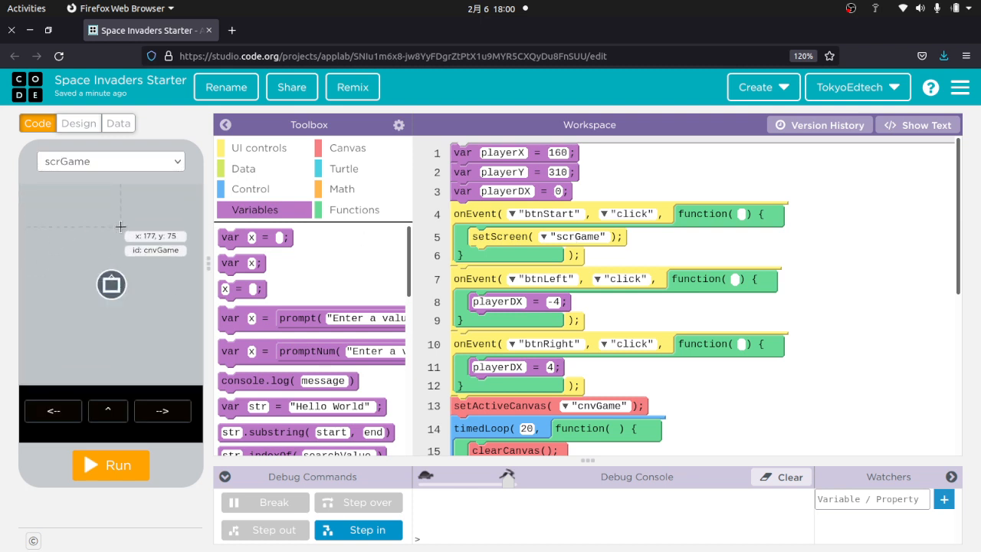
pyautogui.moveTo(446, 223)
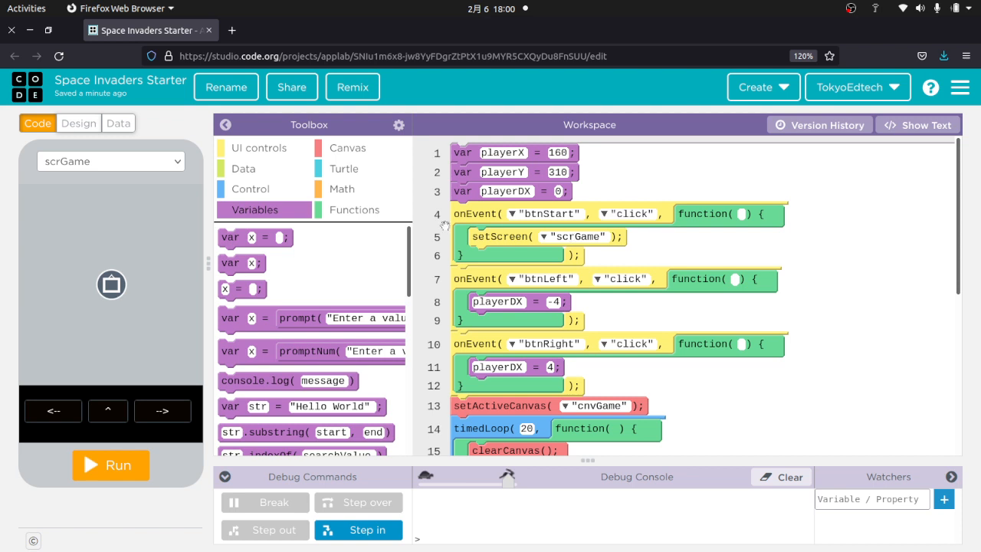
pyautogui.moveTo(149, 268)
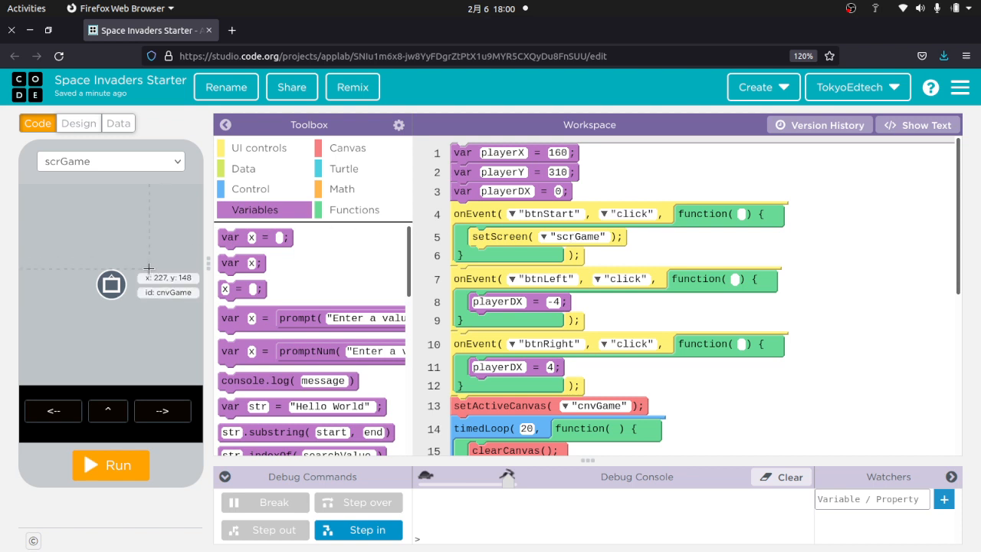
pyautogui.moveTo(54, 411)
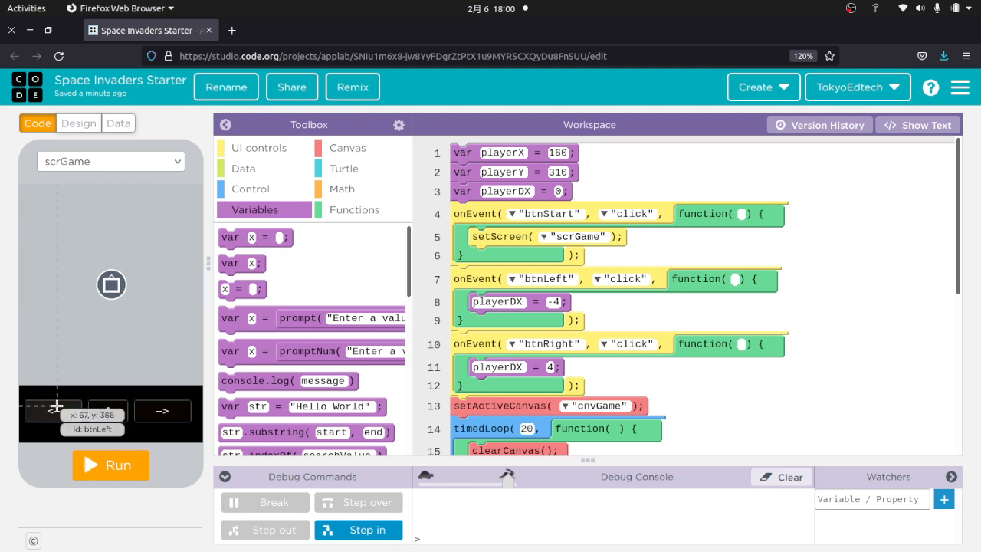
pyautogui.moveTo(110, 411)
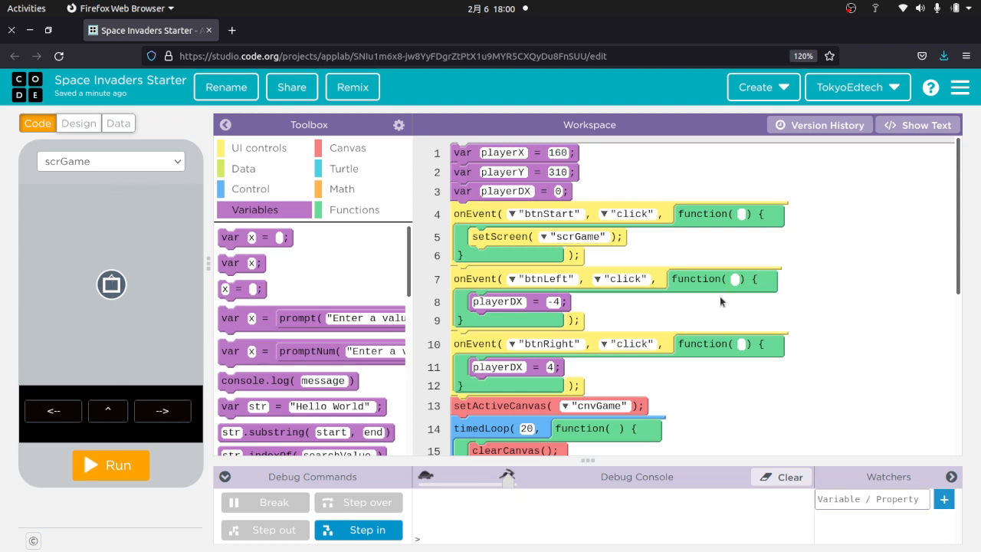
pyautogui.moveTo(635, 206)
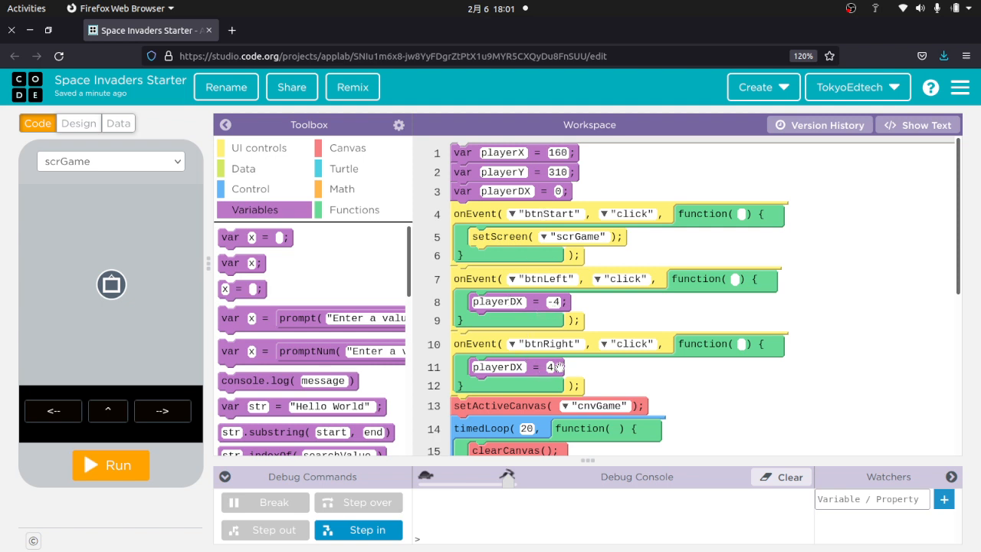
pyautogui.scroll(-3)
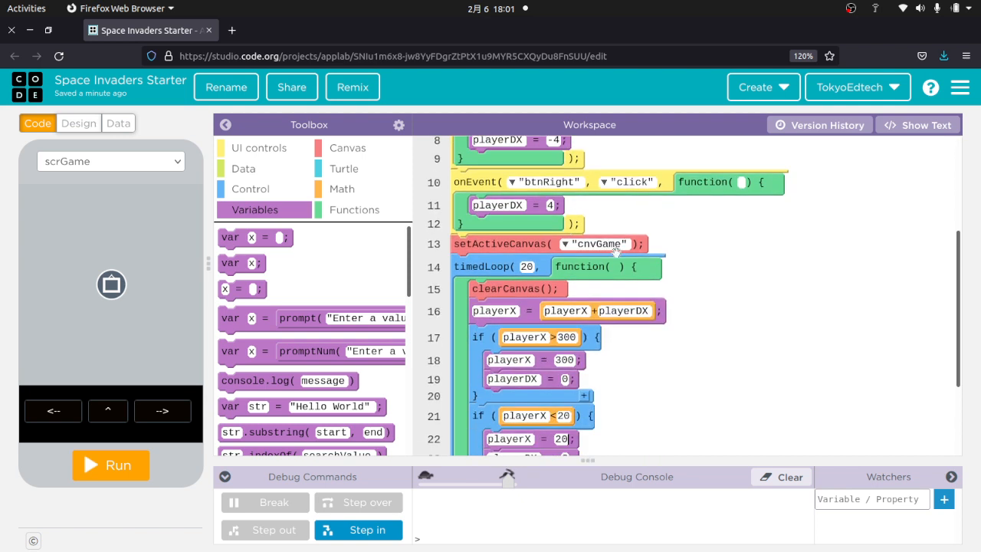
pyautogui.scroll(-3)
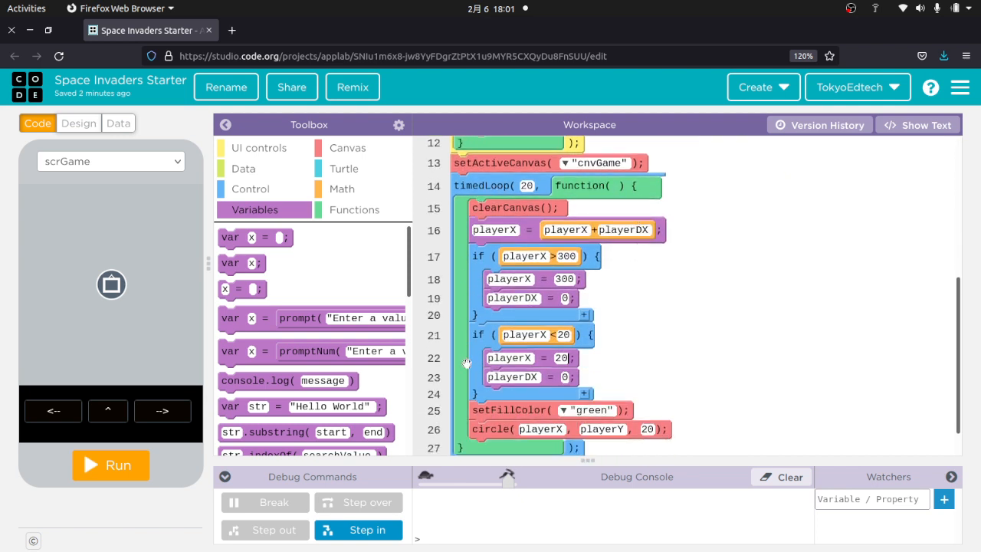
pyautogui.moveTo(491, 196)
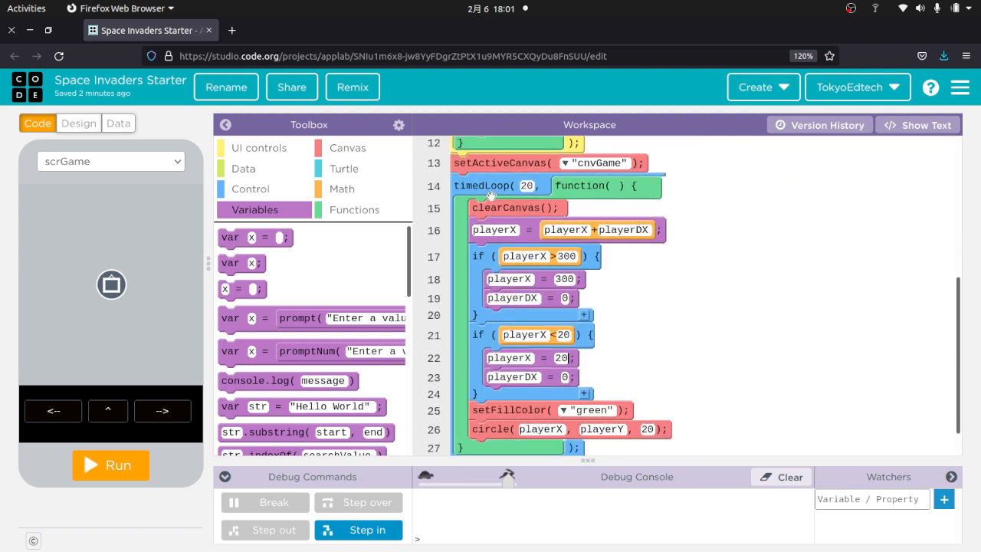
pyautogui.scroll(-3)
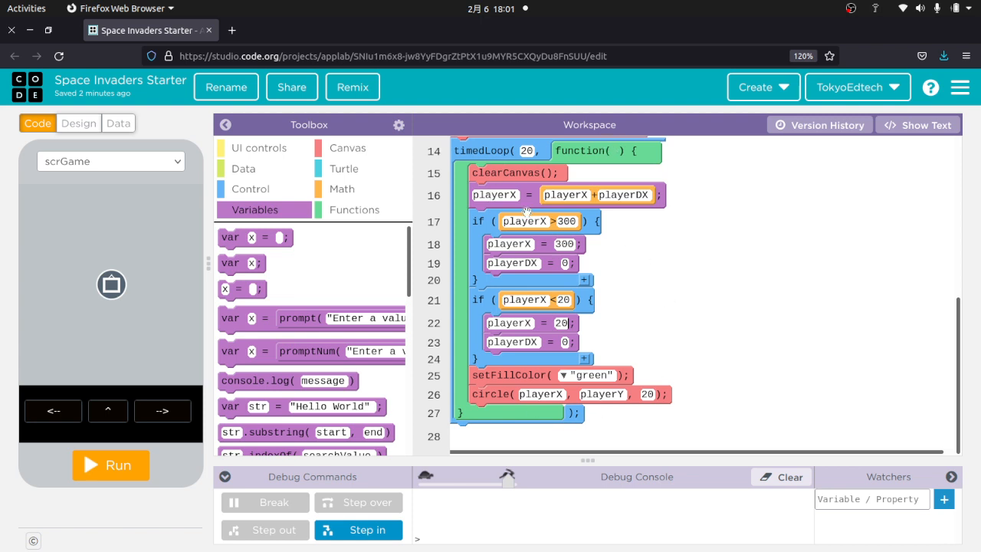
pyautogui.moveTo(498, 331)
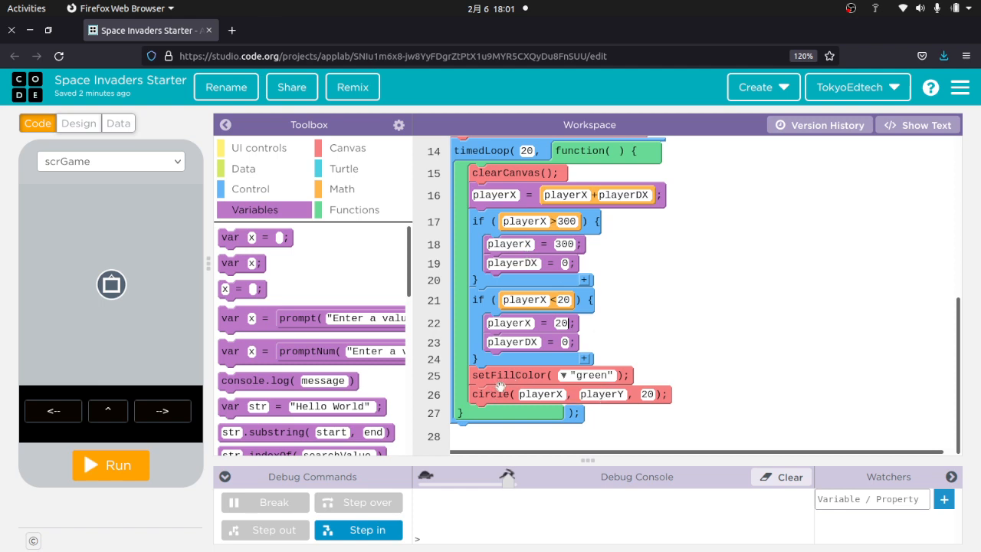
# In text view add // comments for clear canvas, move player, check right and left borders, draw the player, then return to blocks
pyautogui.click(917, 125)
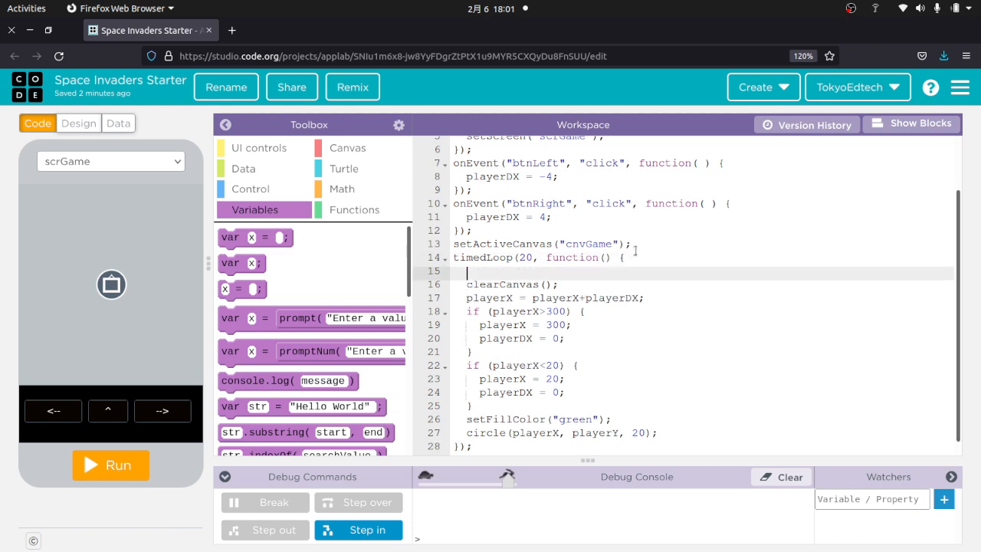
pyautogui.write('// Ckear Canvas')
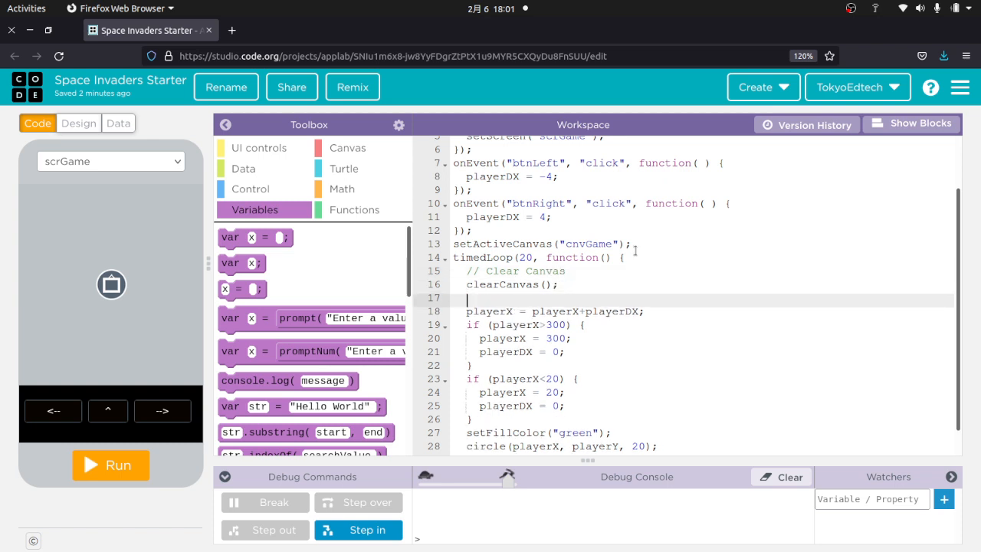
pyautogui.write('// M')
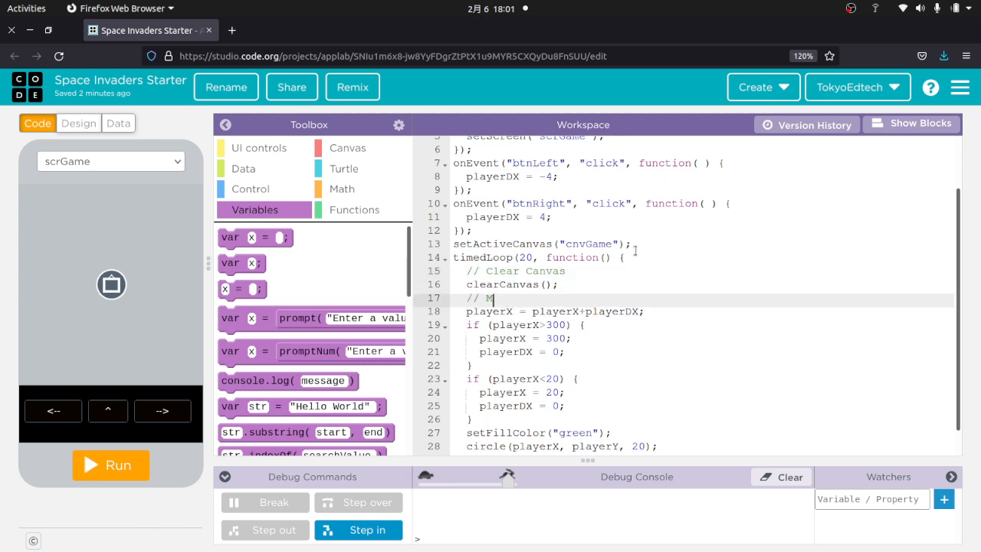
pyautogui.write('ove player')
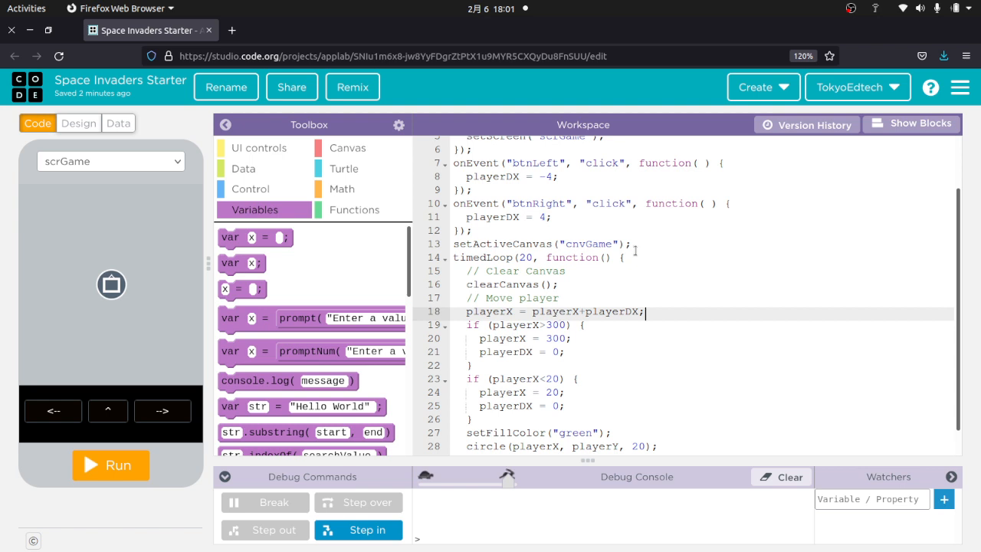
pyautogui.write('// CHeck for')
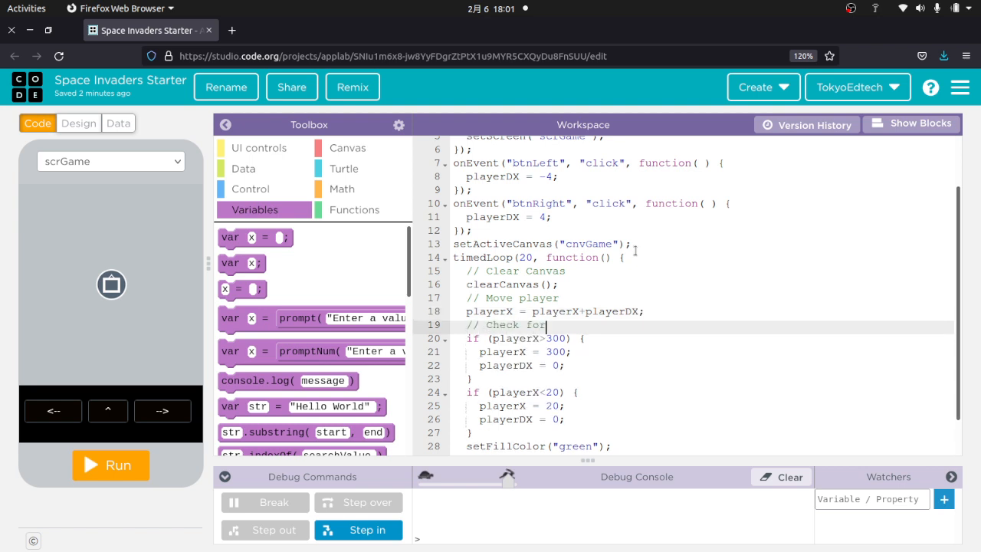
pyautogui.write('the right border')
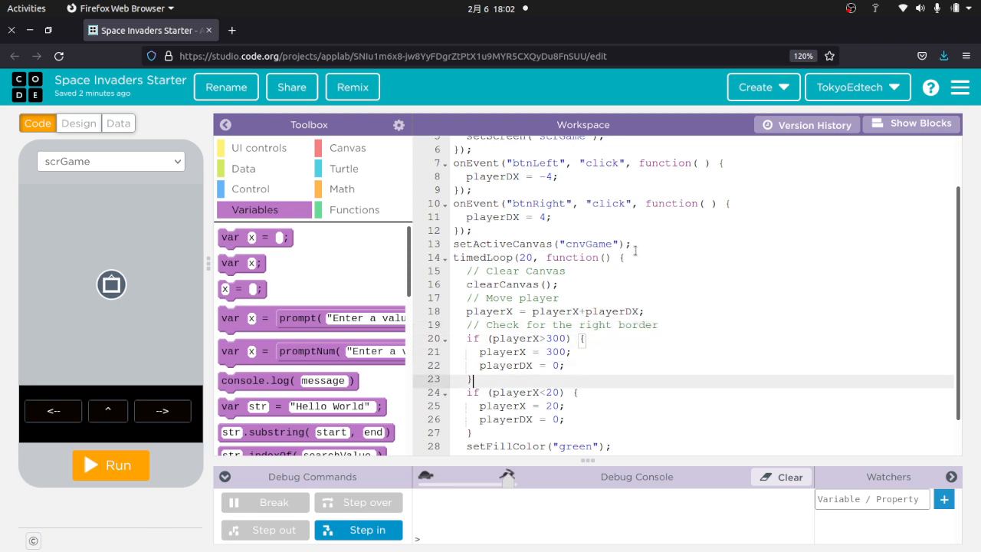
pyautogui.write('// Check for the left border')
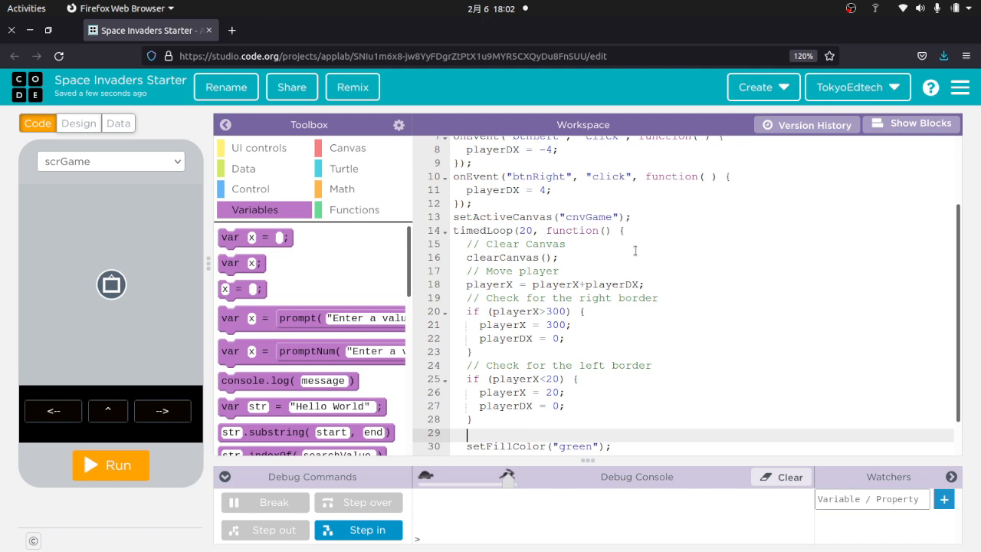
pyautogui.write('// Draw the')
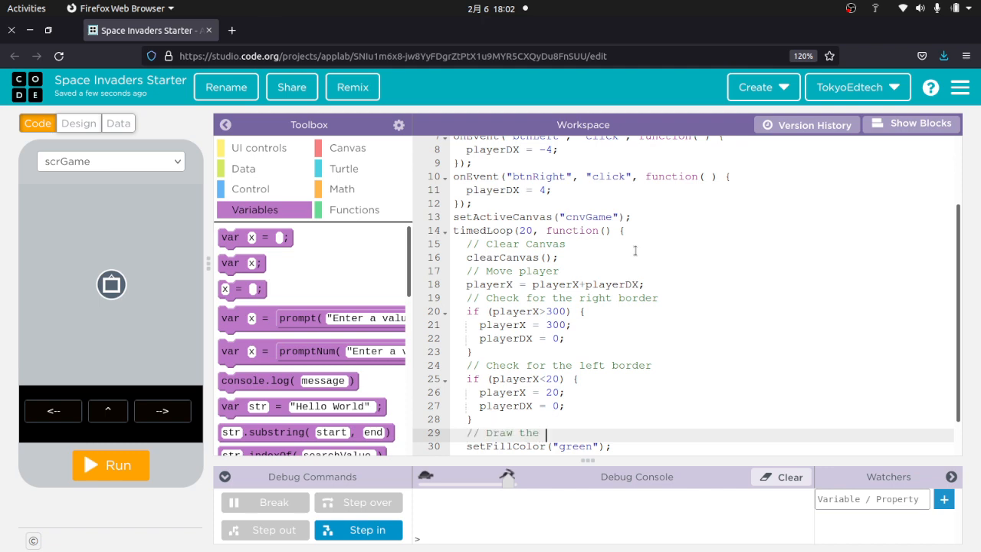
pyautogui.write('player')
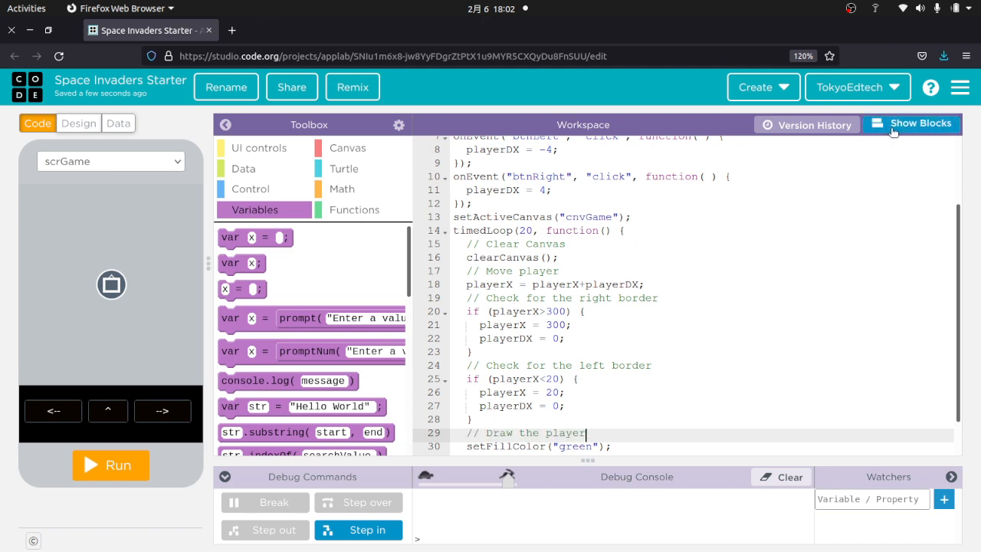
pyautogui.click(911, 122)
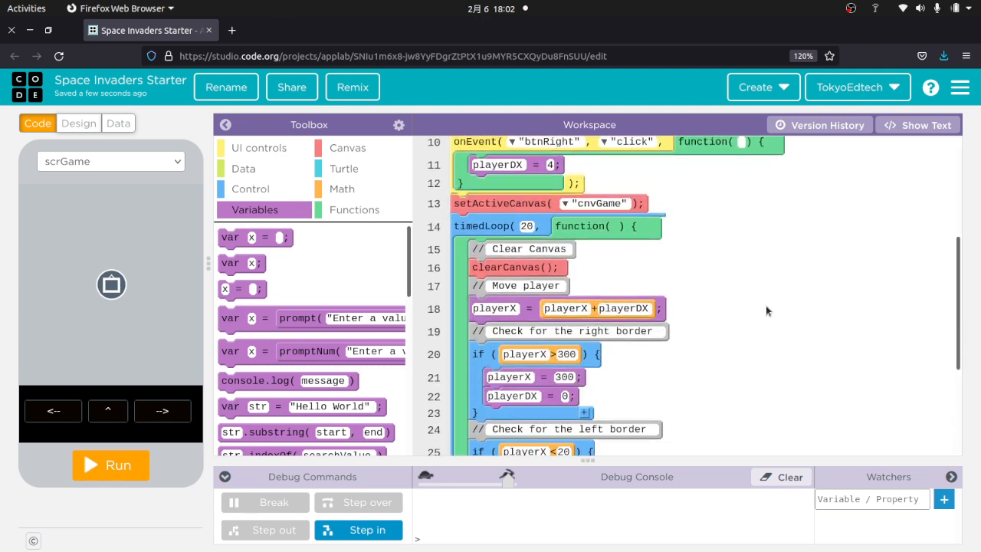
# Scroll through the commented loop code and switch the preview to scrSplash
pyautogui.scroll(-3)
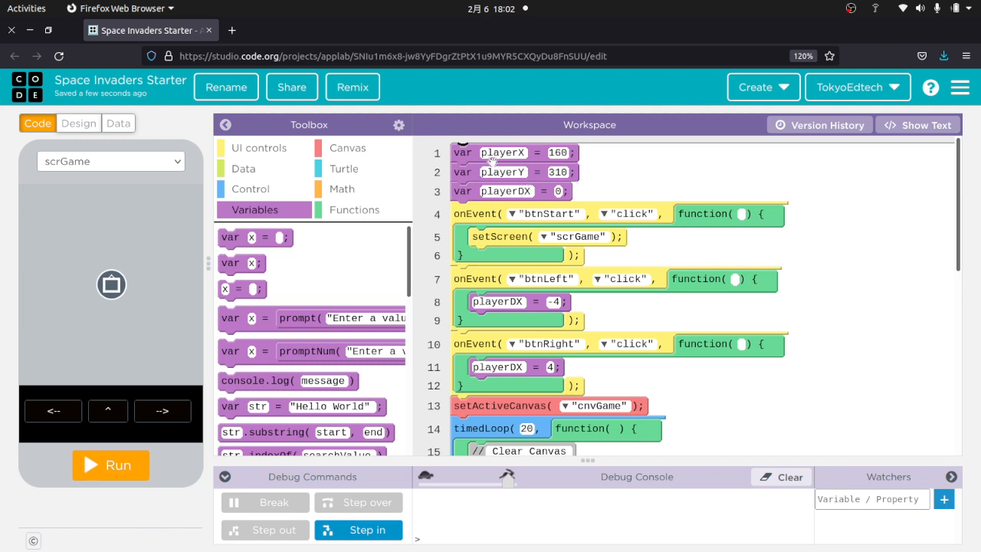
pyautogui.scroll(-3)
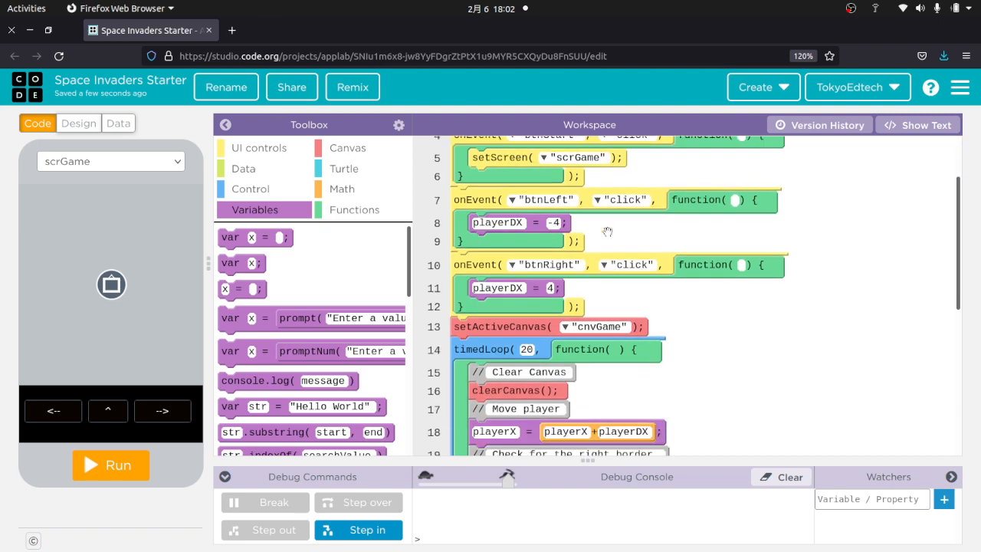
pyautogui.scroll(-3)
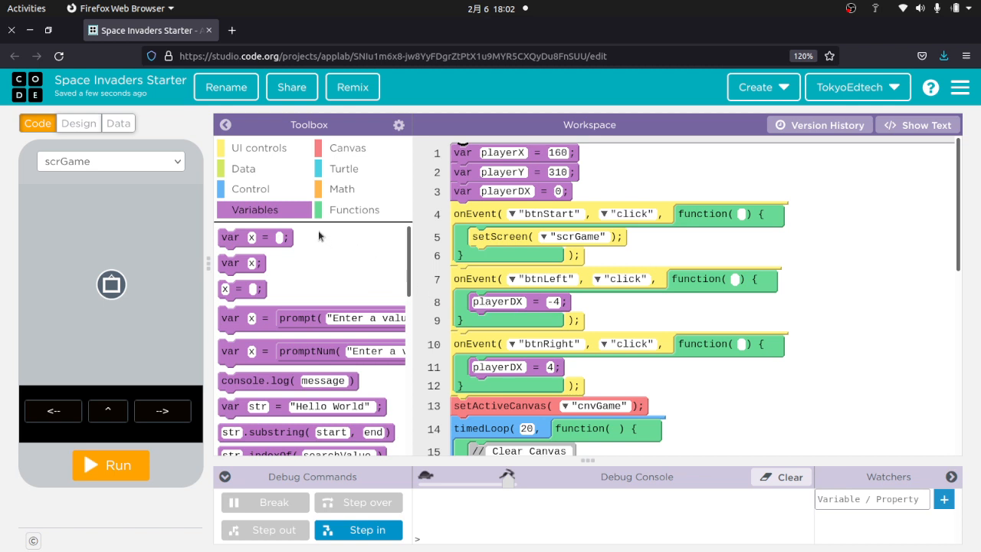
pyautogui.moveTo(315, 257)
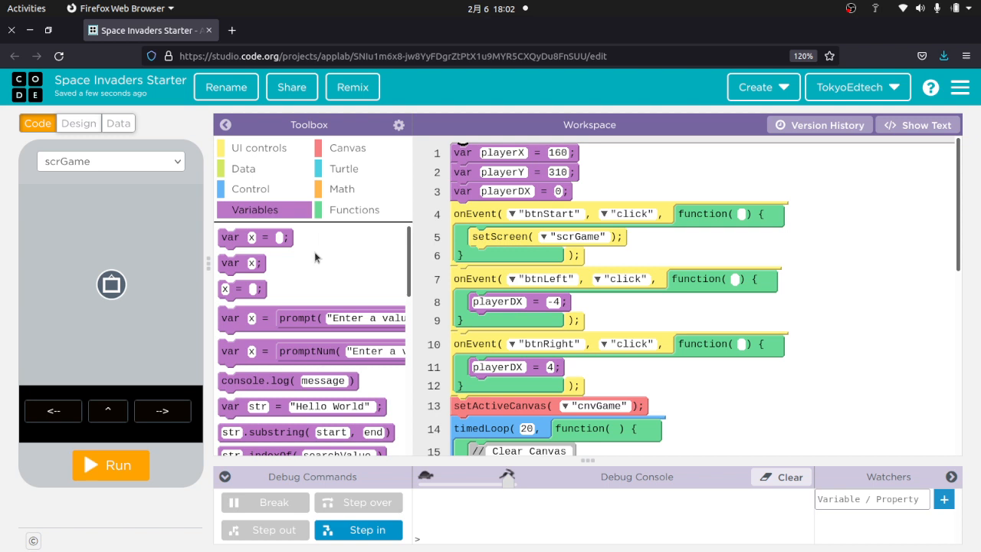
pyautogui.moveTo(319, 237)
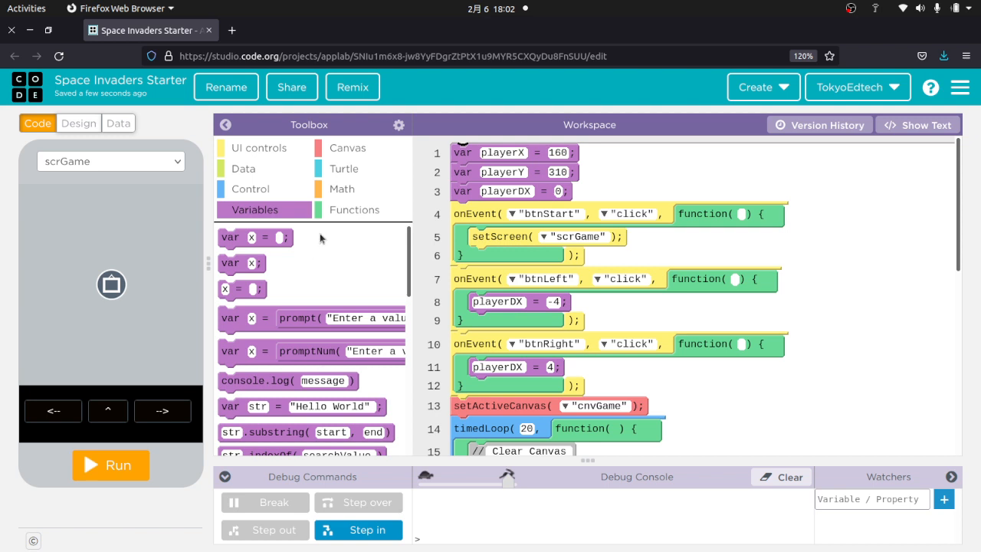
pyautogui.moveTo(108, 310)
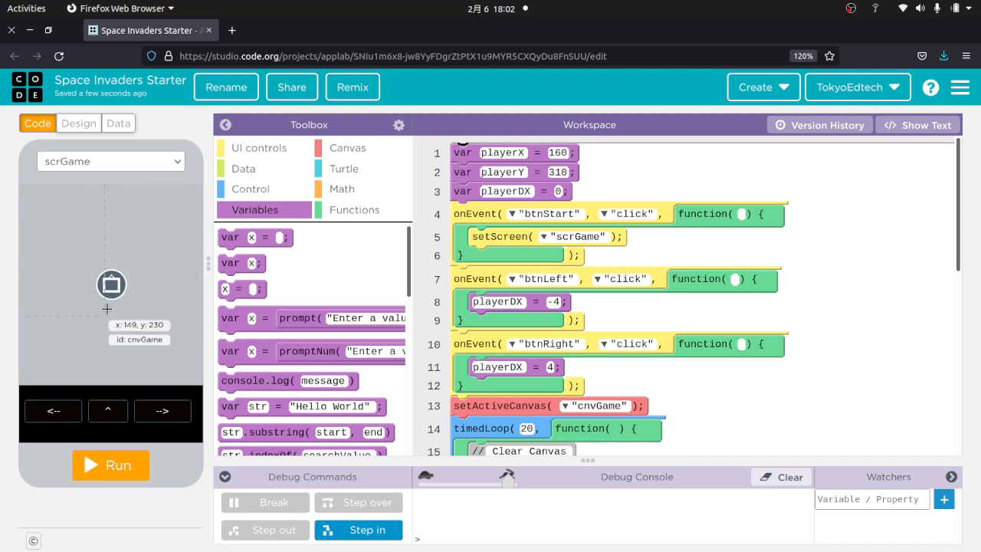
pyautogui.moveTo(101, 298)
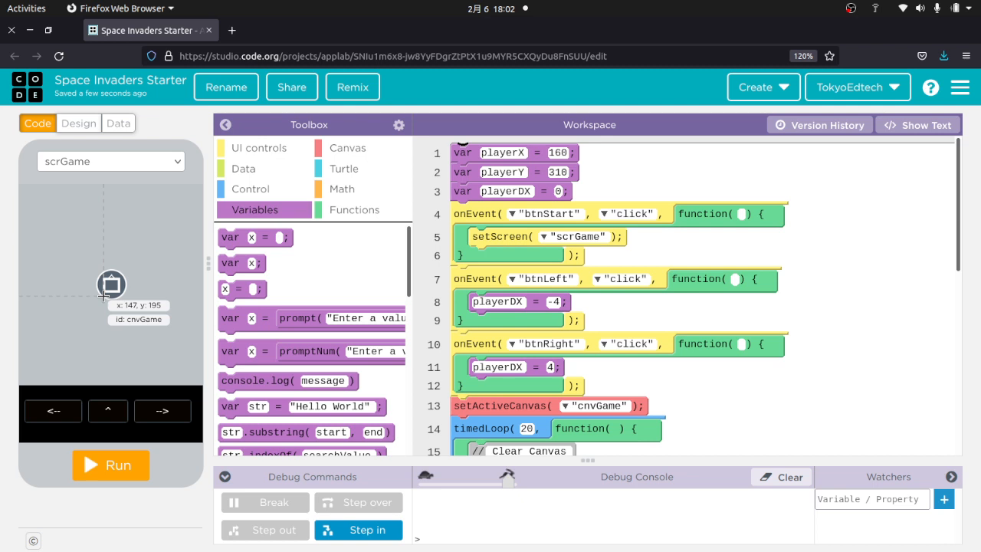
pyautogui.moveTo(110, 417)
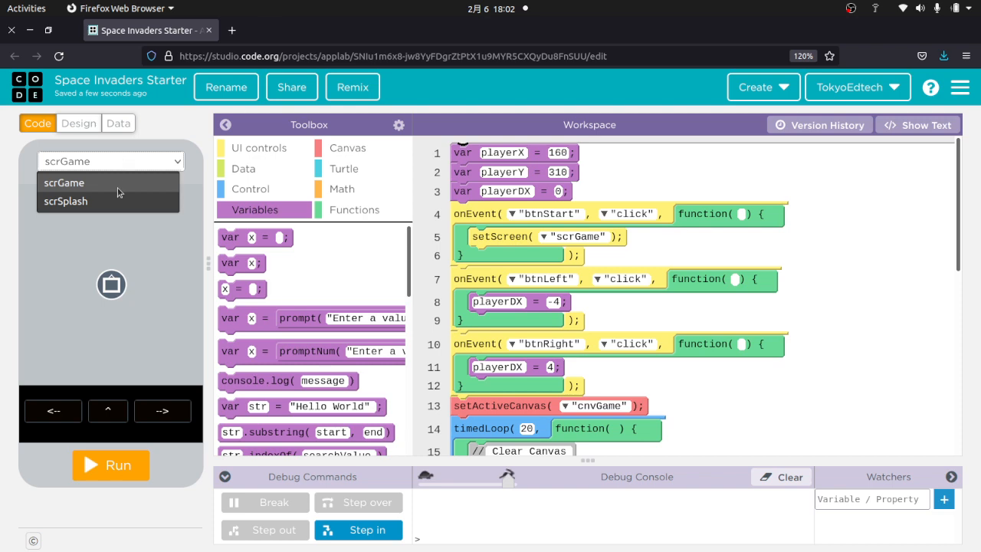
pyautogui.click(65, 201)
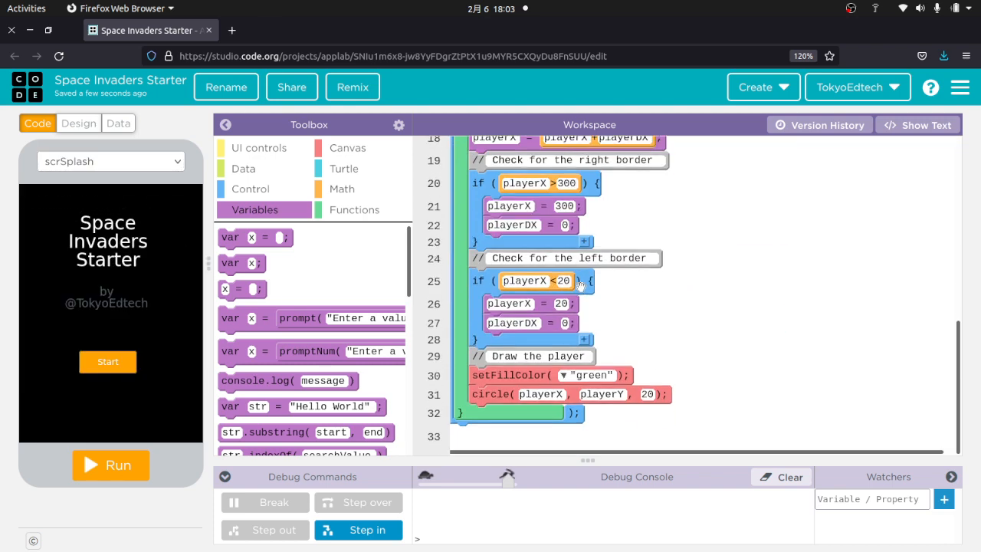
pyautogui.moveTo(678, 285)
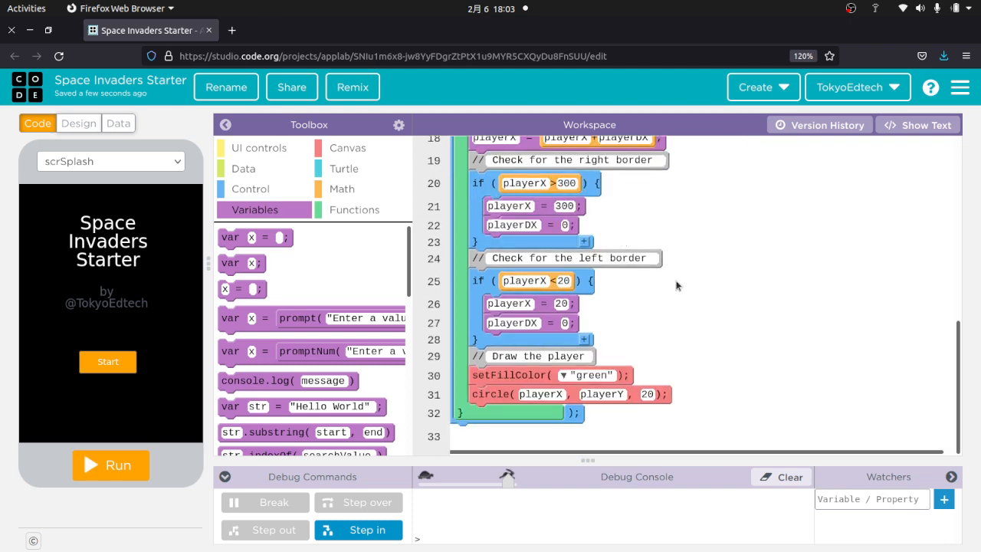